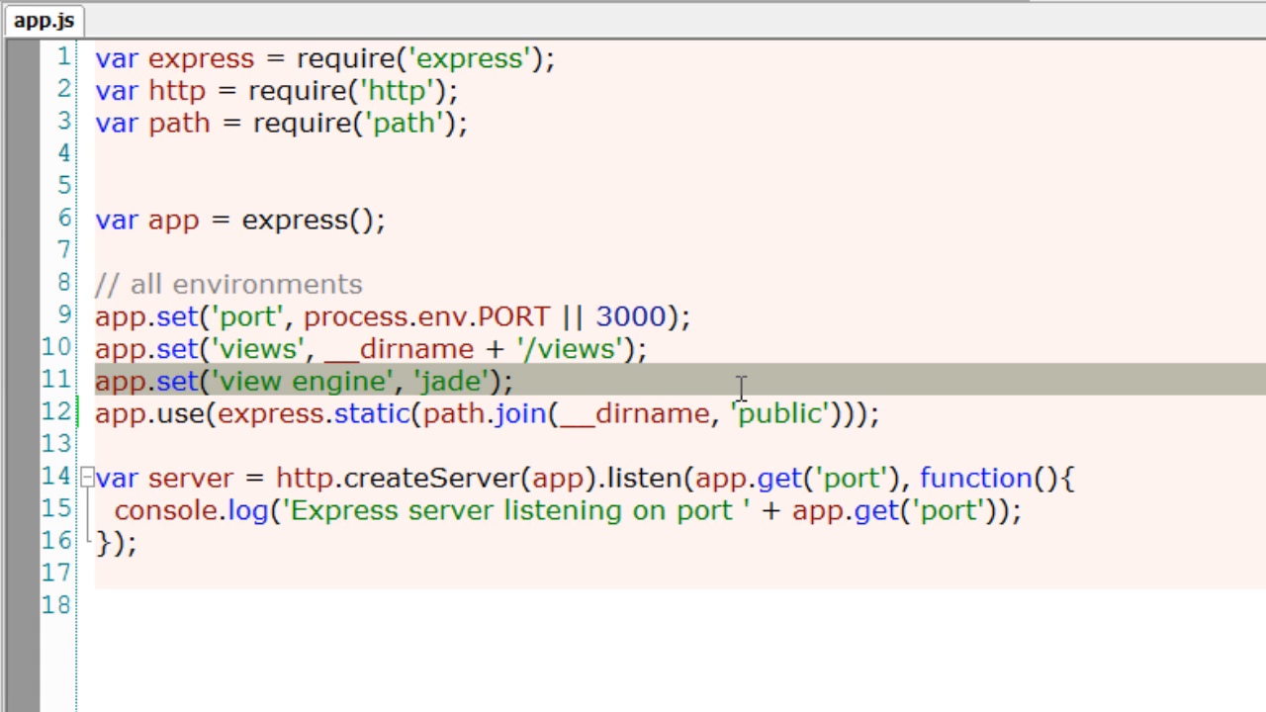
{"action": "mouse_move", "coordinate": [740, 370]}
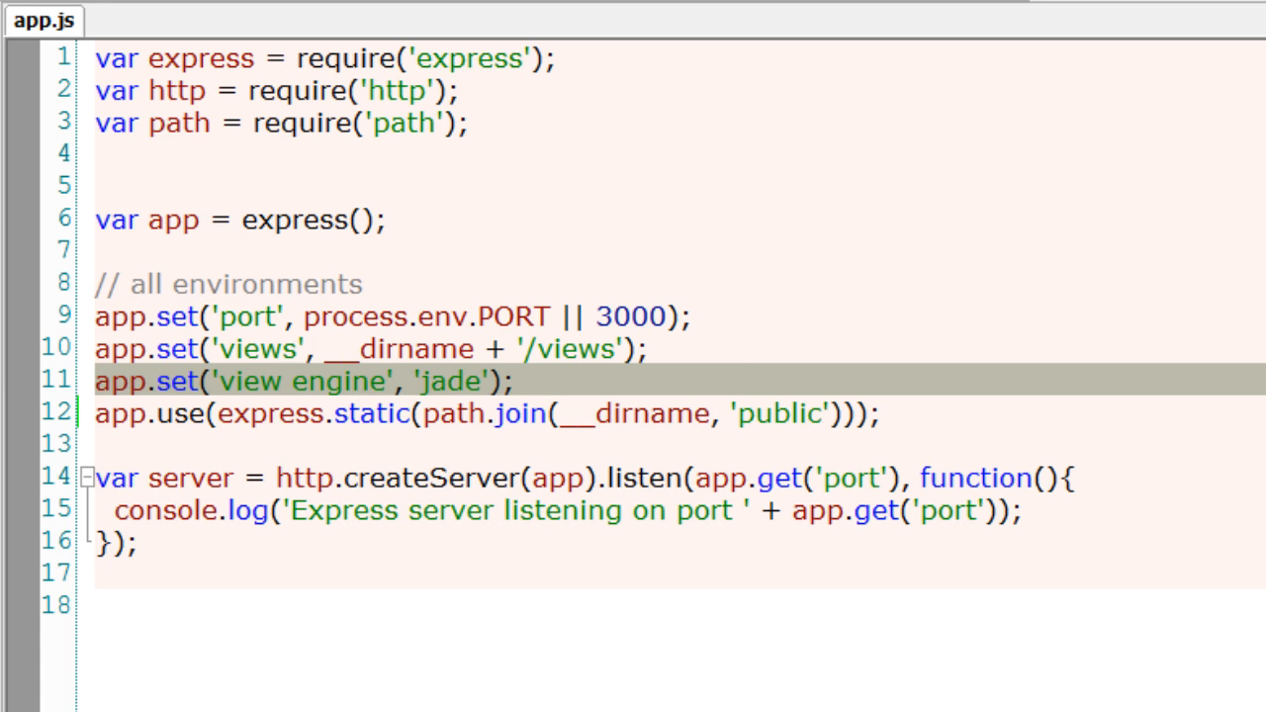
- Add app.use(express.cookieParser()); ahead of the static middleware and leave a blank line for routes
{"action": "type", "text": "app.use(express.cookieParser());"}
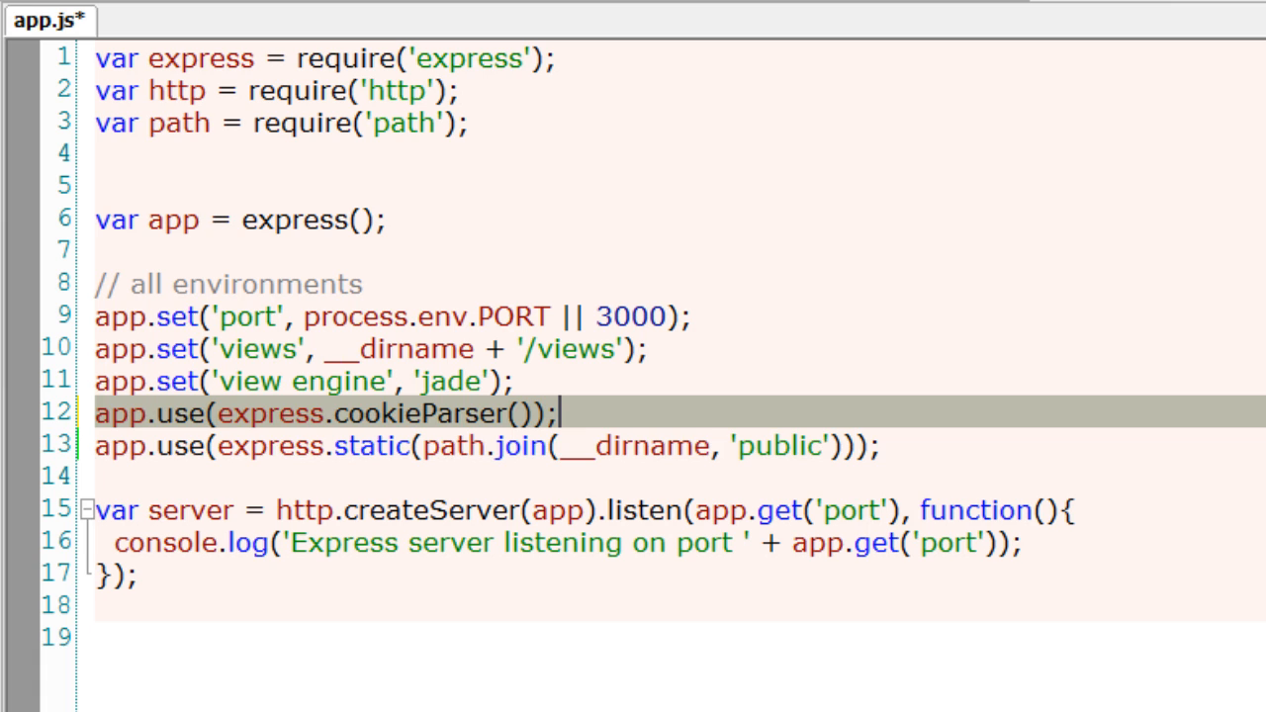
{"action": "key", "text": "Enter"}
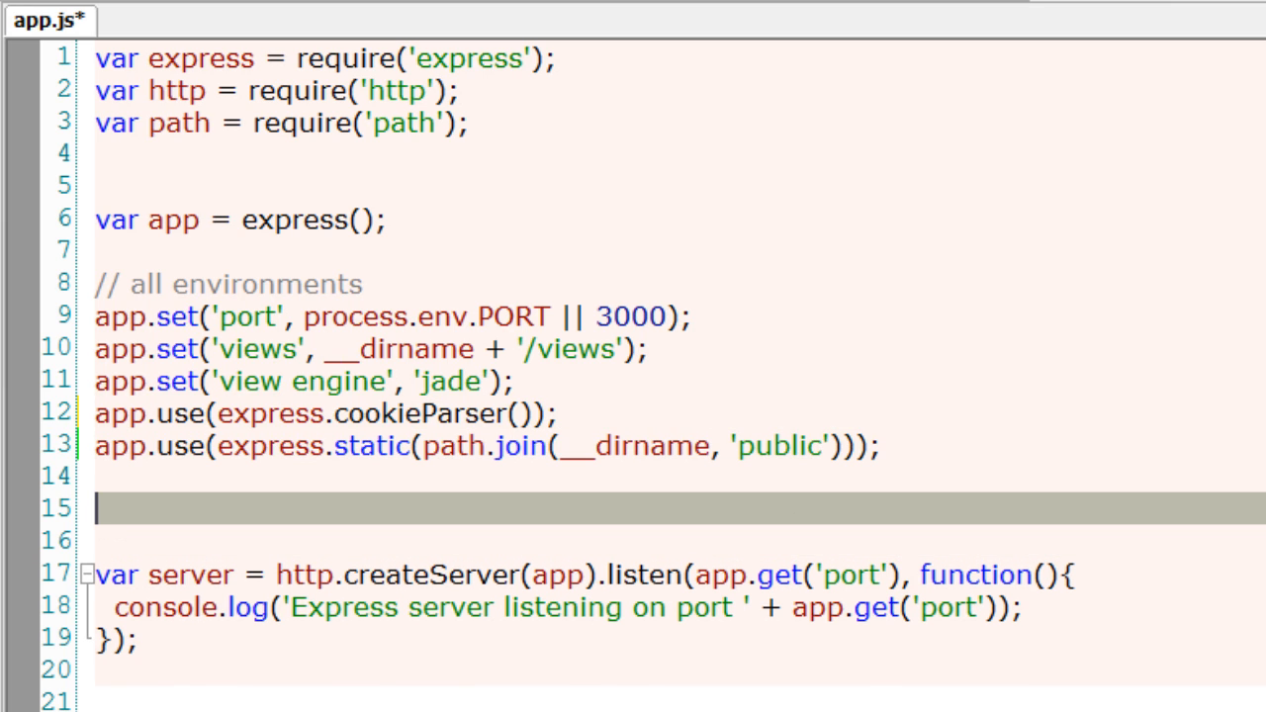
- Sketch a sample res.cookie('name', value, {expires: new Date() + 9999, maxAge: 999}) call, later deleted
{"action": "type", "text": "res."}
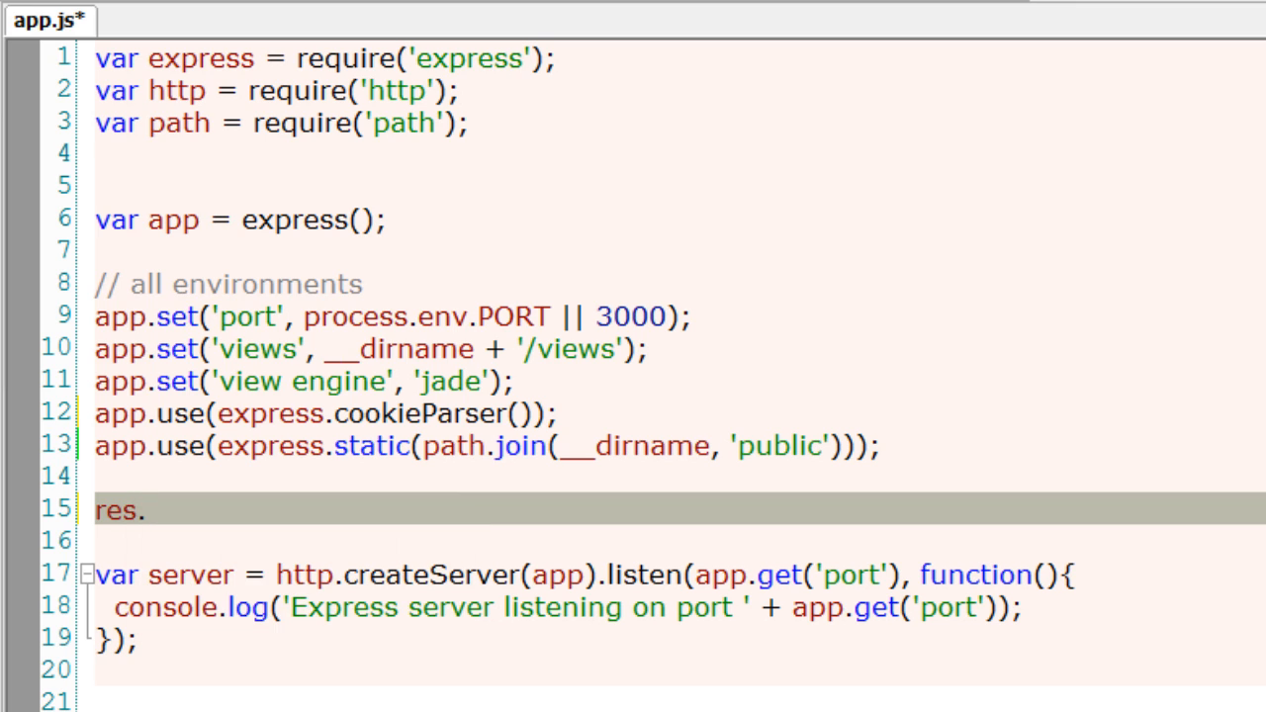
{"action": "type", "text": "cookie"}
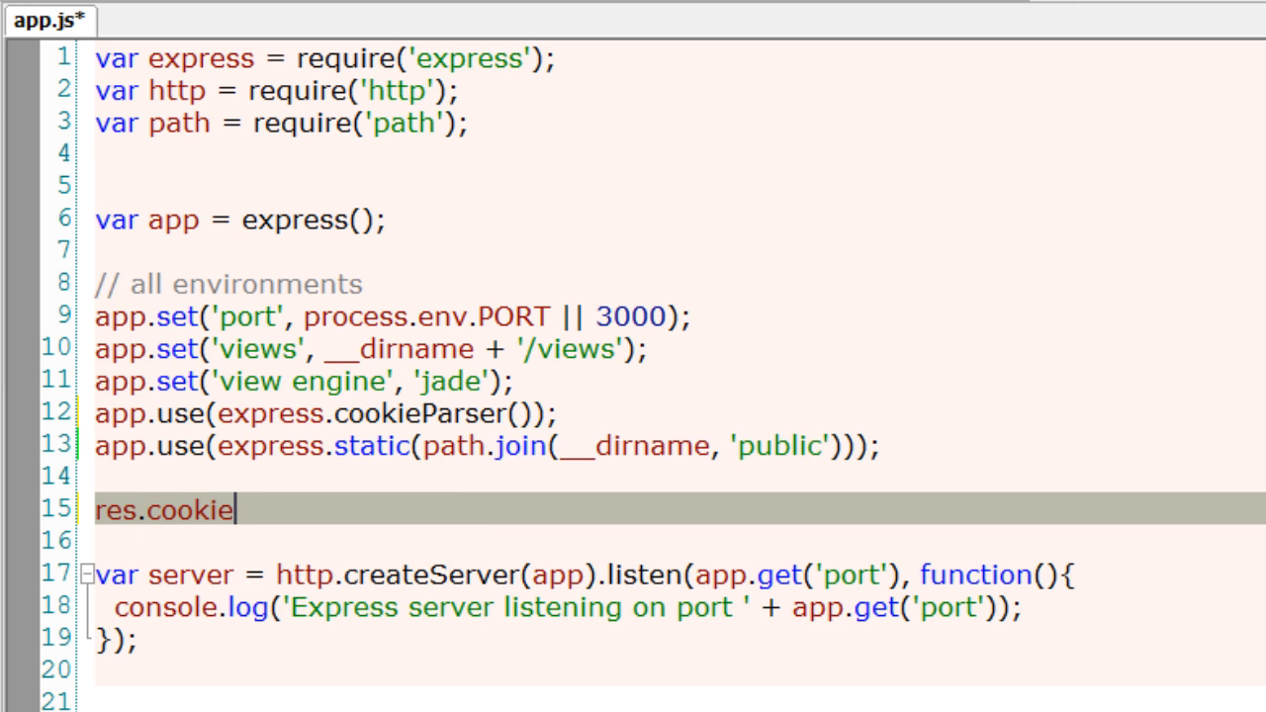
{"action": "type", "text": "();"}
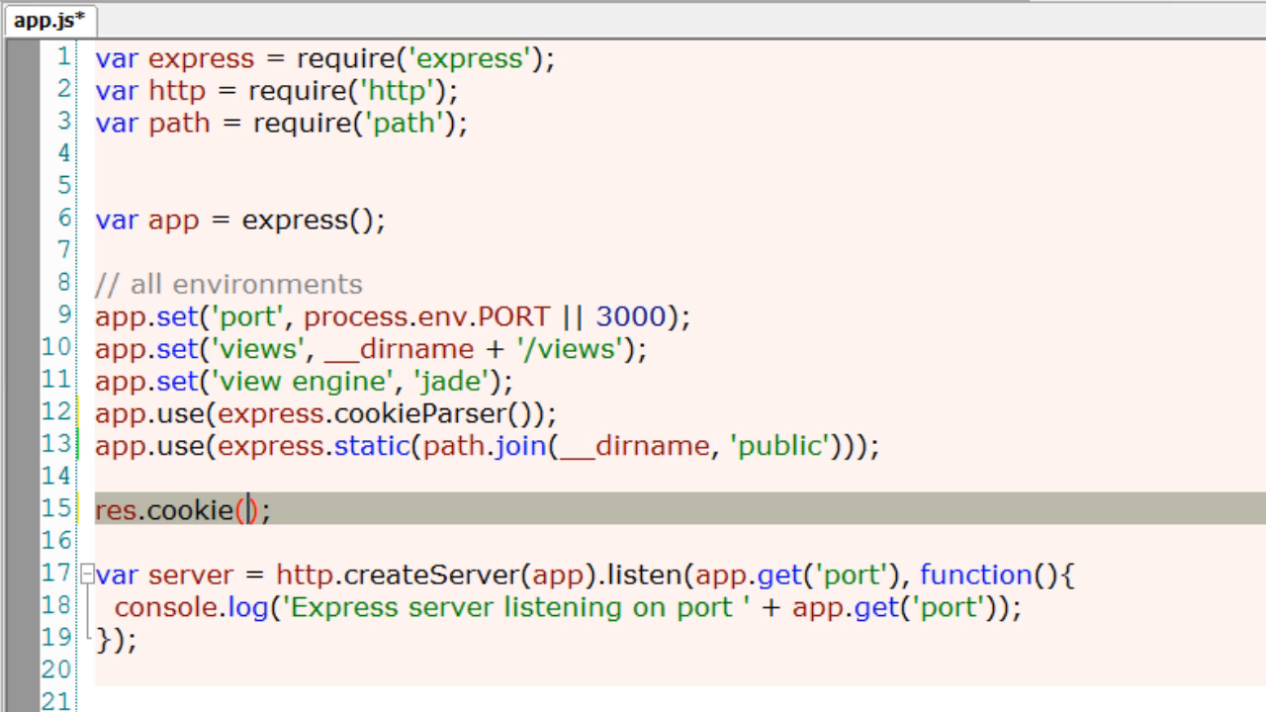
{"action": "type", "text": "'name"}
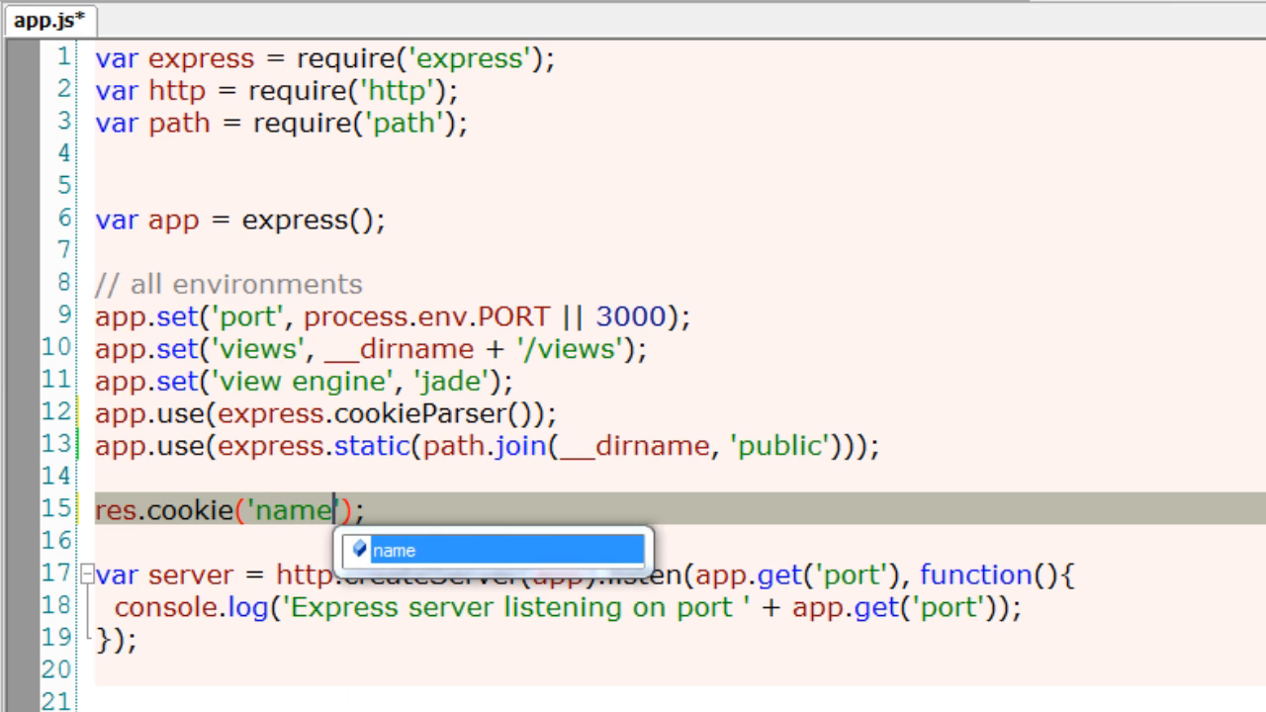
{"action": "type", "text": ","}
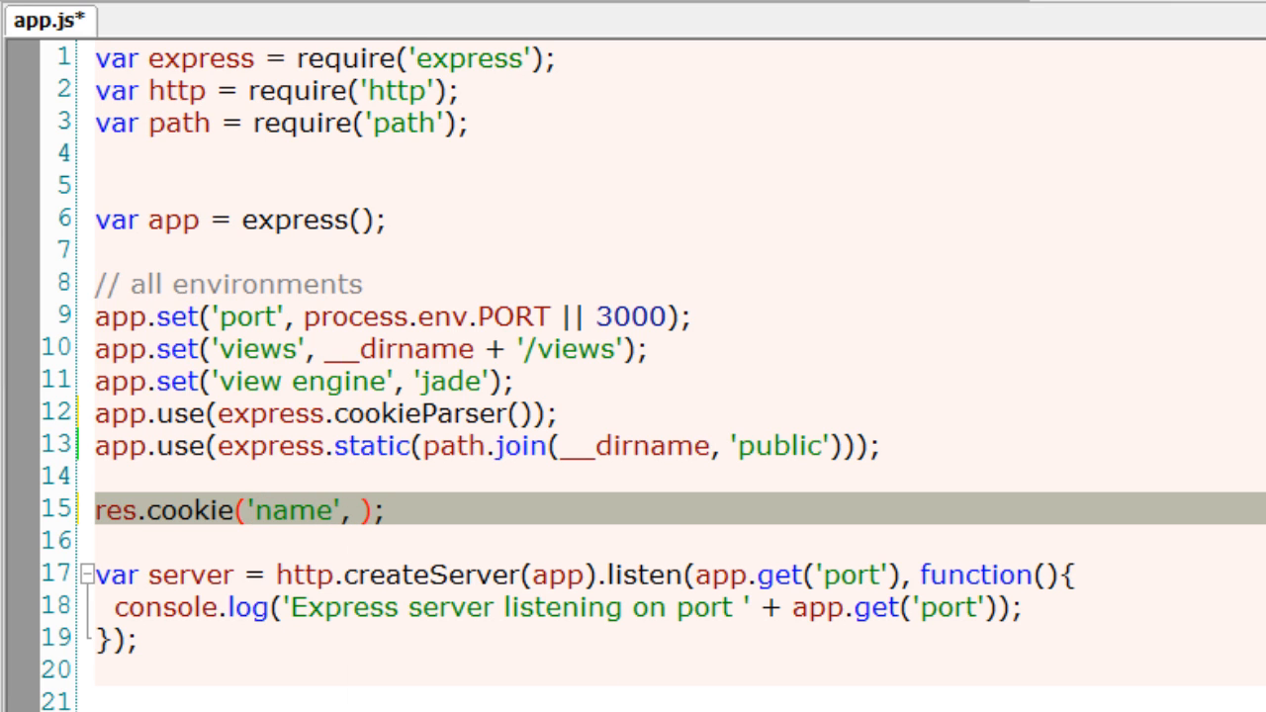
{"action": "type", "text": "value"}
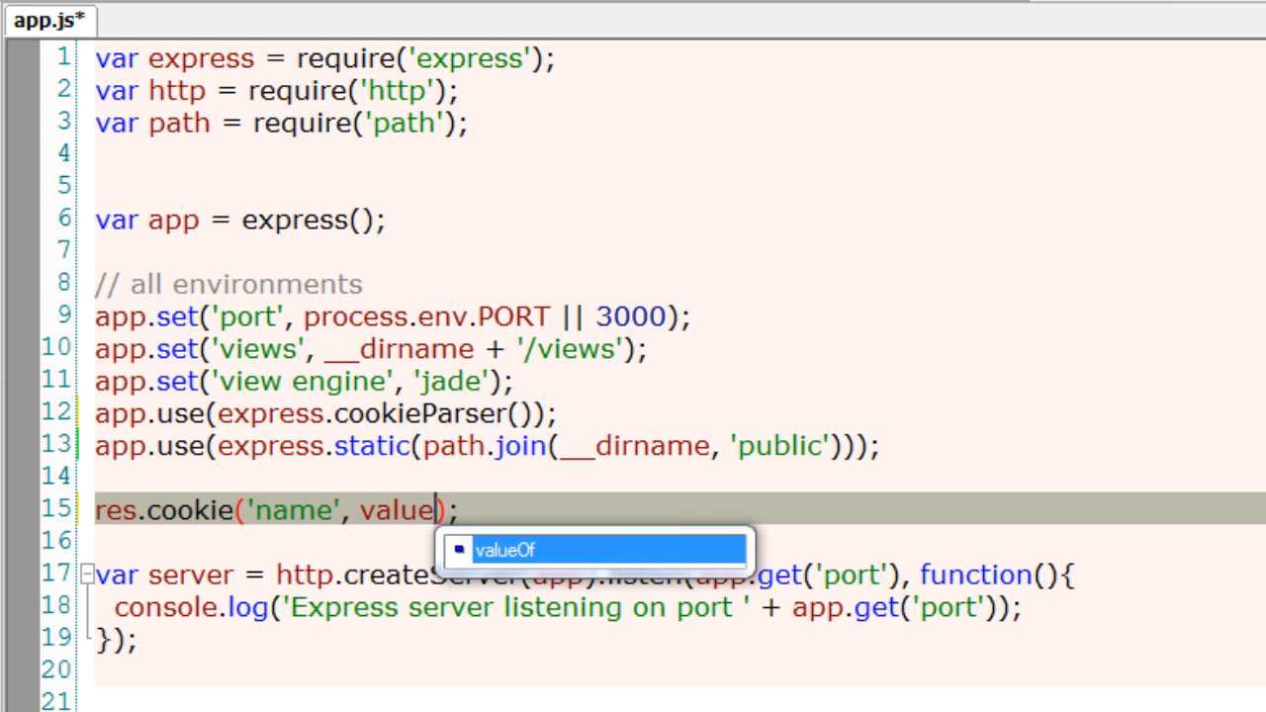
{"action": "type", "text": ", {}"}
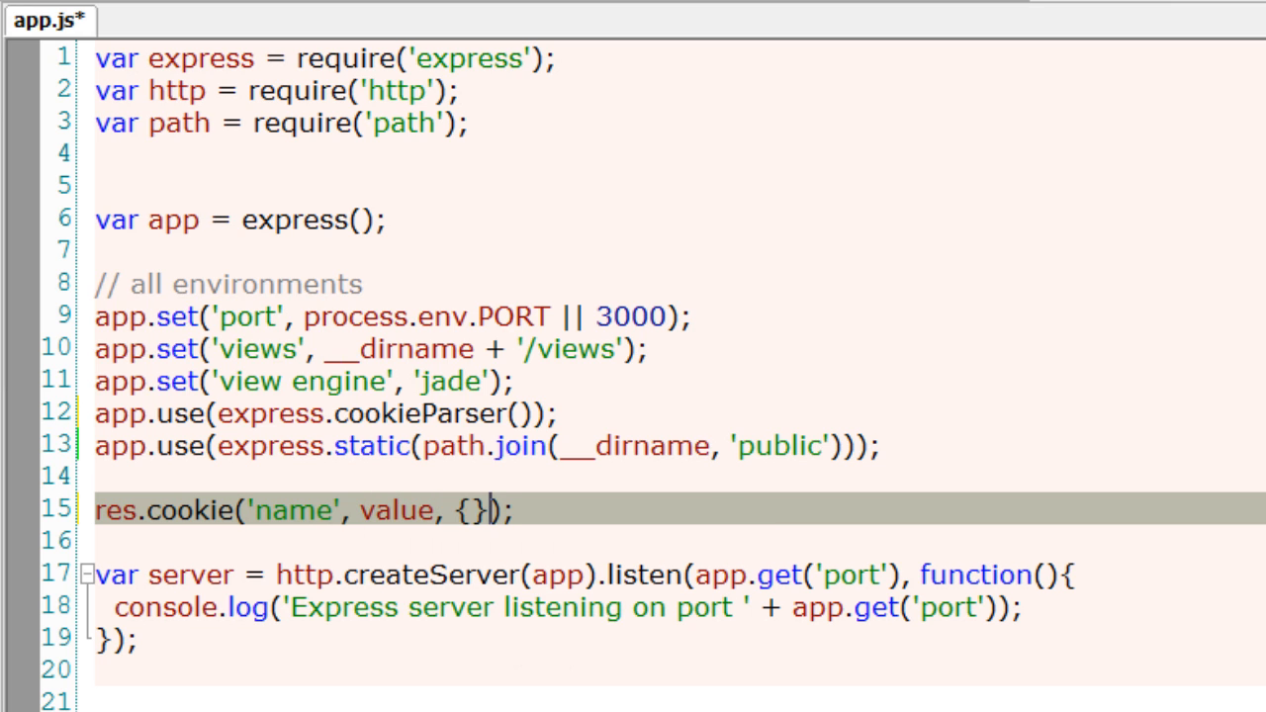
{"action": "type", "text": "ex"}
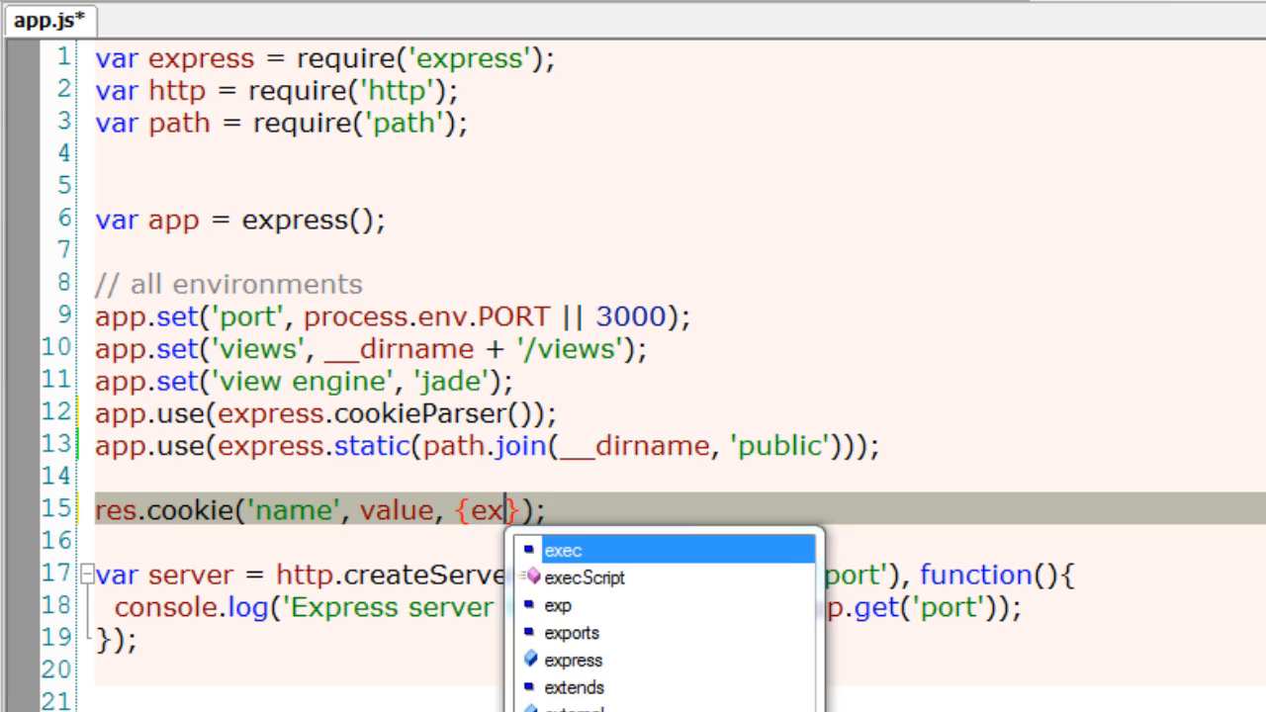
{"action": "type", "text": "pires:"}
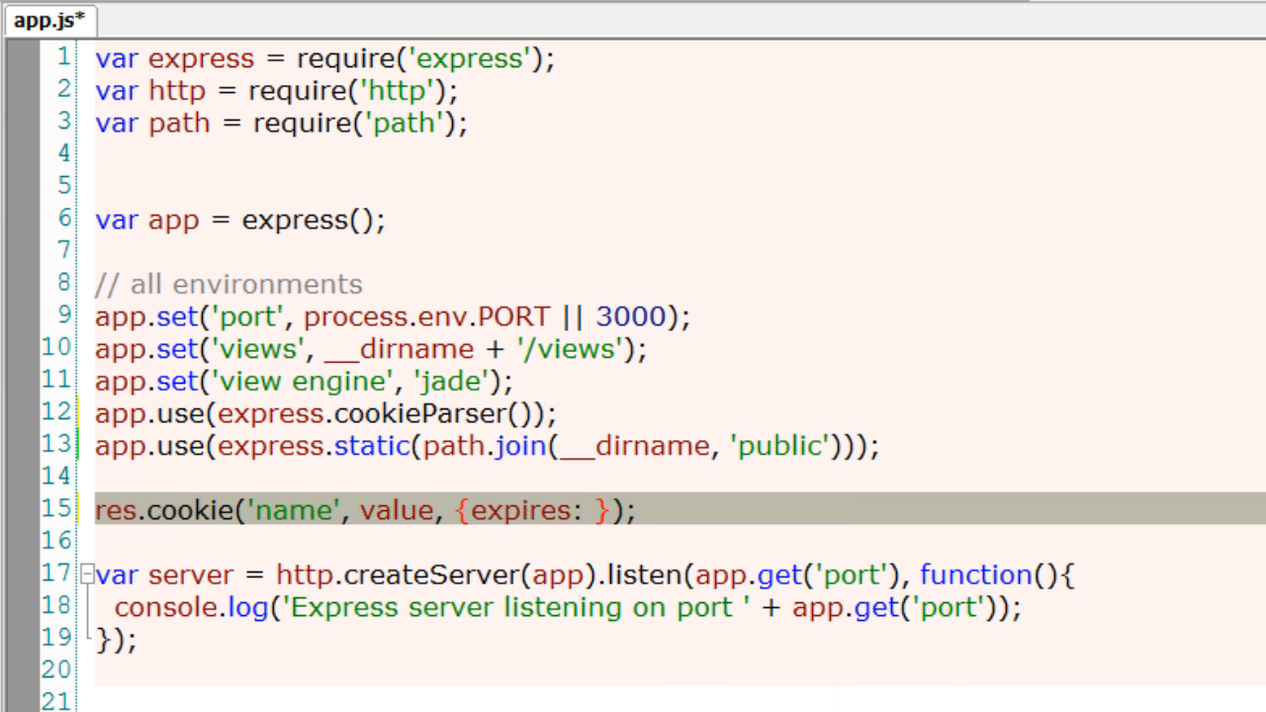
{"action": "type", "text": "new Date"}
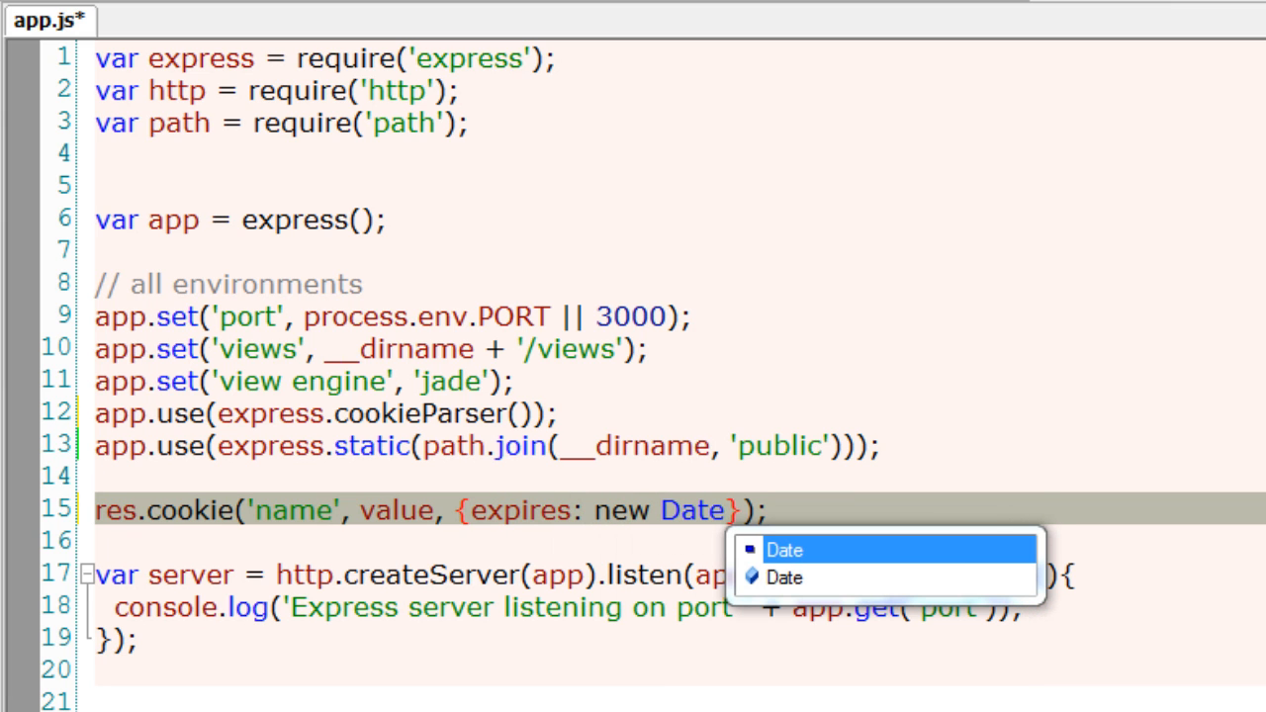
{"action": "type", "text": "() +"}
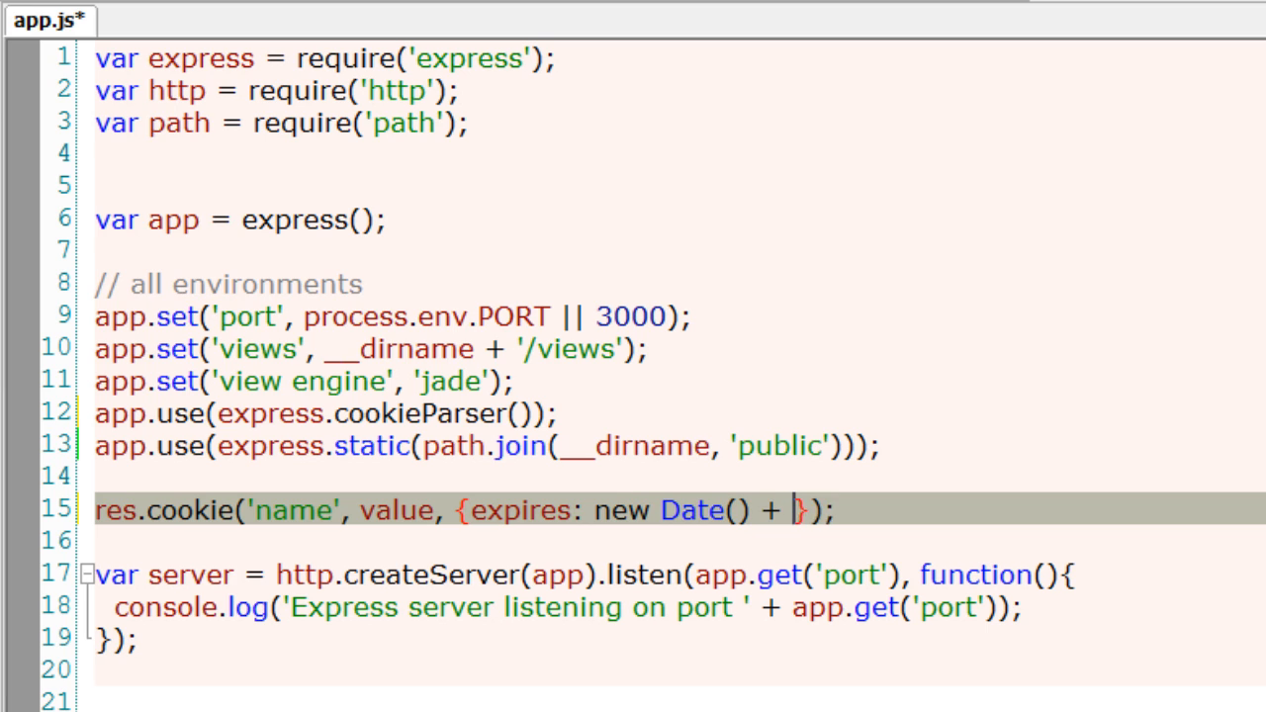
{"action": "type", "text": "9999,"}
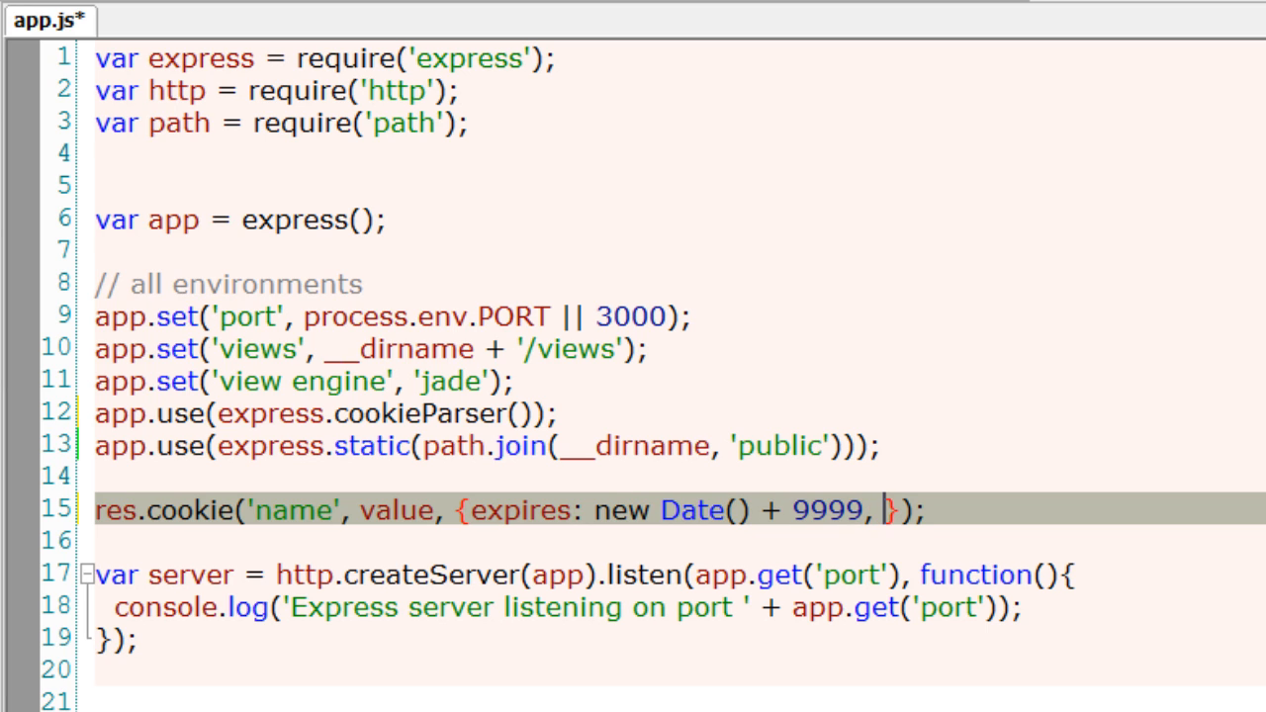
{"action": "type", "text": "ma"}
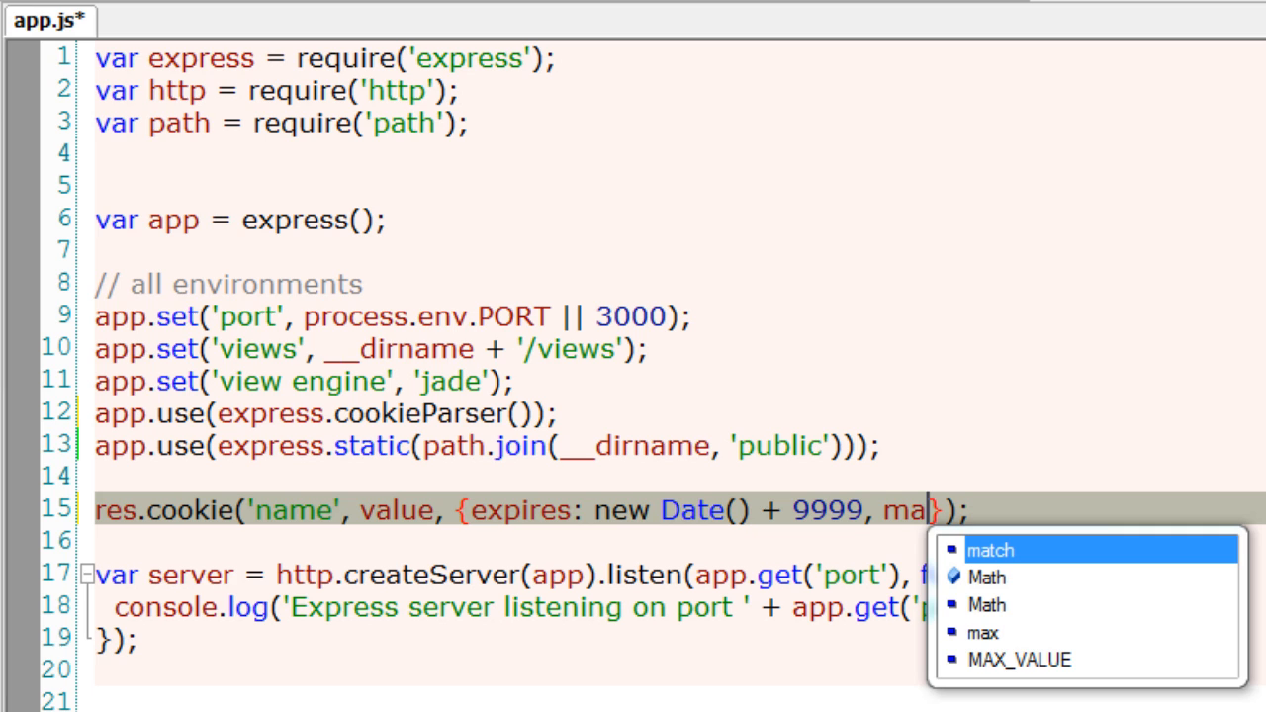
{"action": "type", "text": "A"}
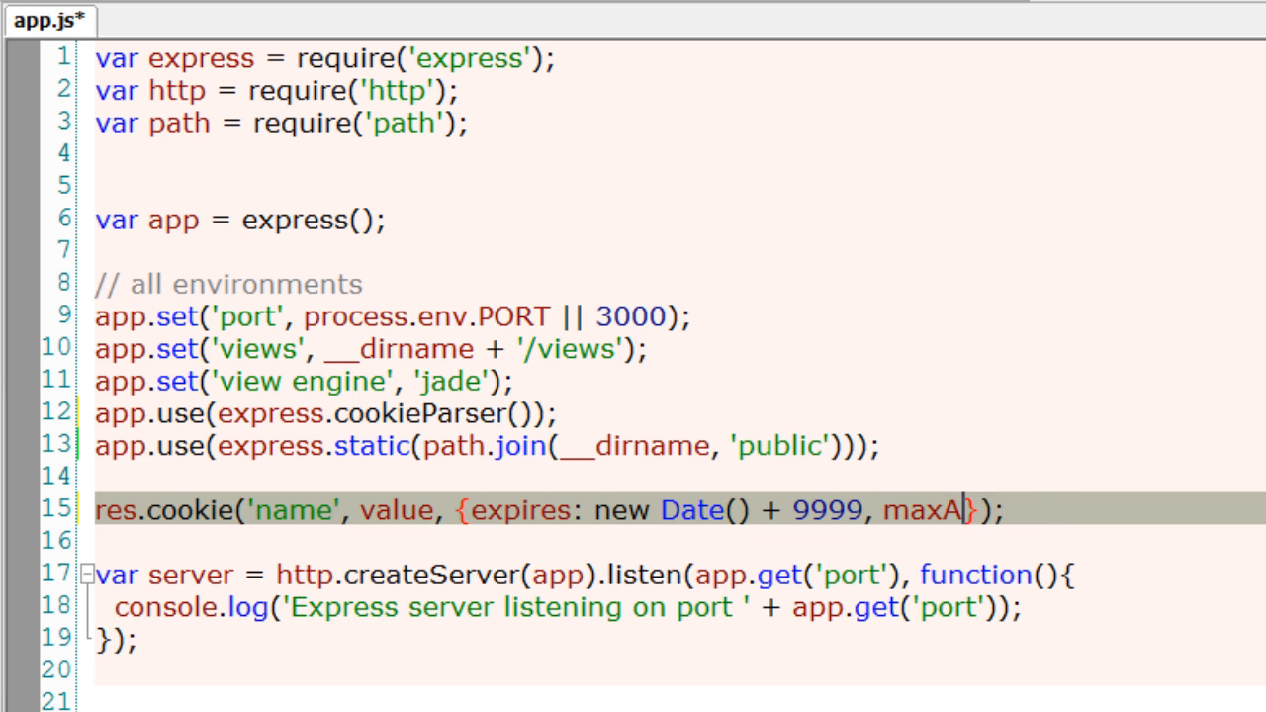
{"action": "type", "text": "ge: 999"}
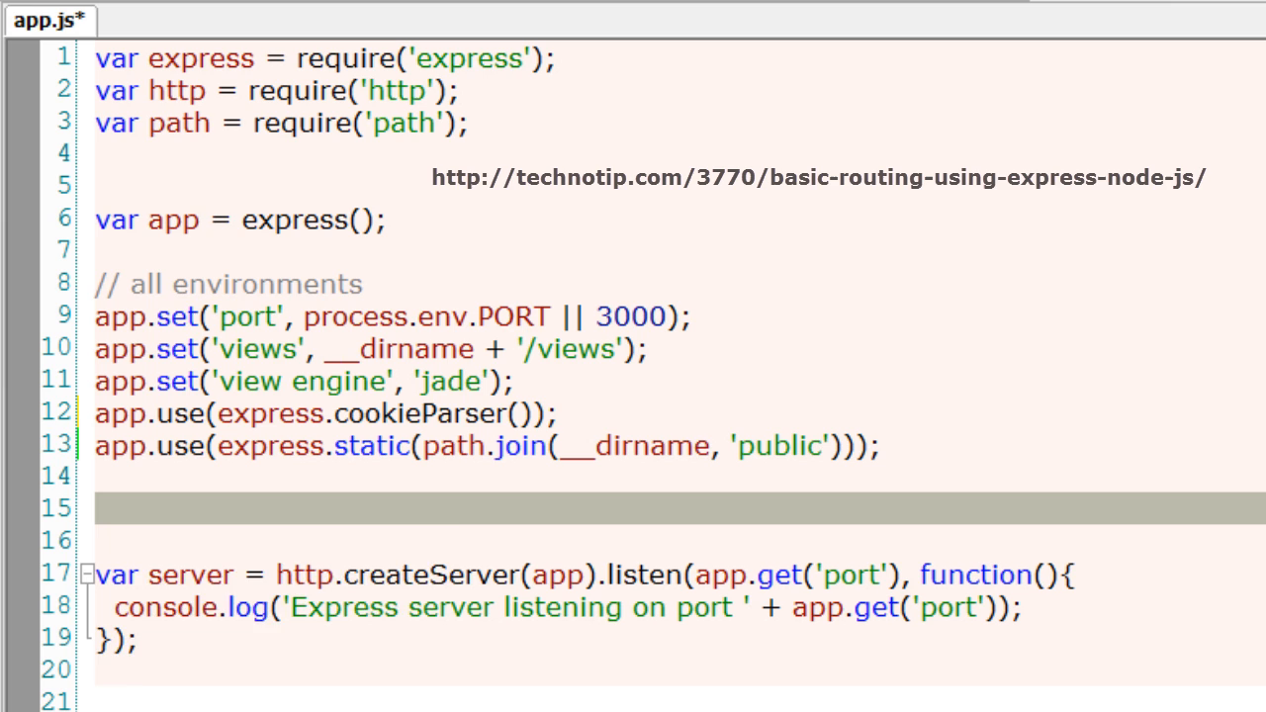
- Write the app.get('/user/:user', function(req, res){ }) route skeleton
{"action": "type", "text": "app.get"}
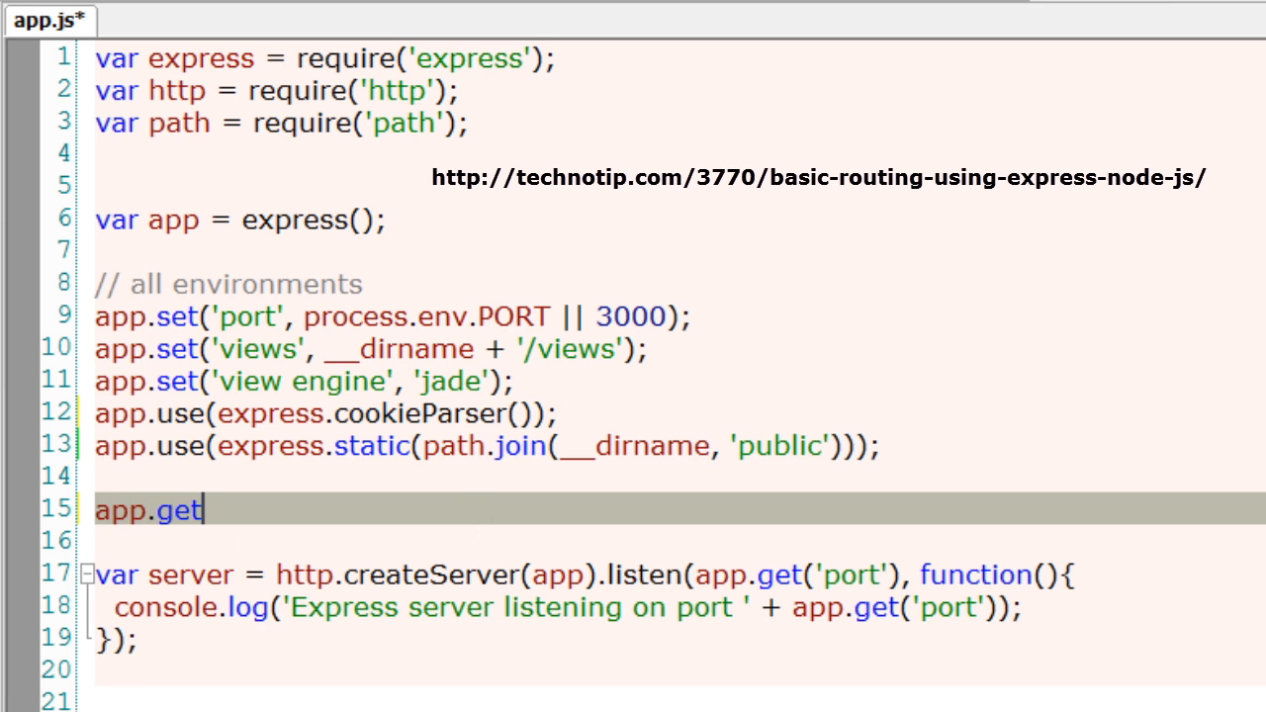
{"action": "type", "text": "();"}
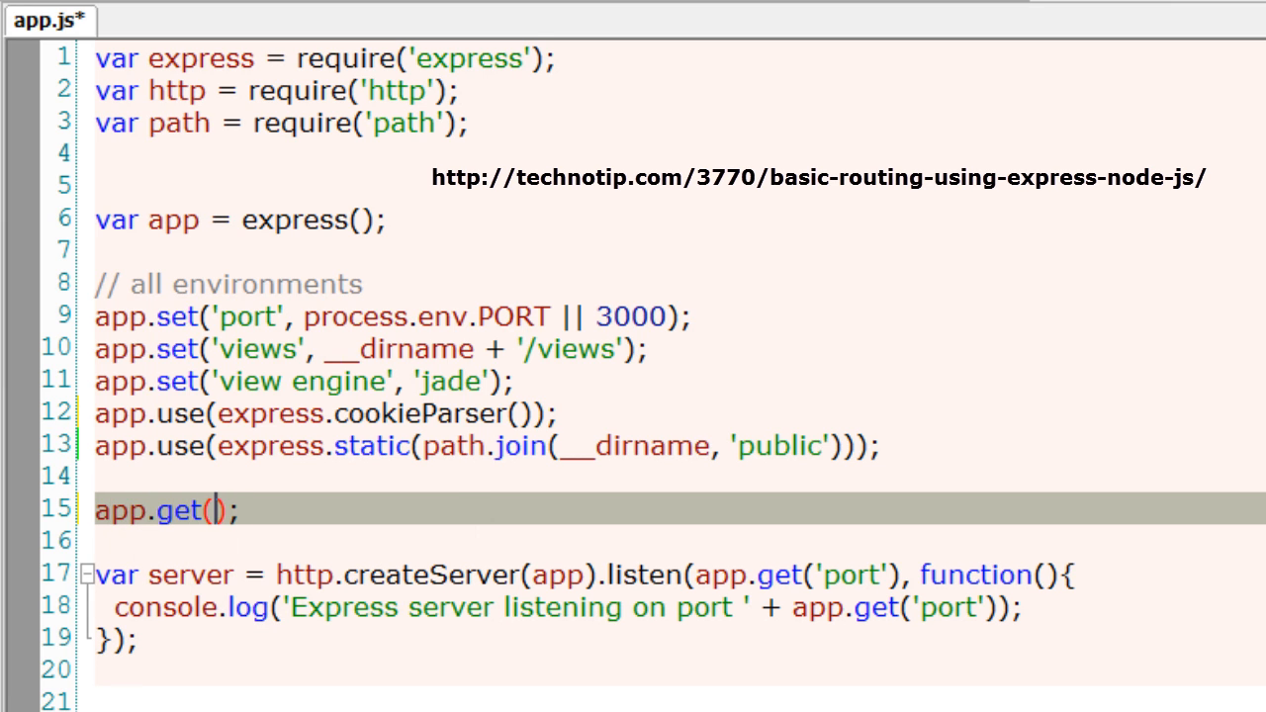
{"action": "type", "text": "'/'"}
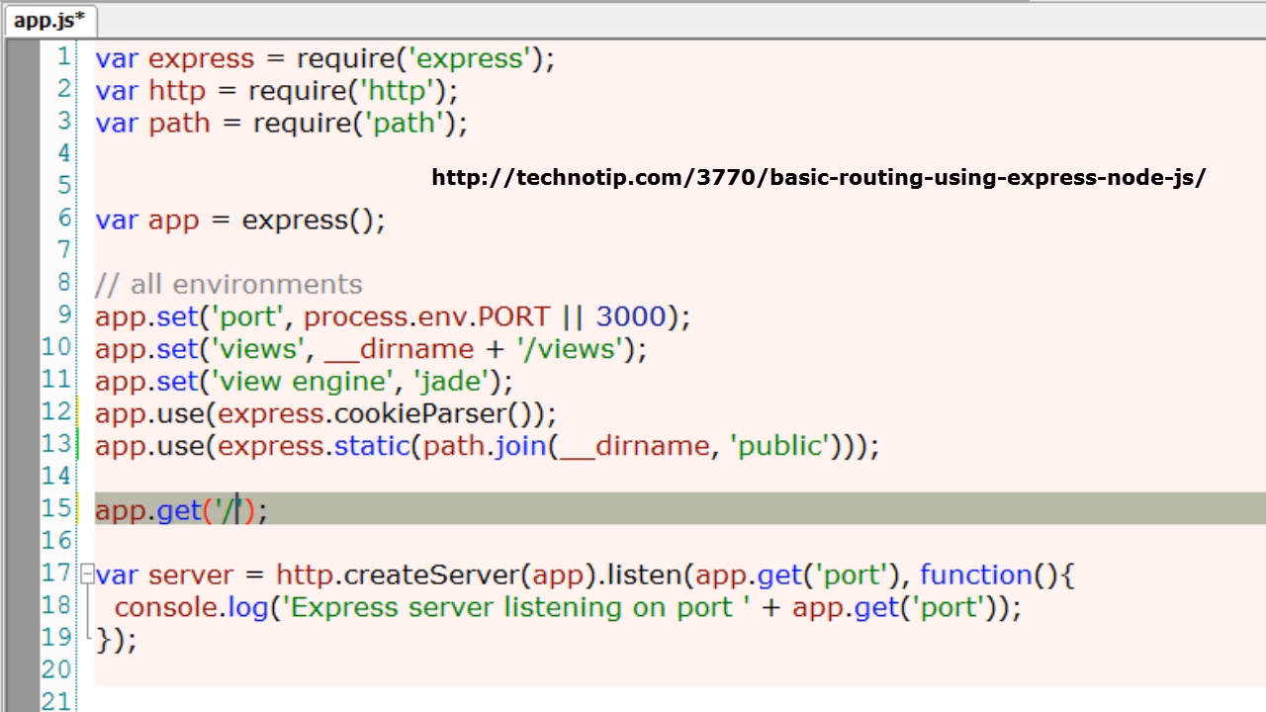
{"action": "type", "text": "user/"}
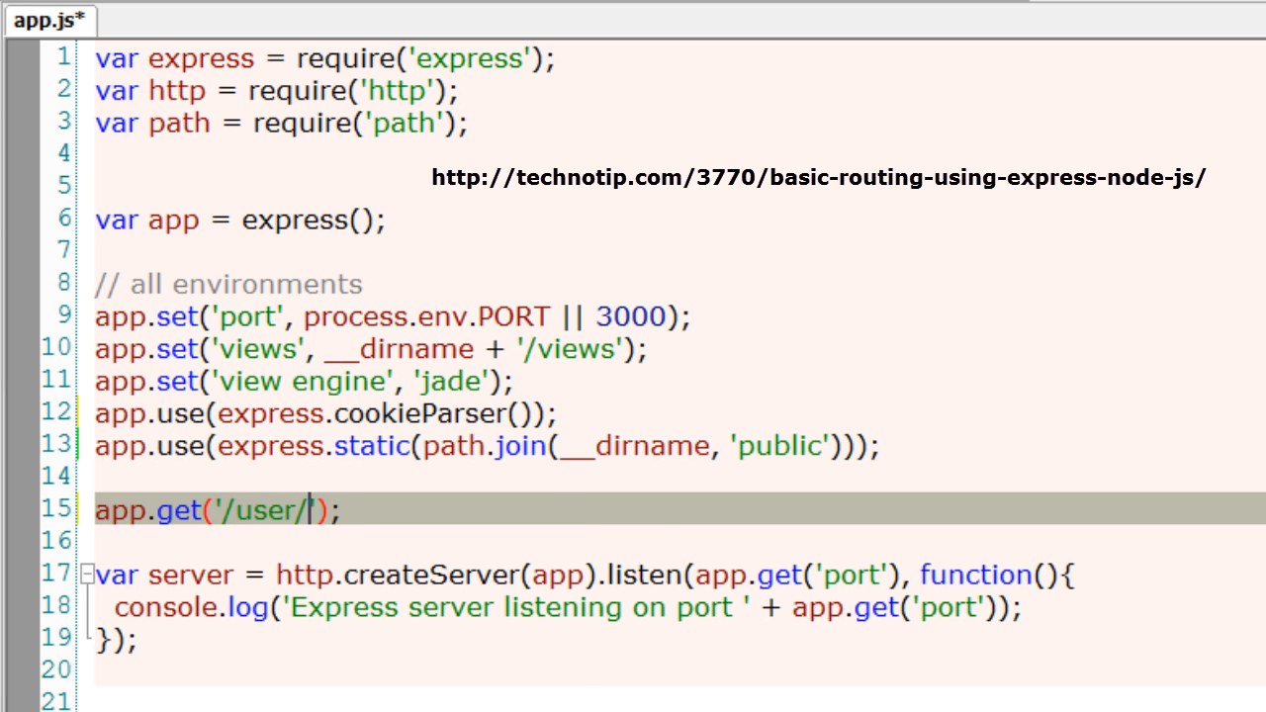
{"action": "type", "text": ":user"}
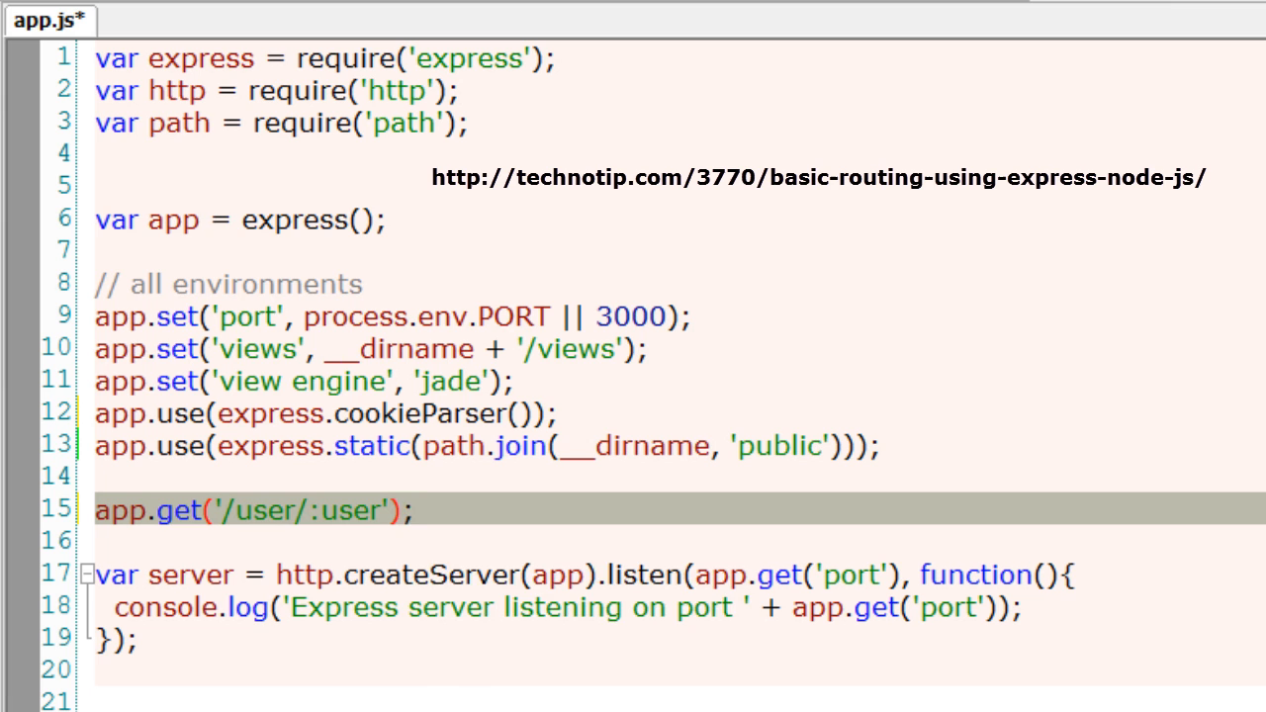
{"action": "type", "text": ", function()"}
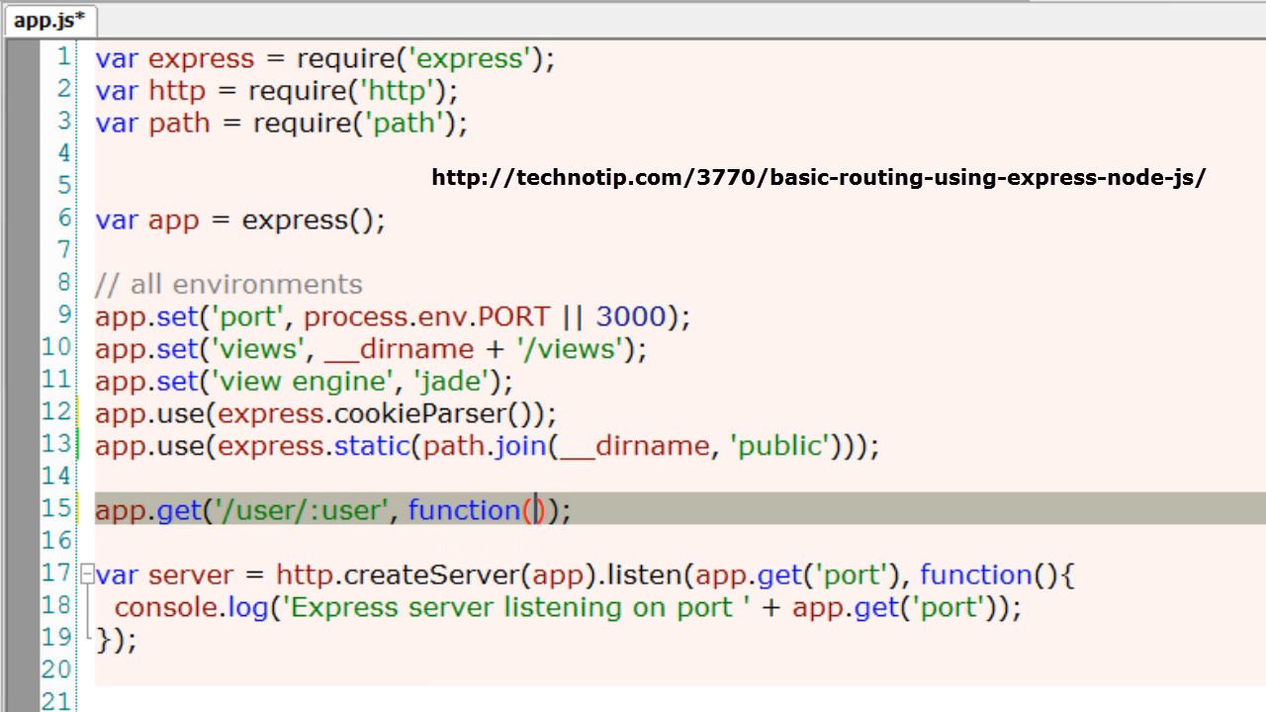
{"action": "type", "text": "req){}"}
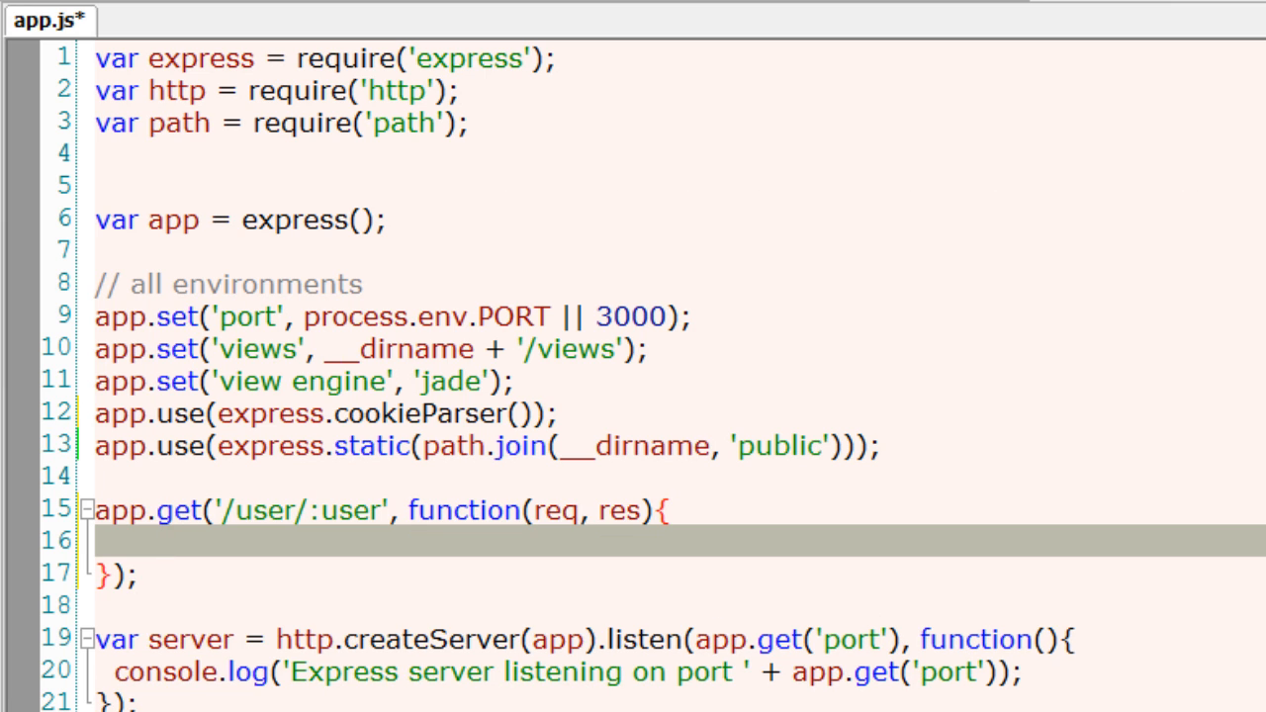
- Inside the handler, chain res.cookie().send() with .send() on its own line
{"action": "type", "text": "res.cookie"}
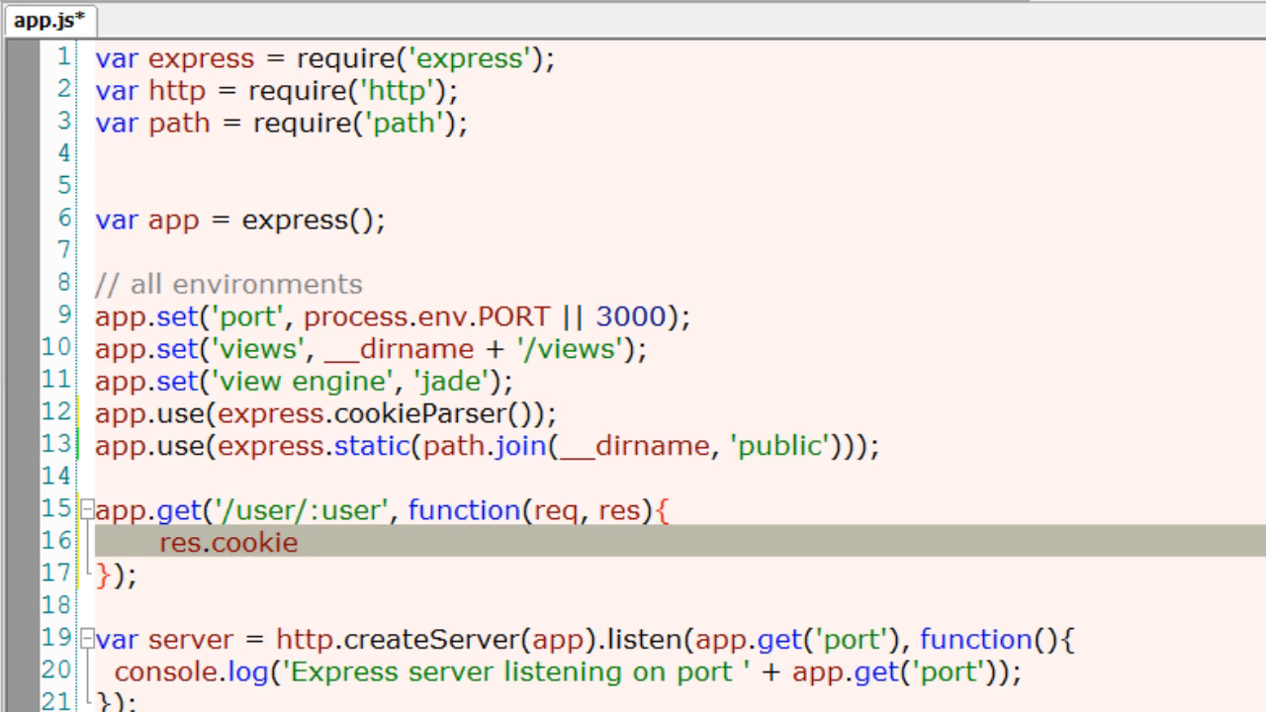
{"action": "type", "text": "()"}
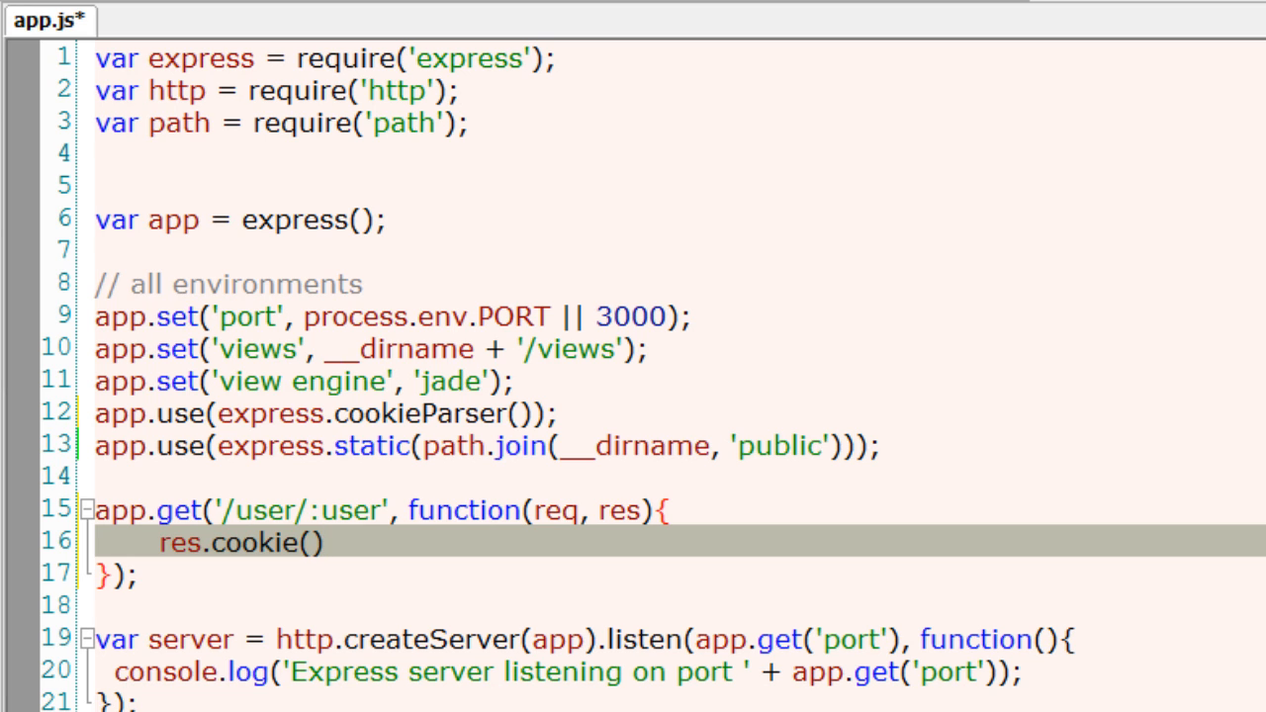
{"action": "type", "text": ".se"}
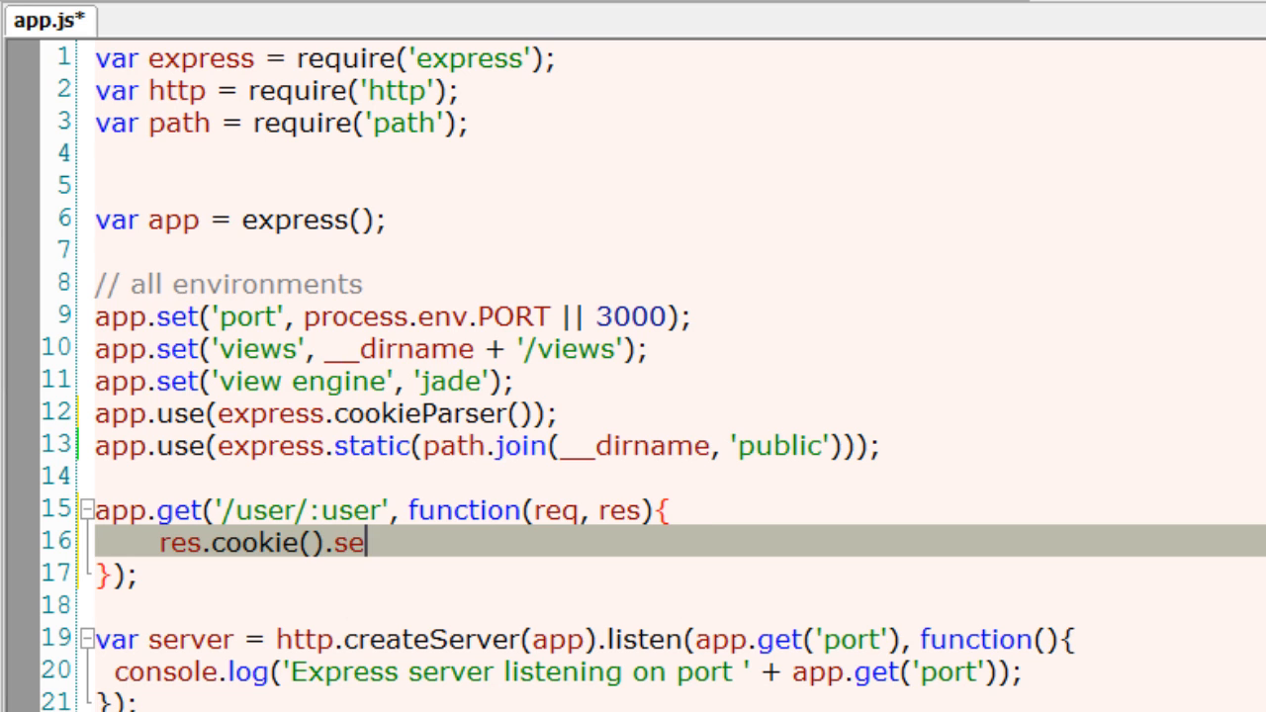
{"action": "type", "text": "nd();"}
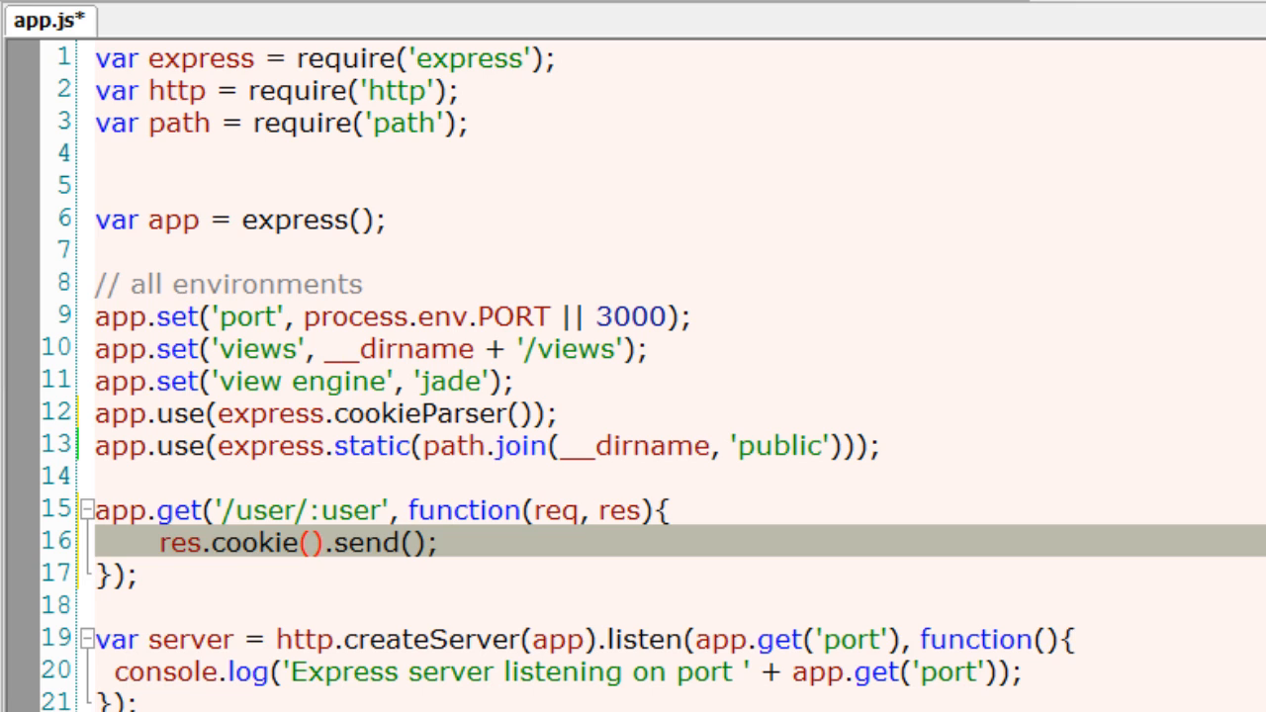
{"action": "key", "text": "Enter"}
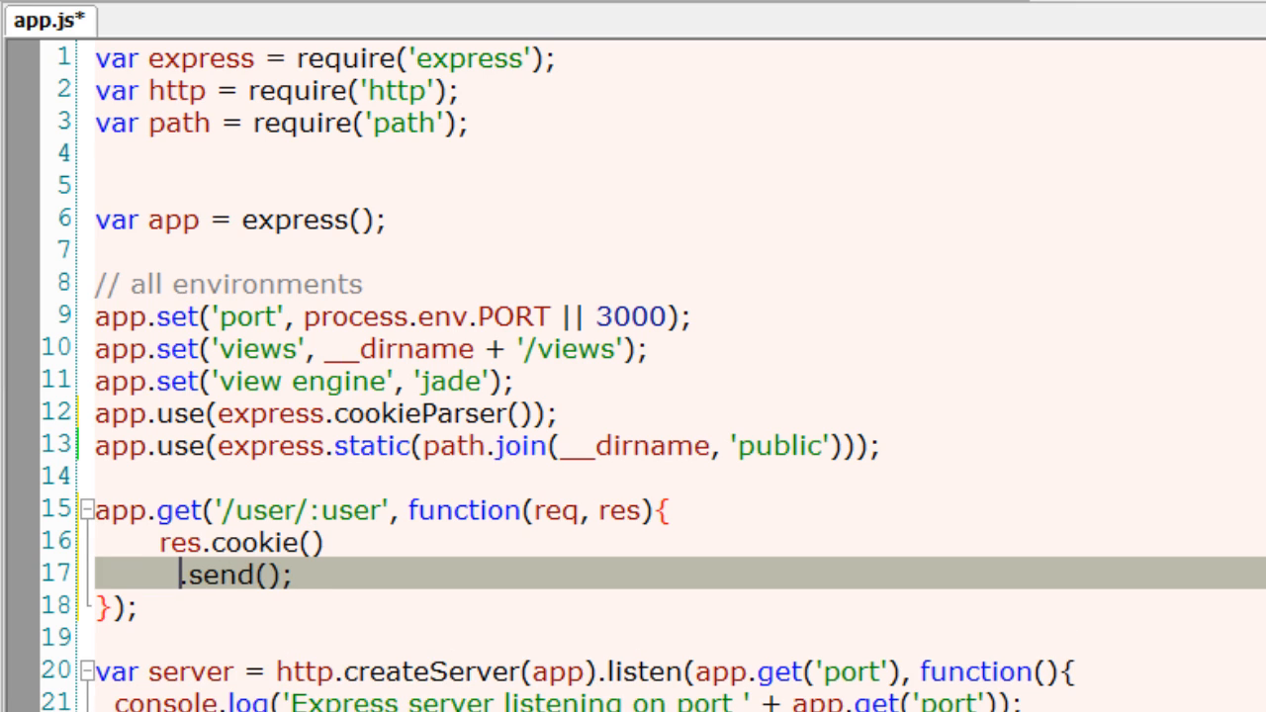
- Fill the cookie call as res.cookie('name', req.params.user)
{"action": "left_click", "coordinate": [186, 538]}
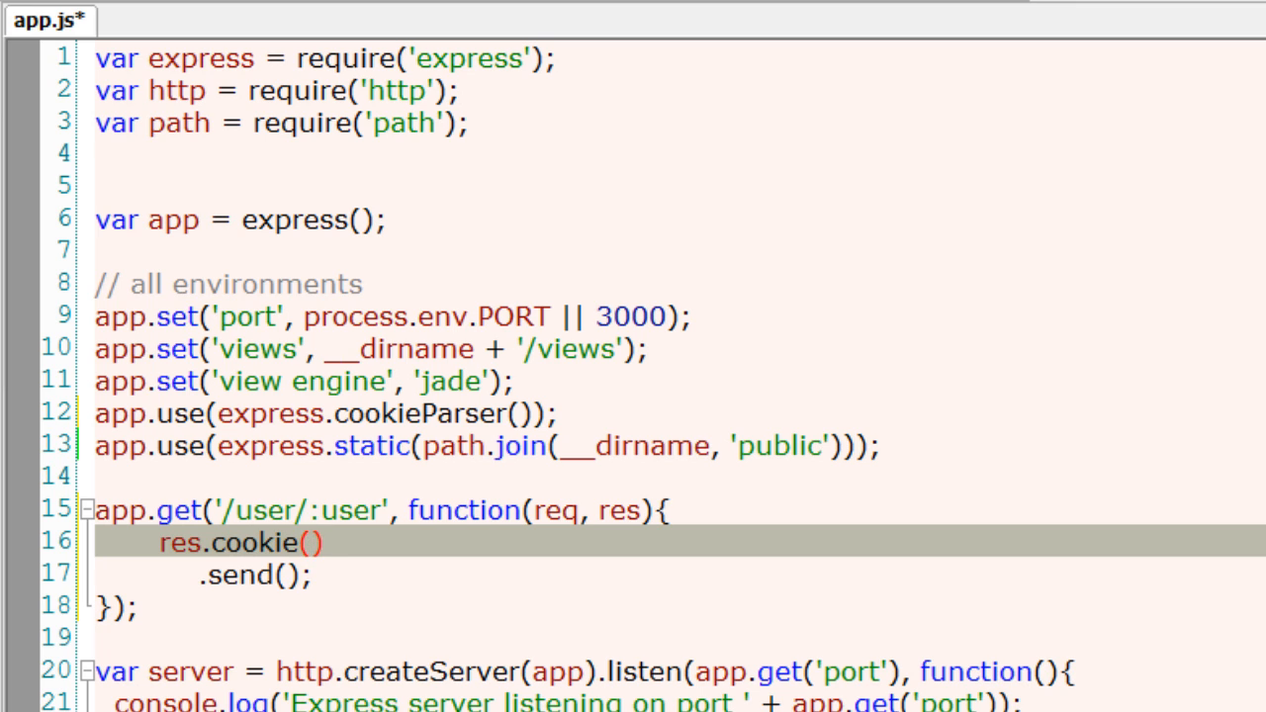
{"action": "type", "text": "''"}
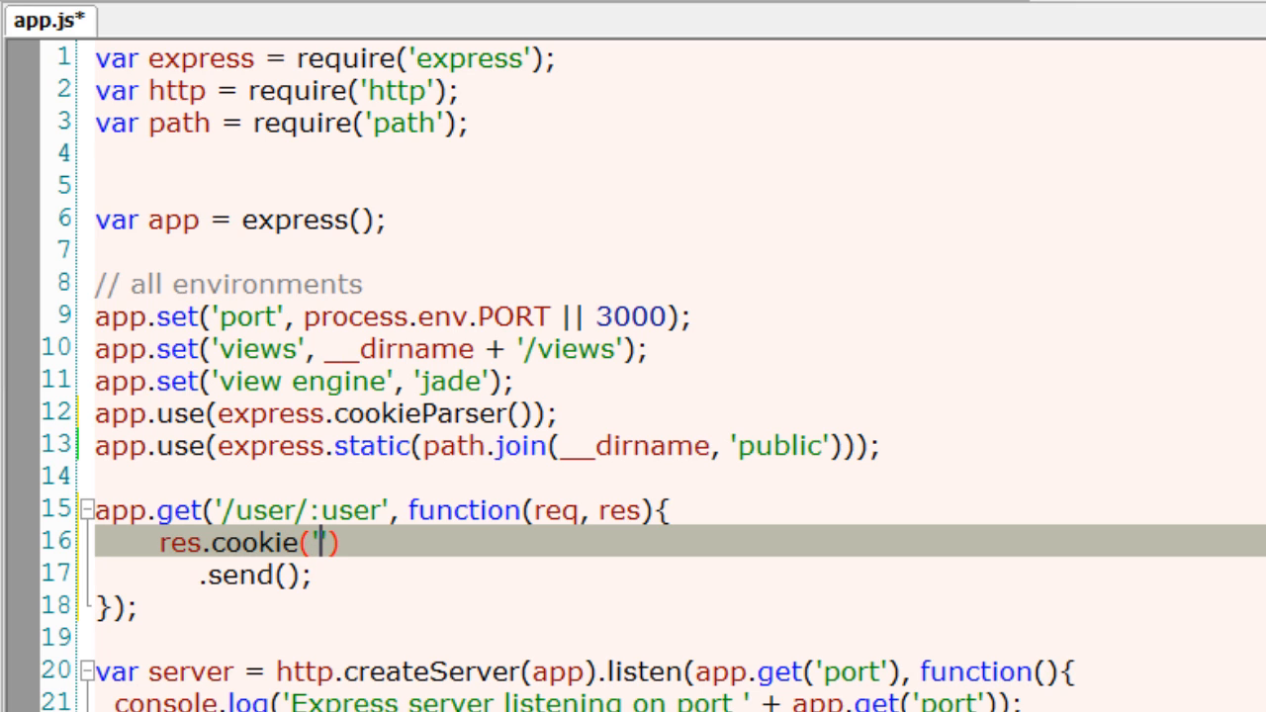
{"action": "type", "text": "name"}
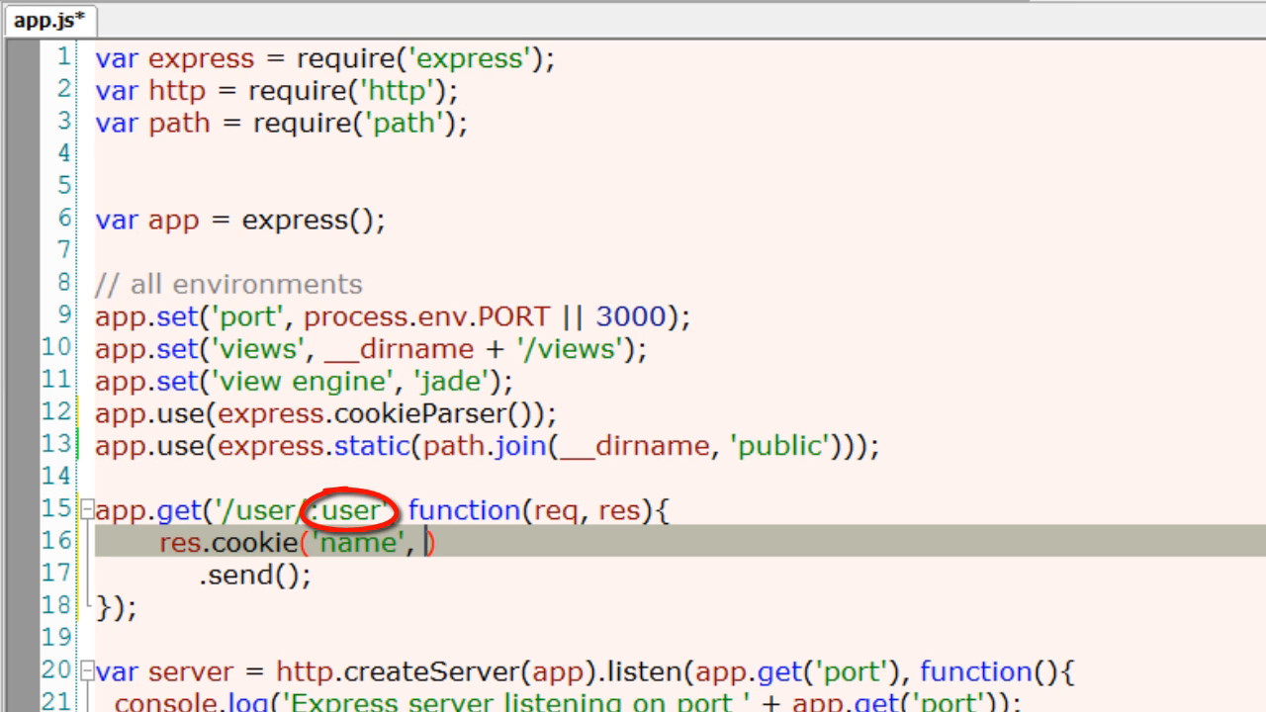
{"action": "type", "text": "req.params.user"}
{"action": "left_click", "coordinate": [680, 574]}
{"action": "type", "text": "'<p>"}
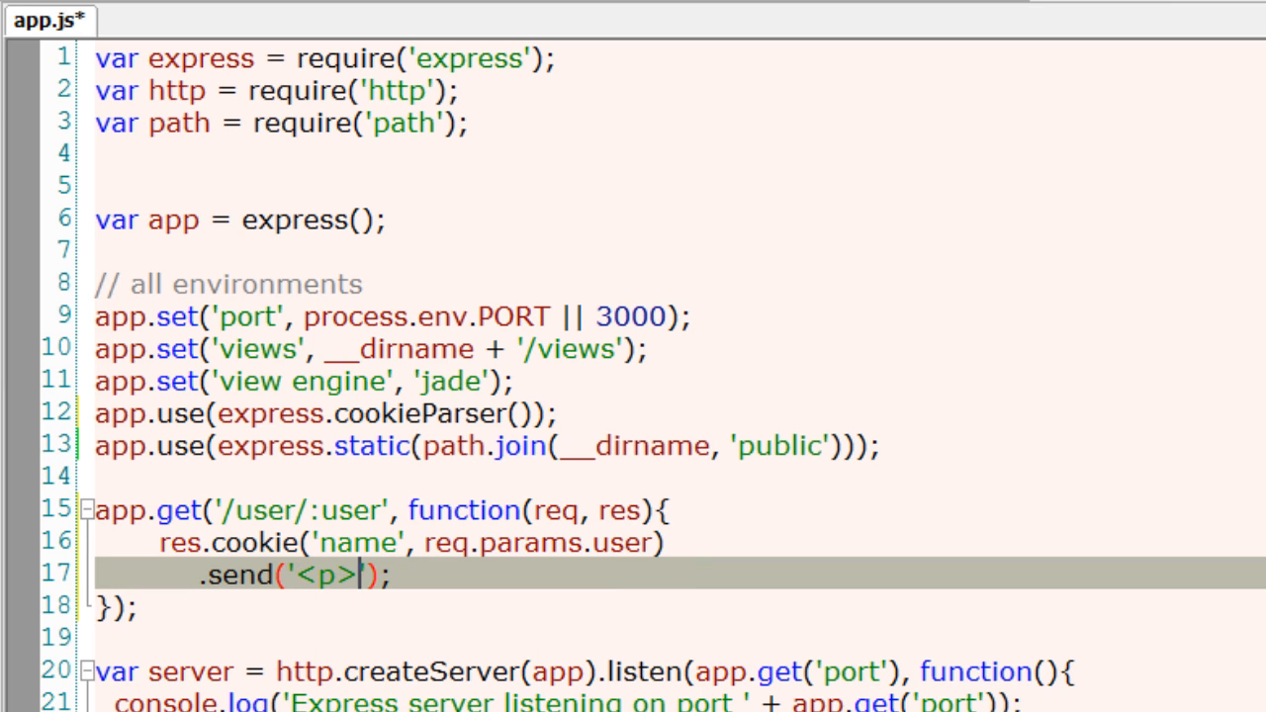
- Make .send() return '<p>Cookie Set: <a href="/user">View Here</a>'
{"action": "type", "text": "Cookie"}
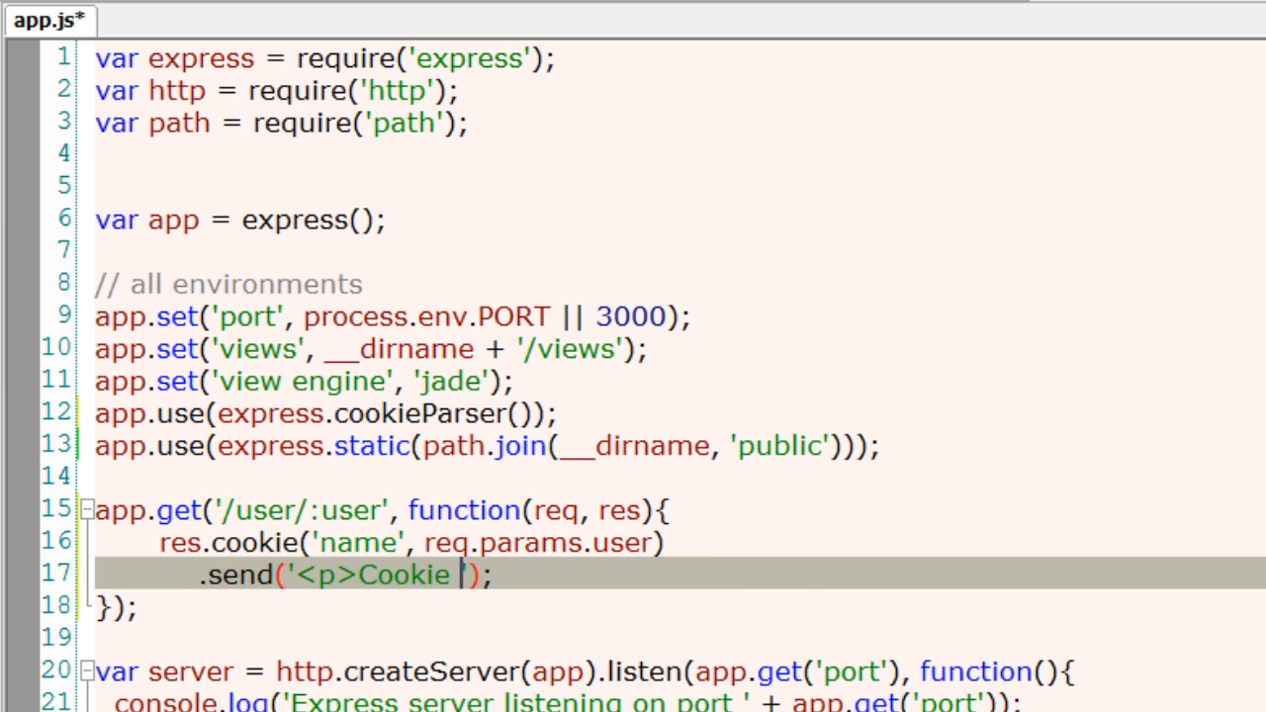
{"action": "type", "text": "Set: View Her"}
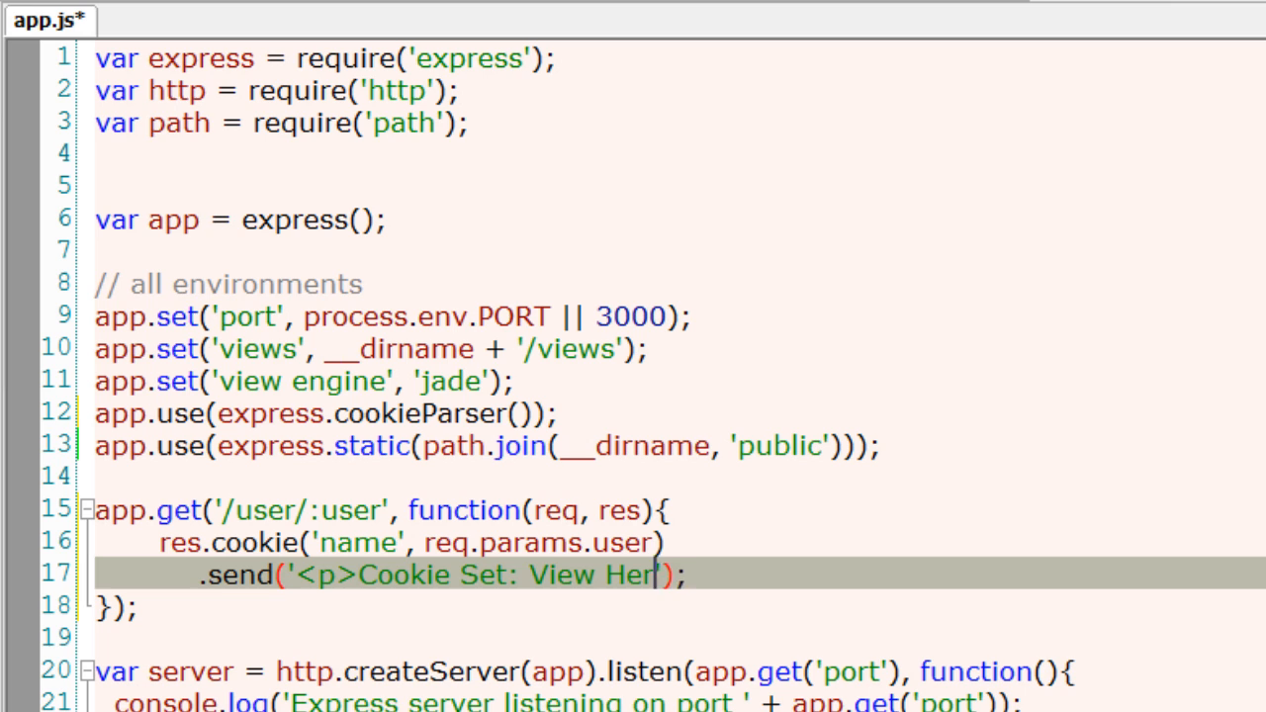
{"action": "type", "text": "e</a>"}
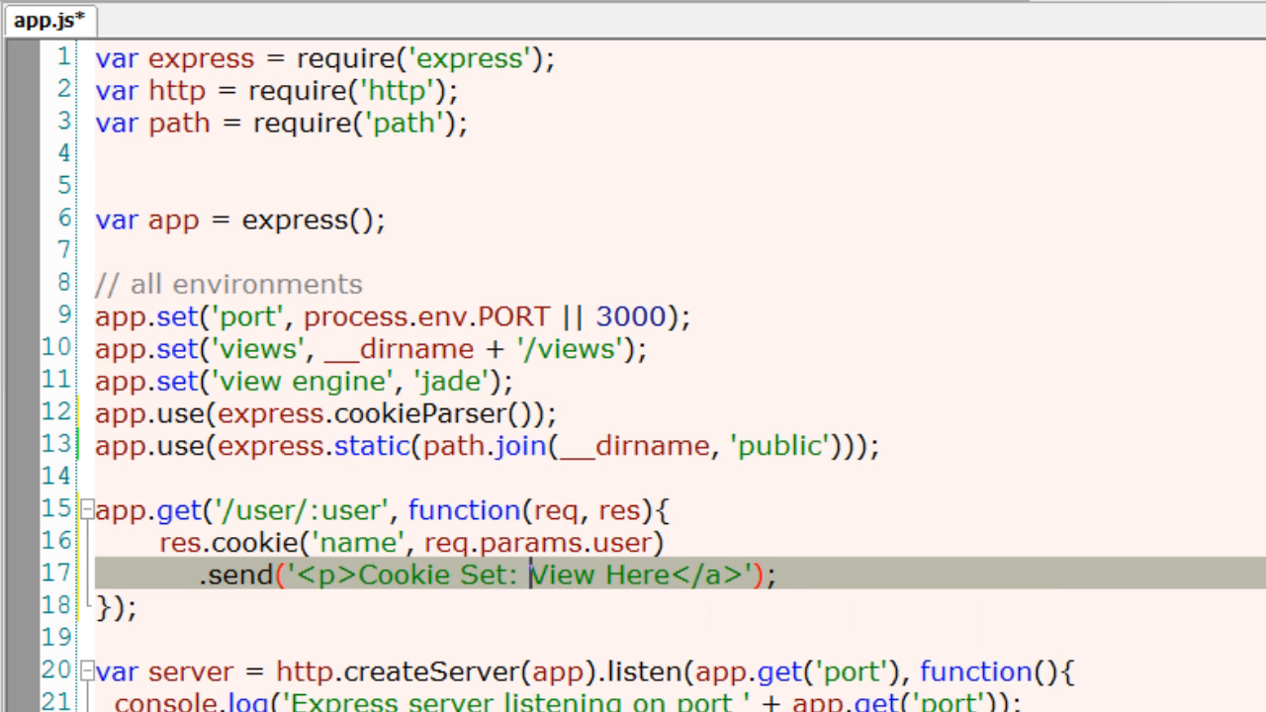
{"action": "type", "text": "<a href"}
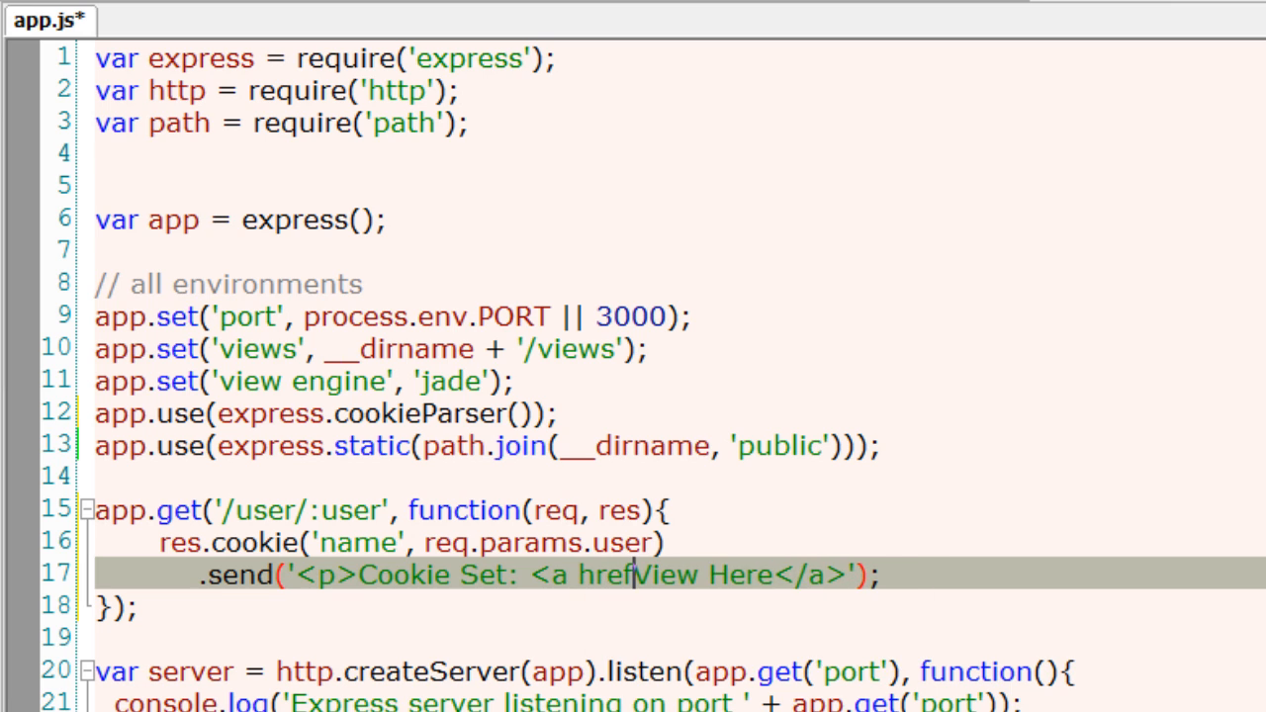
{"action": "type", "text": "=\"\">"}
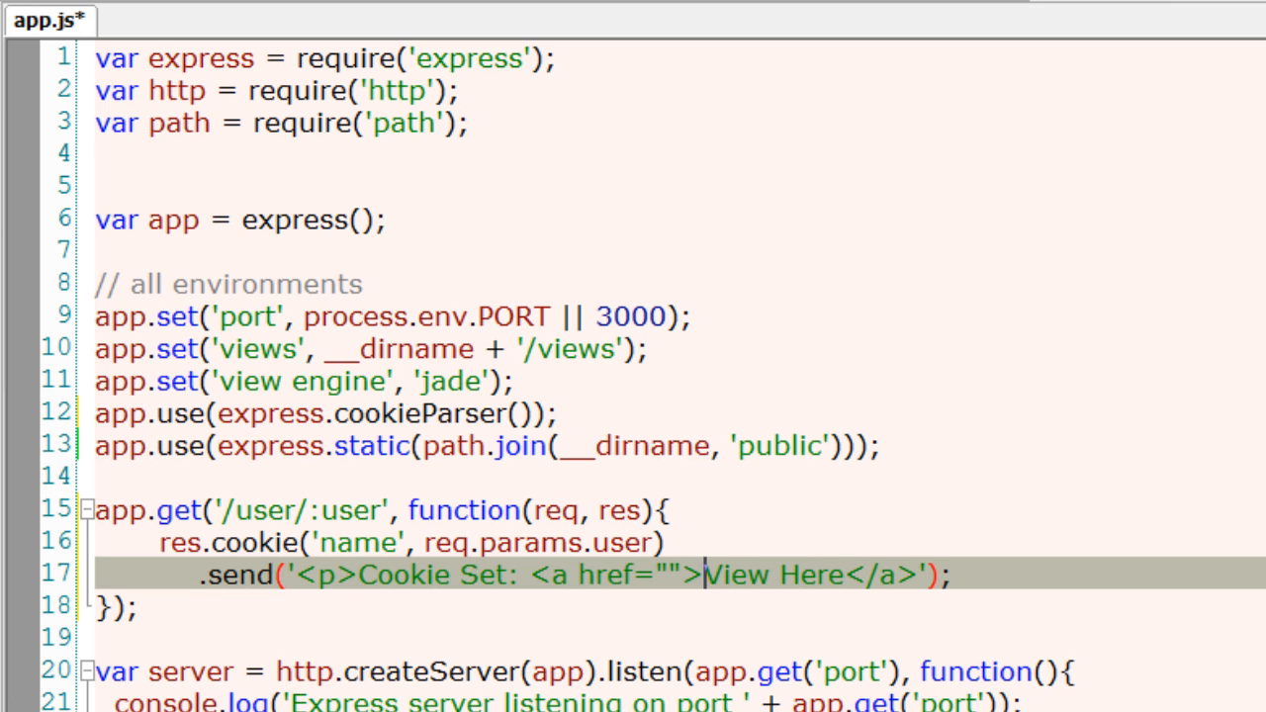
{"action": "type", "text": "/user"}
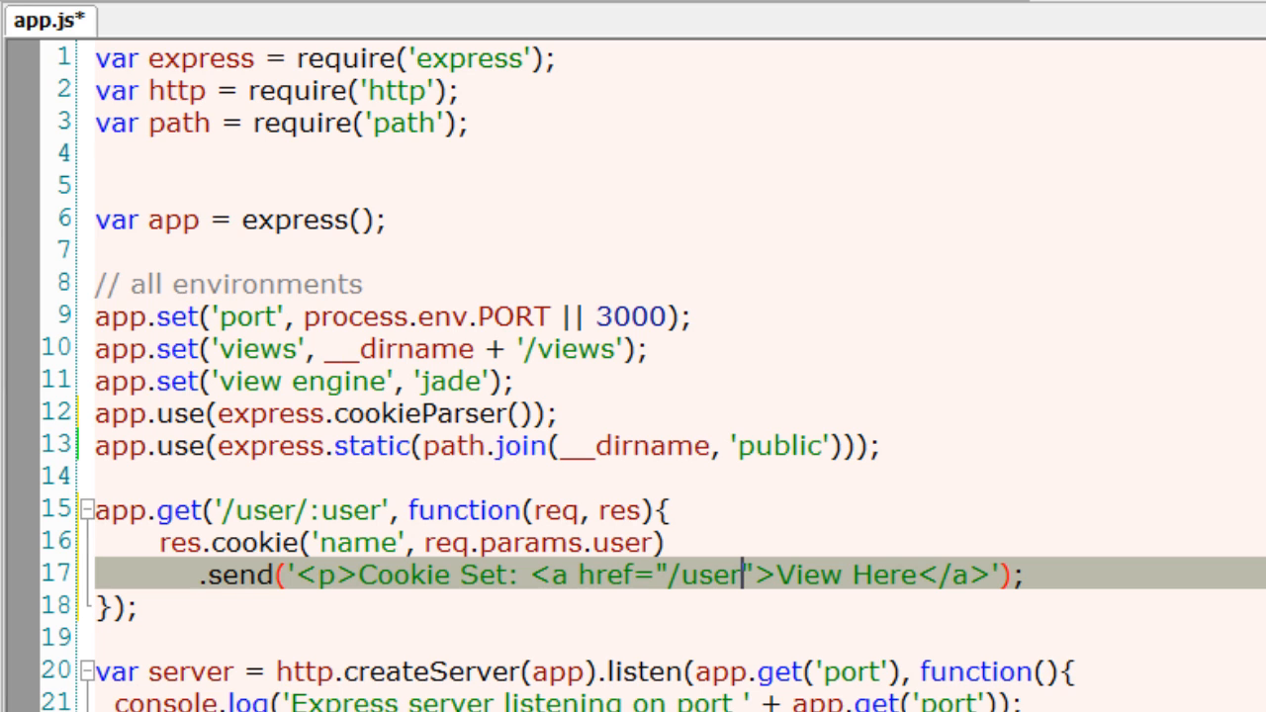
- Begin a new app.get line below the /user/:user route
{"action": "type", "text": "app"}
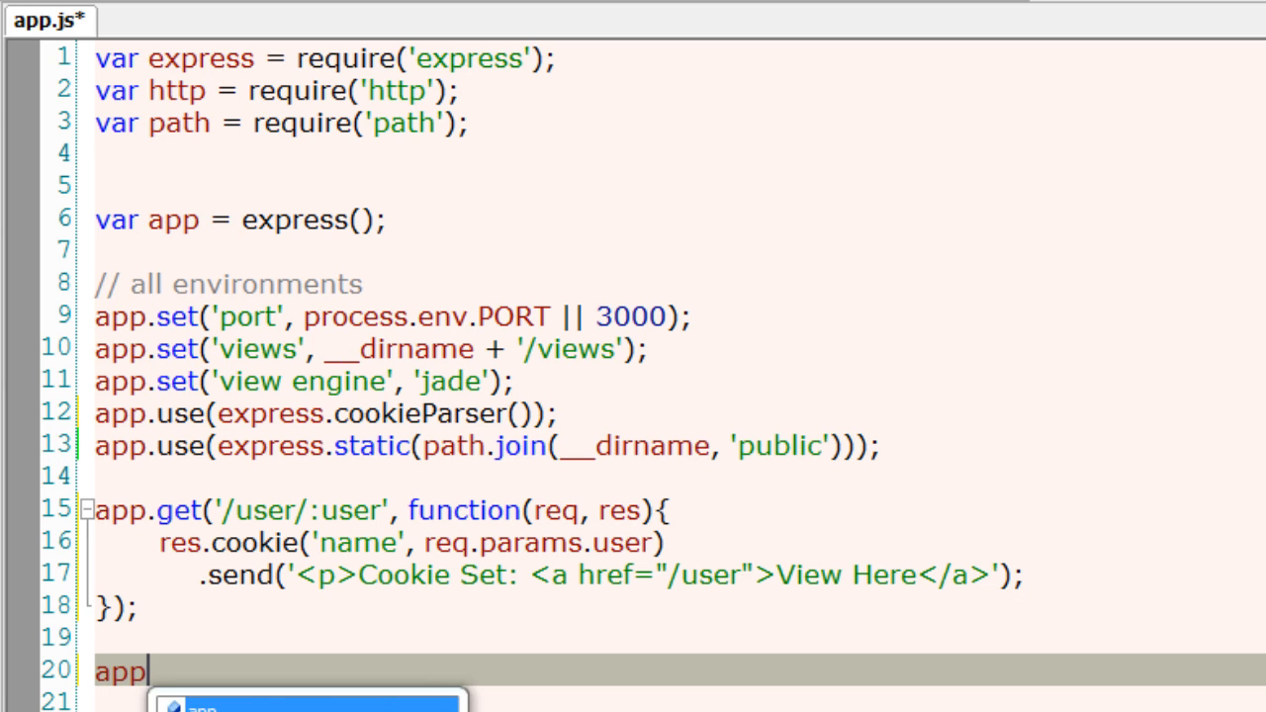
{"action": "type", "text": ".get"}
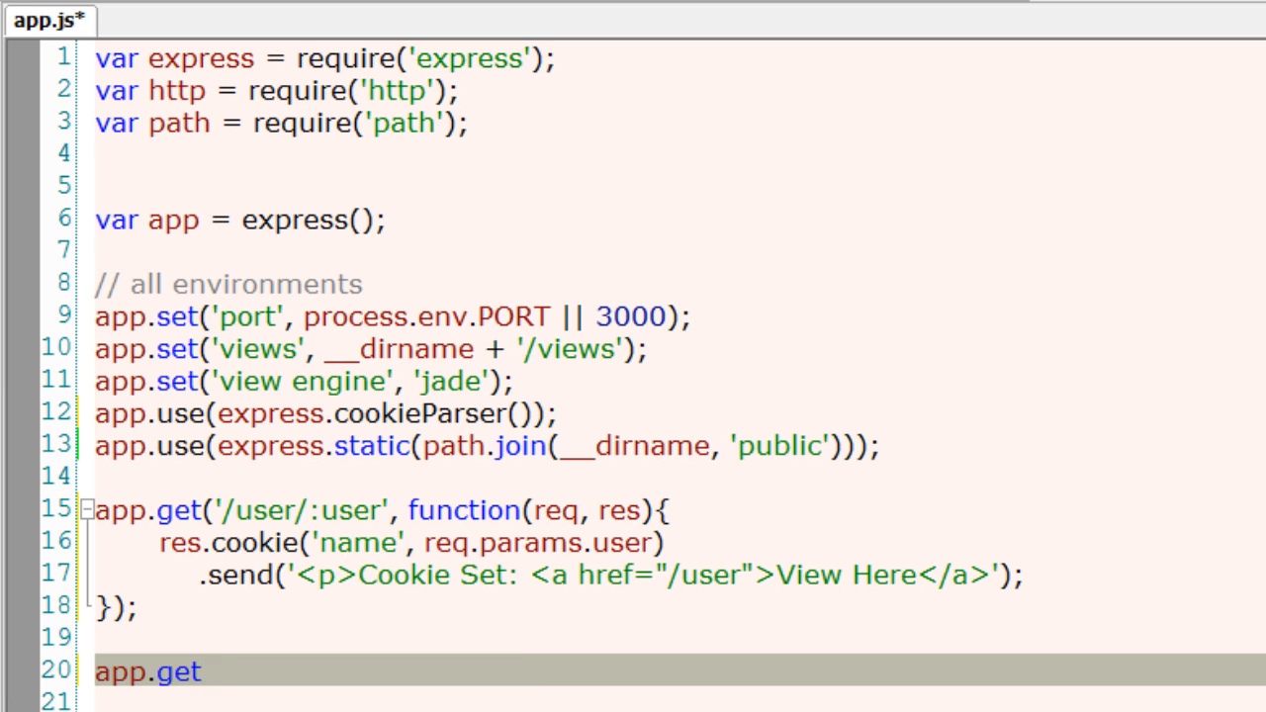
- Write the app.get('/user', function(req, res){ }) route and open its body
{"action": "type", "text": "();"}
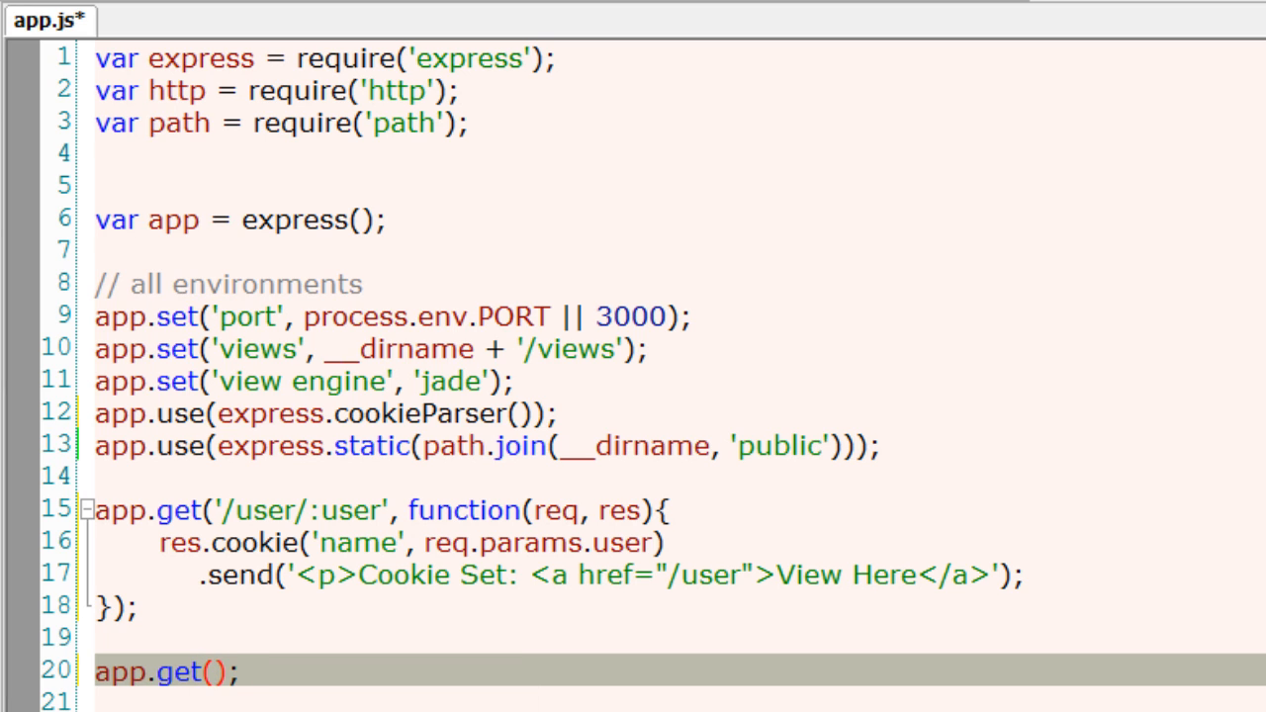
{"action": "type", "text": "'/user'"}
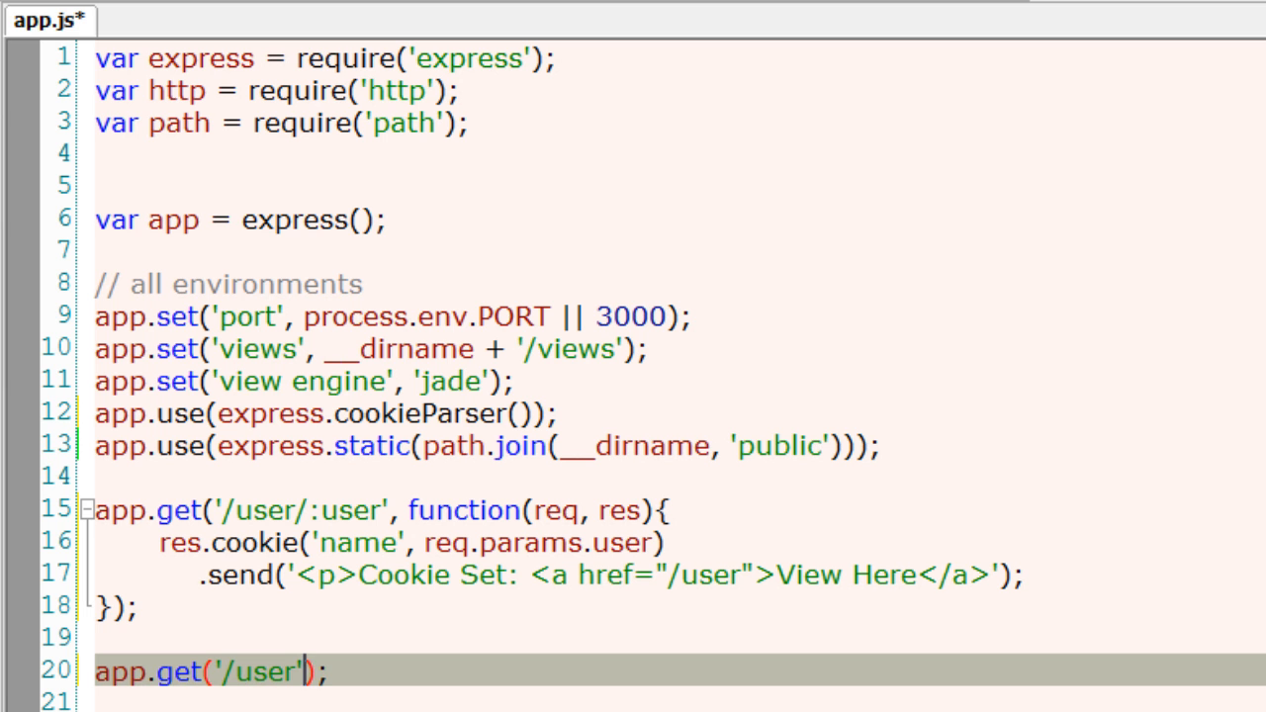
{"action": "type", "text": ", function(){"}
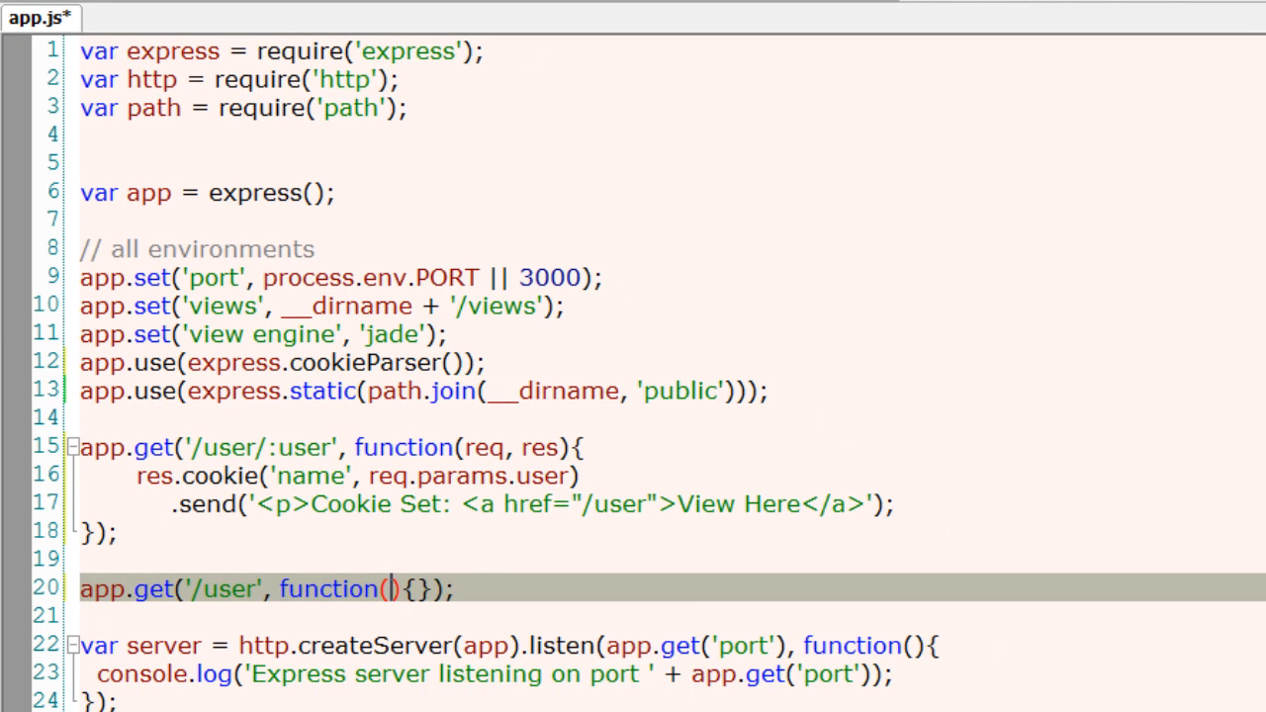
{"action": "type", "text": "req, res"}
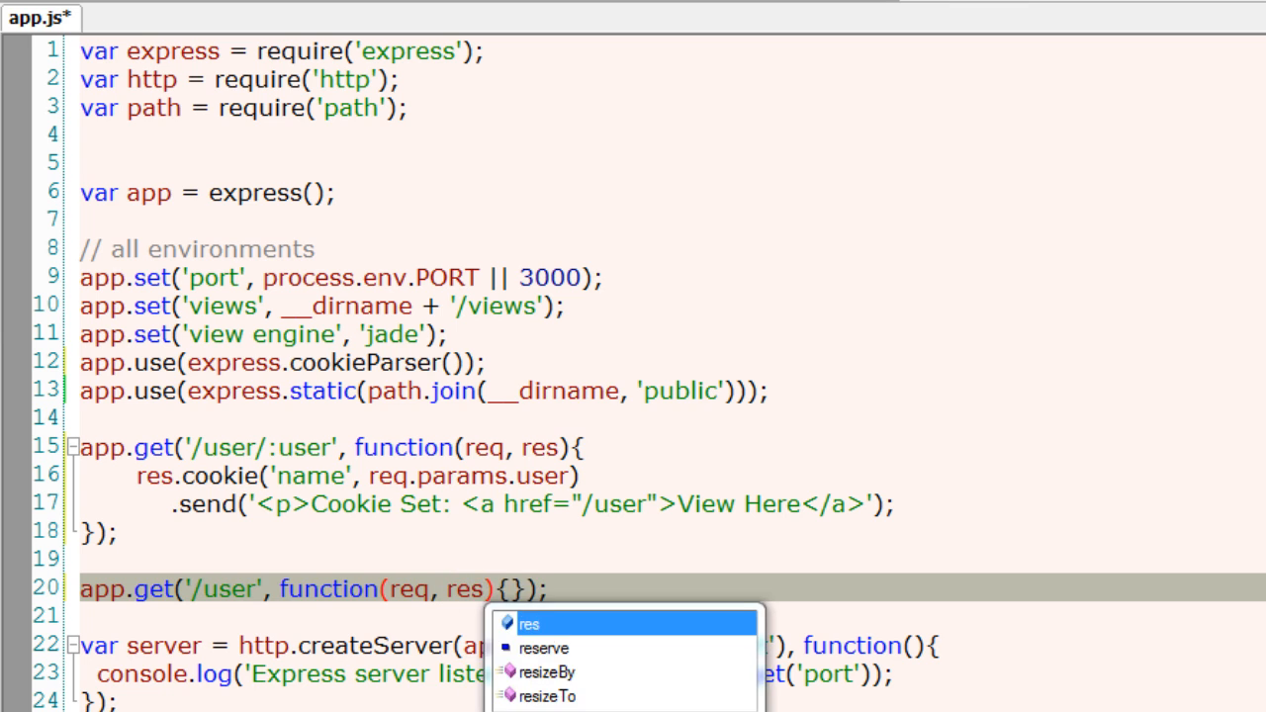
{"action": "key", "text": "Enter"}
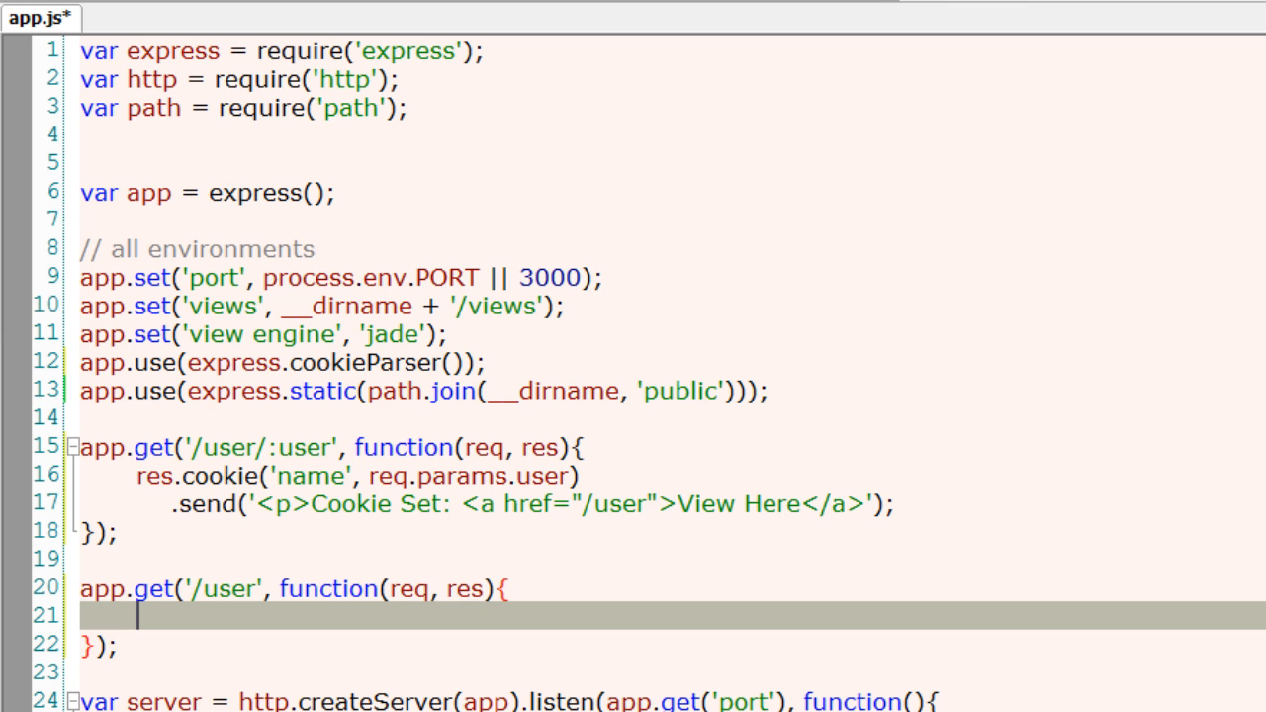
- Have the /user handler res.send(req.cookies.name) and save app.js
{"action": "type", "text": "res"}
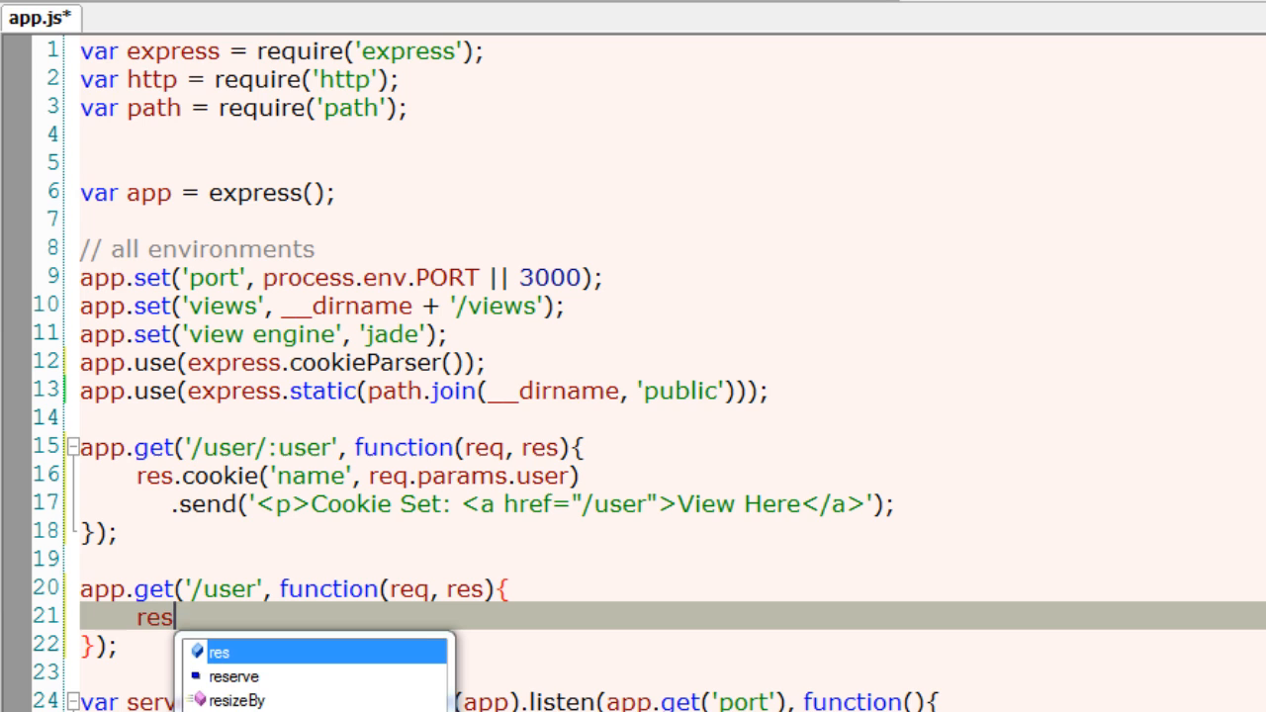
{"action": "type", "text": ".send"}
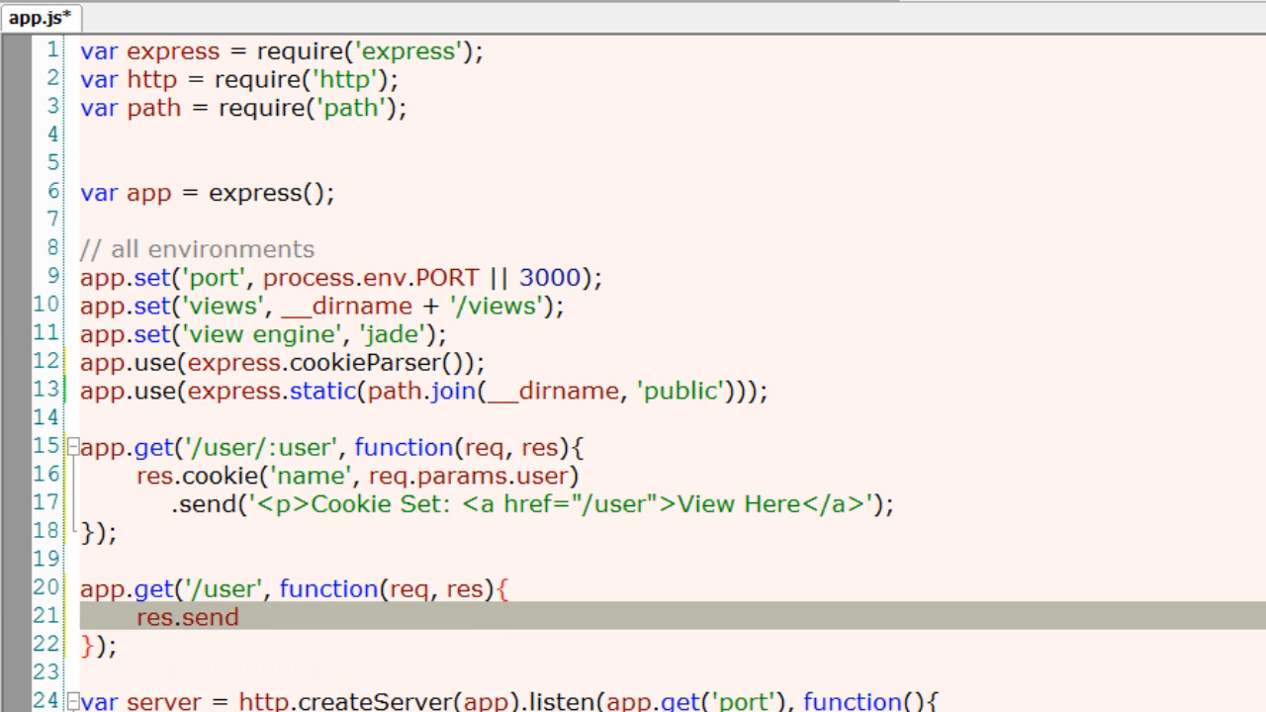
{"action": "type", "text": "();"}
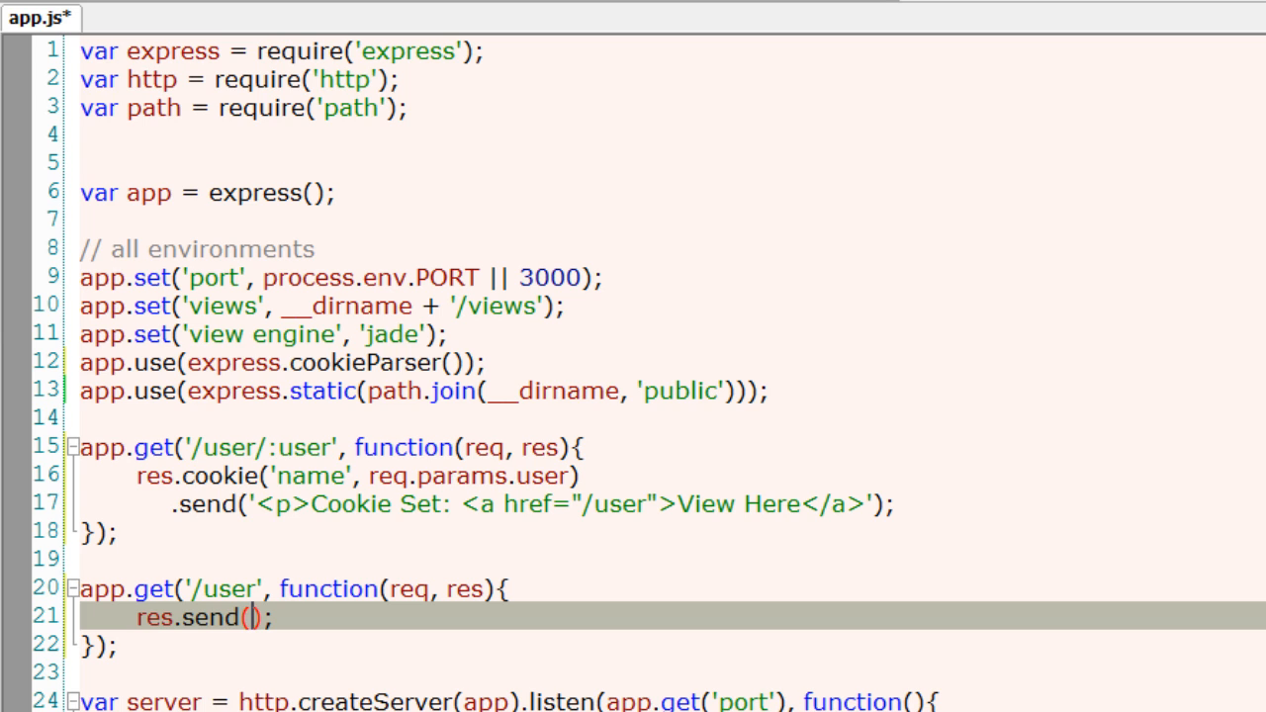
{"action": "type", "text": "req."}
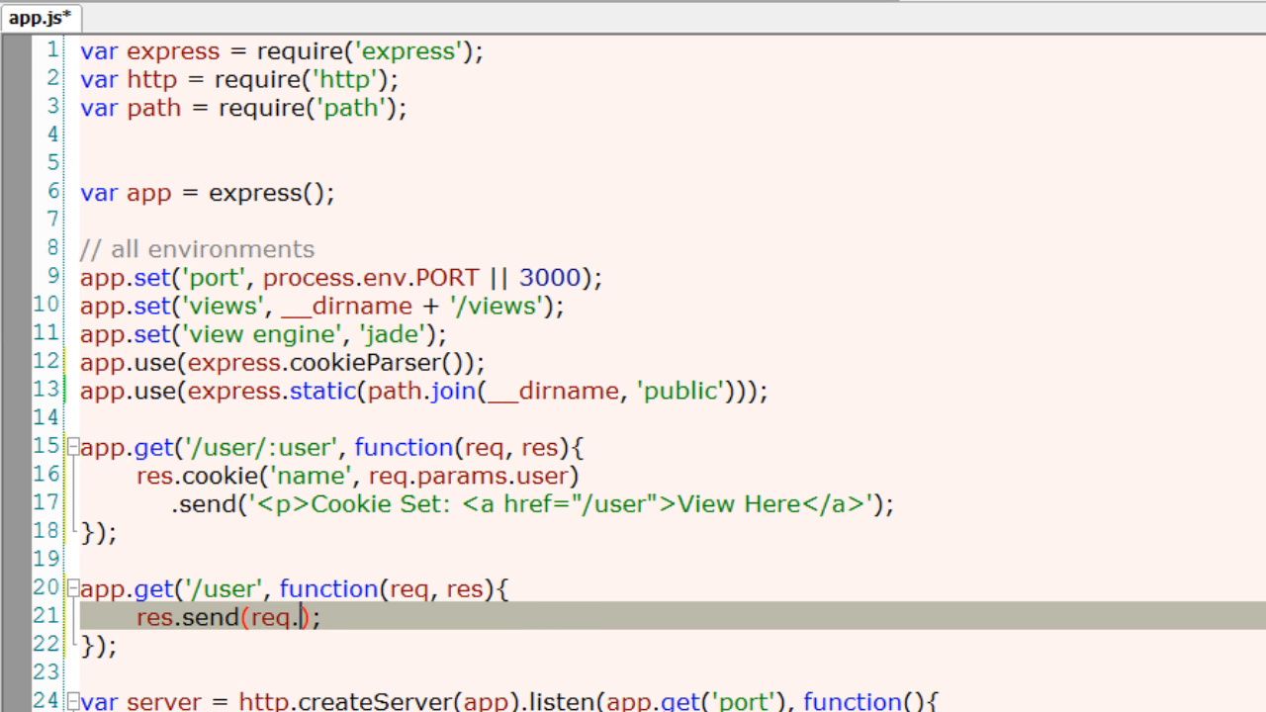
{"action": "type", "text": "cookies.n"}
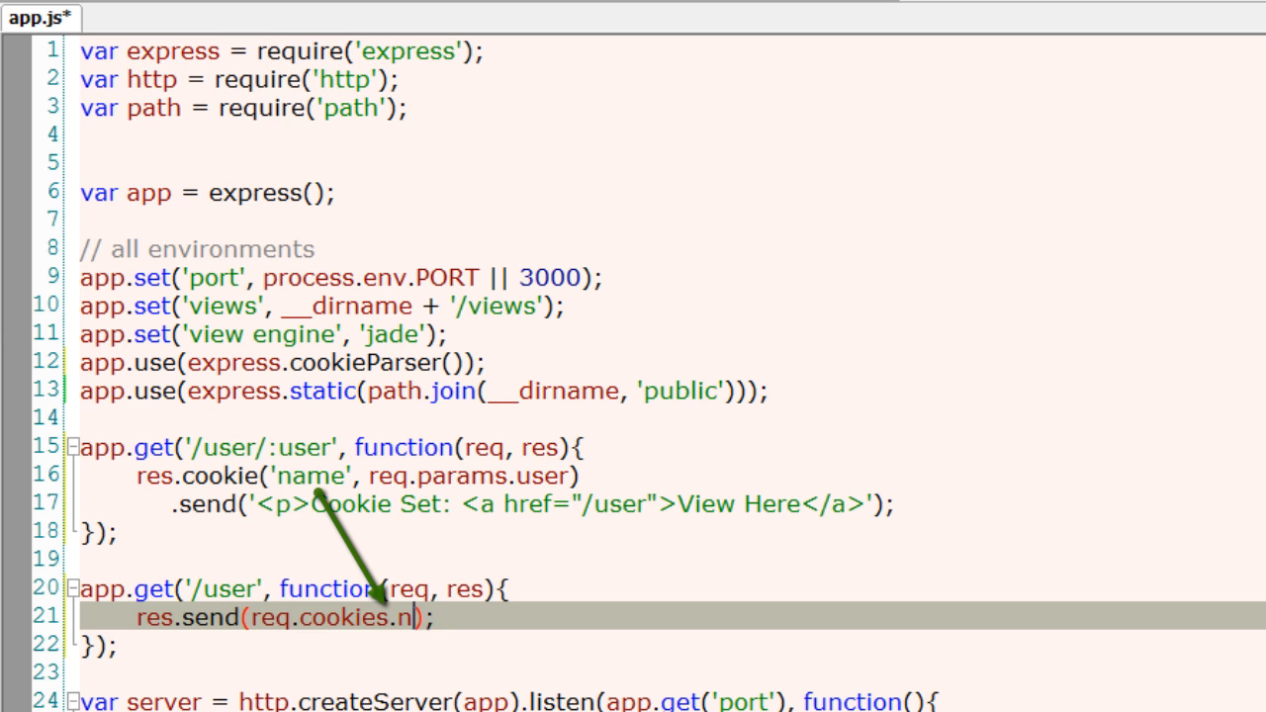
{"action": "type", "text": "ame"}
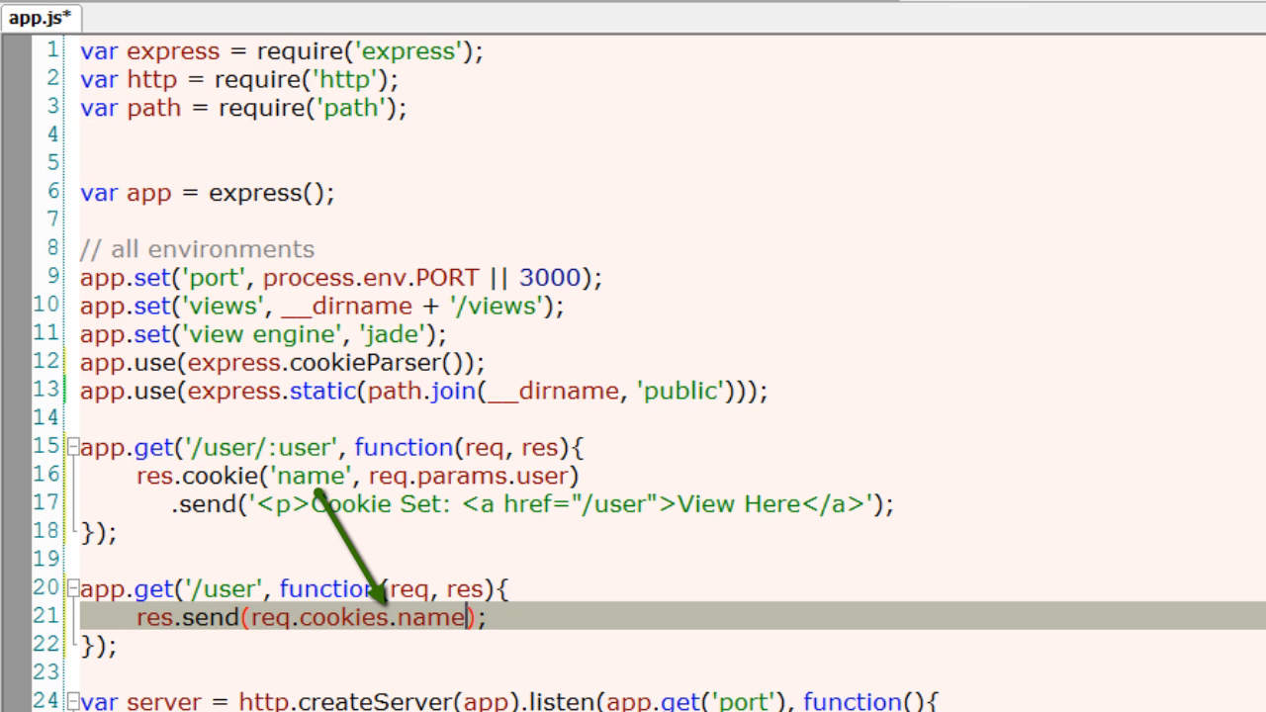
{"action": "key", "text": "ctrl+s"}
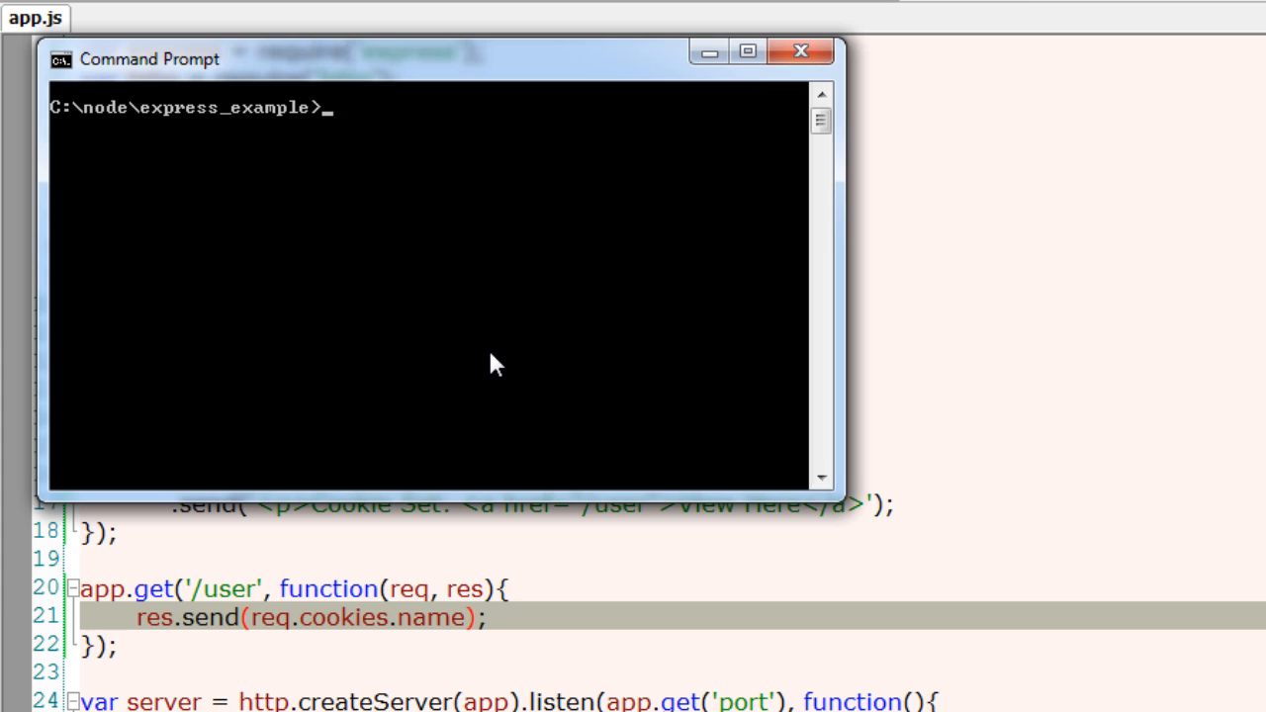
- Run npm start in the express_example folder to launch the Express server
{"action": "type", "text": "npm statr"}
{"action": "type", "text": "localhost:3000"}
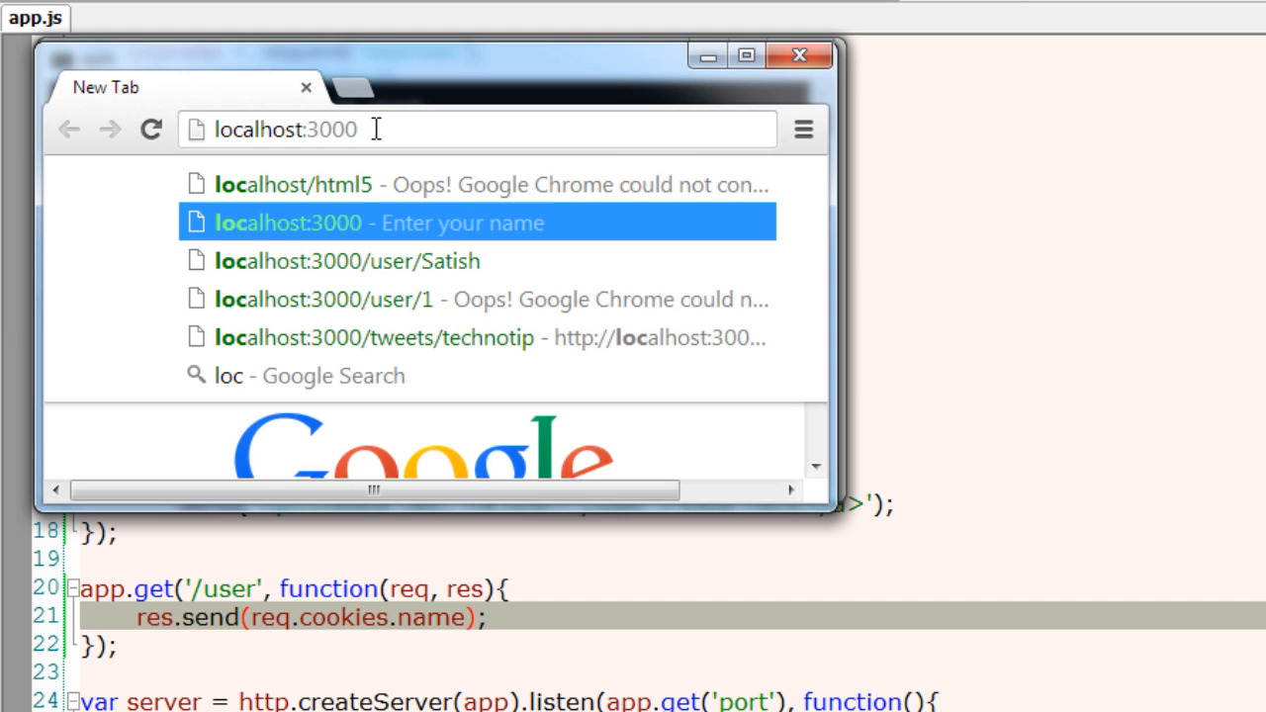
- Load localhost:3000/user/Satish and check document.cookie in the DevTools console shows name=Satish
{"action": "type", "text": "/user"}
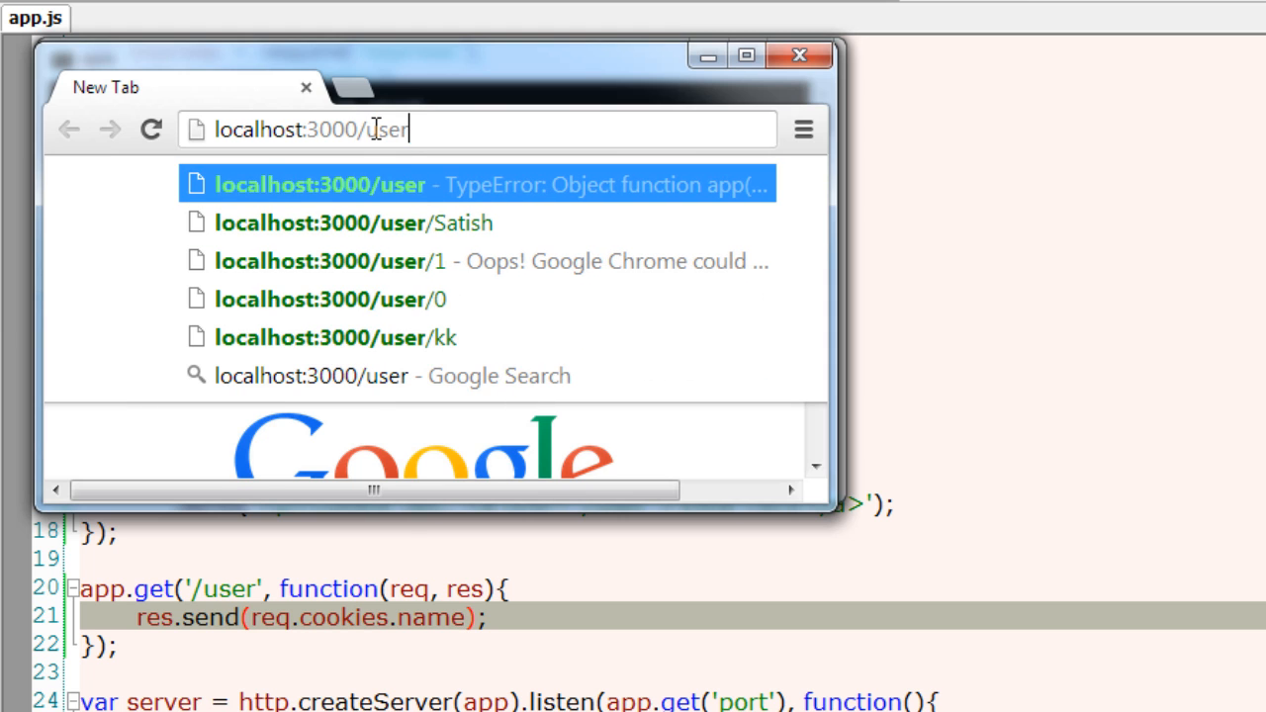
{"action": "left_click", "coordinate": [352, 222]}
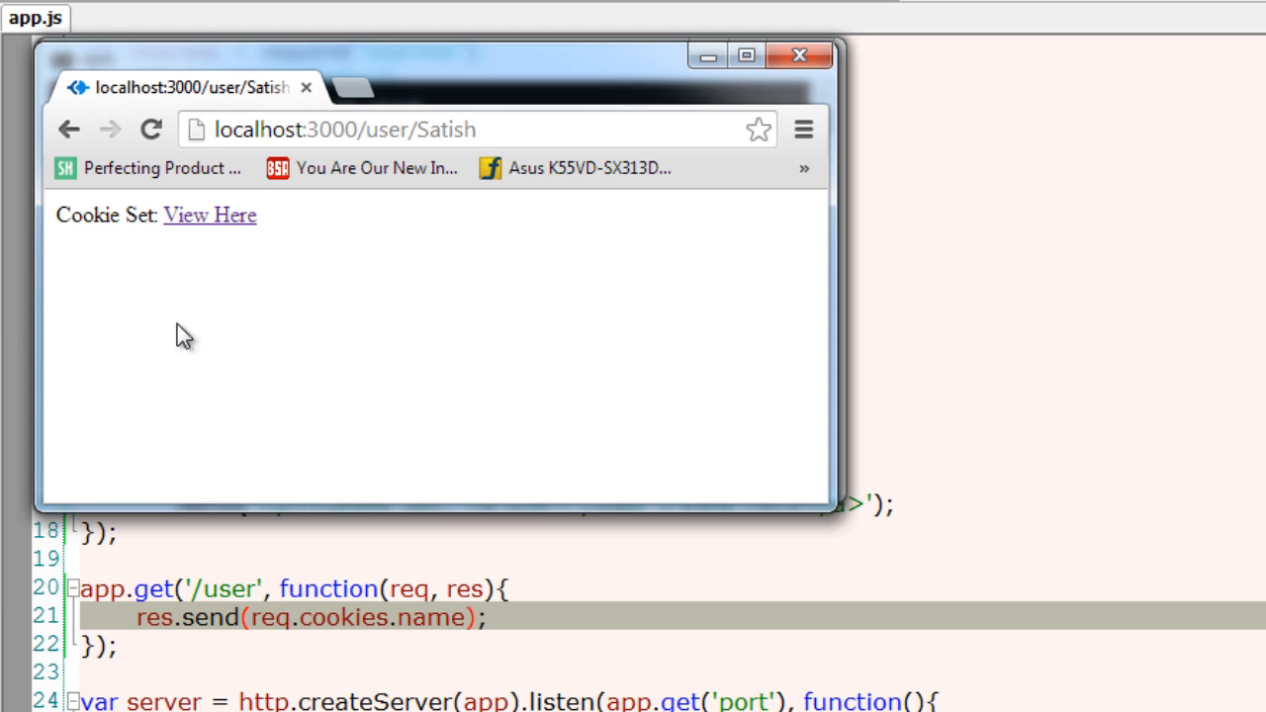
{"action": "mouse_move", "coordinate": [308, 621]}
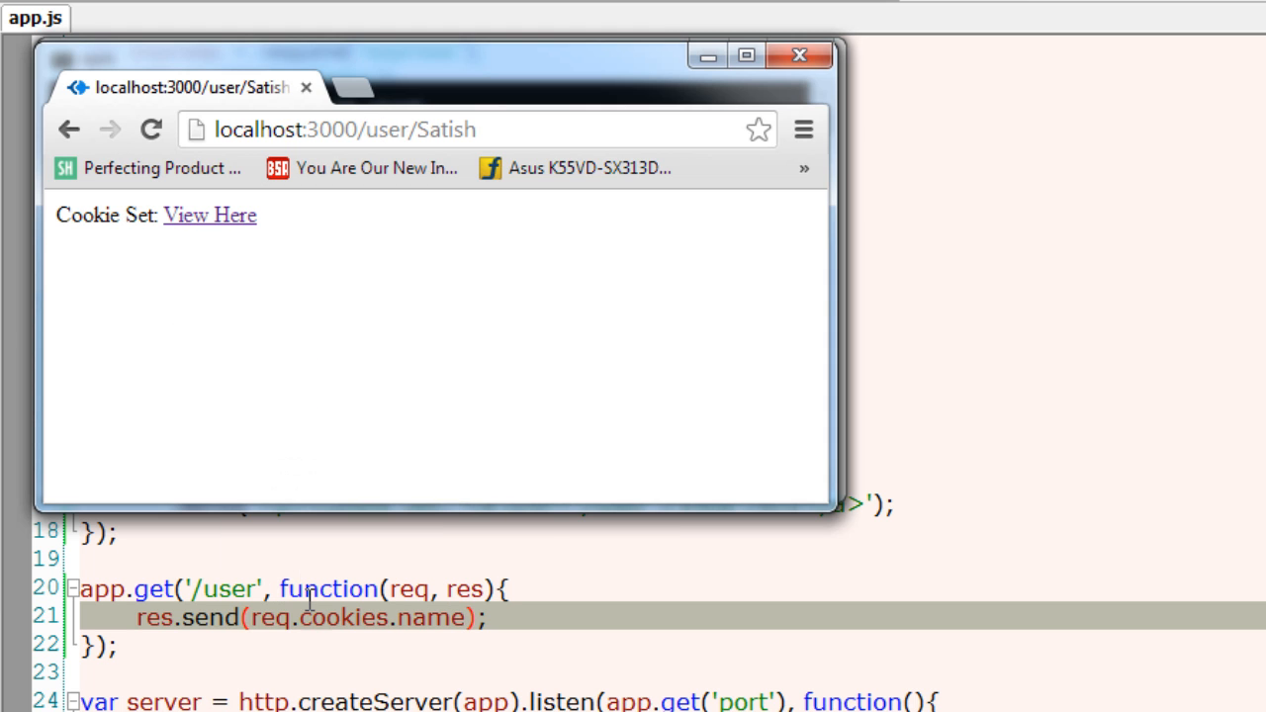
{"action": "key", "text": "F12"}
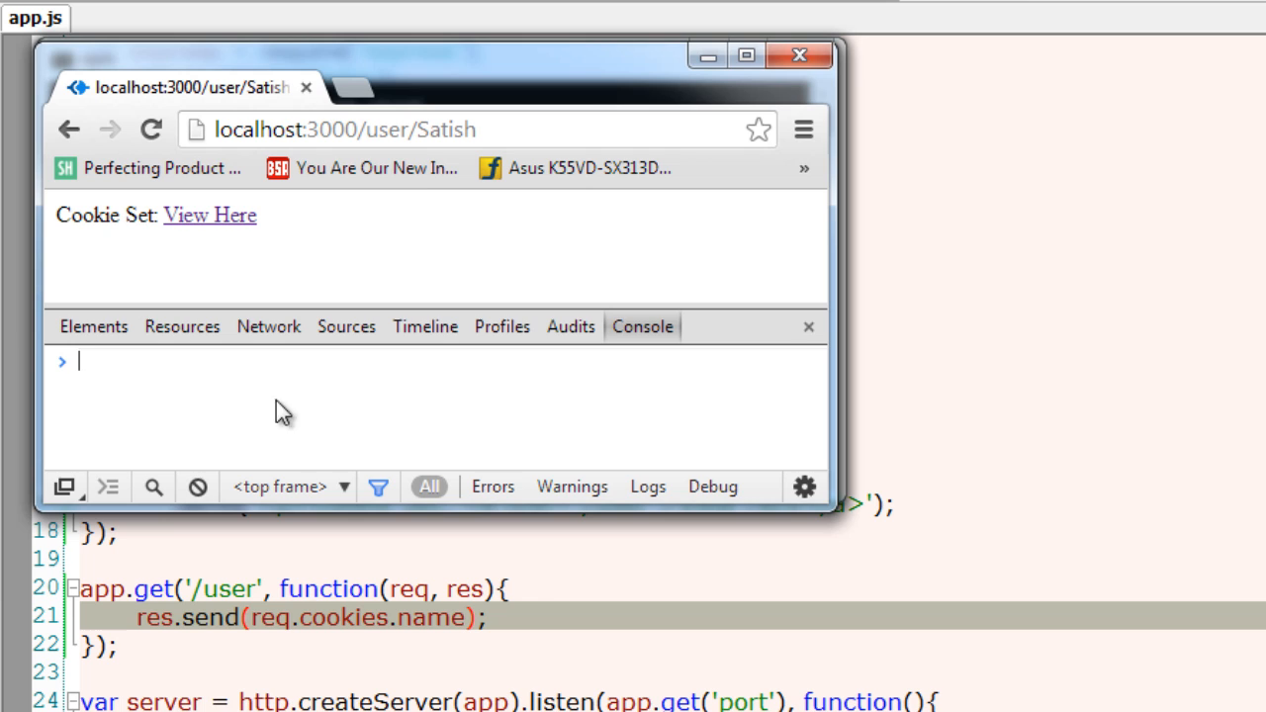
{"action": "type", "text": "document.cookie"}
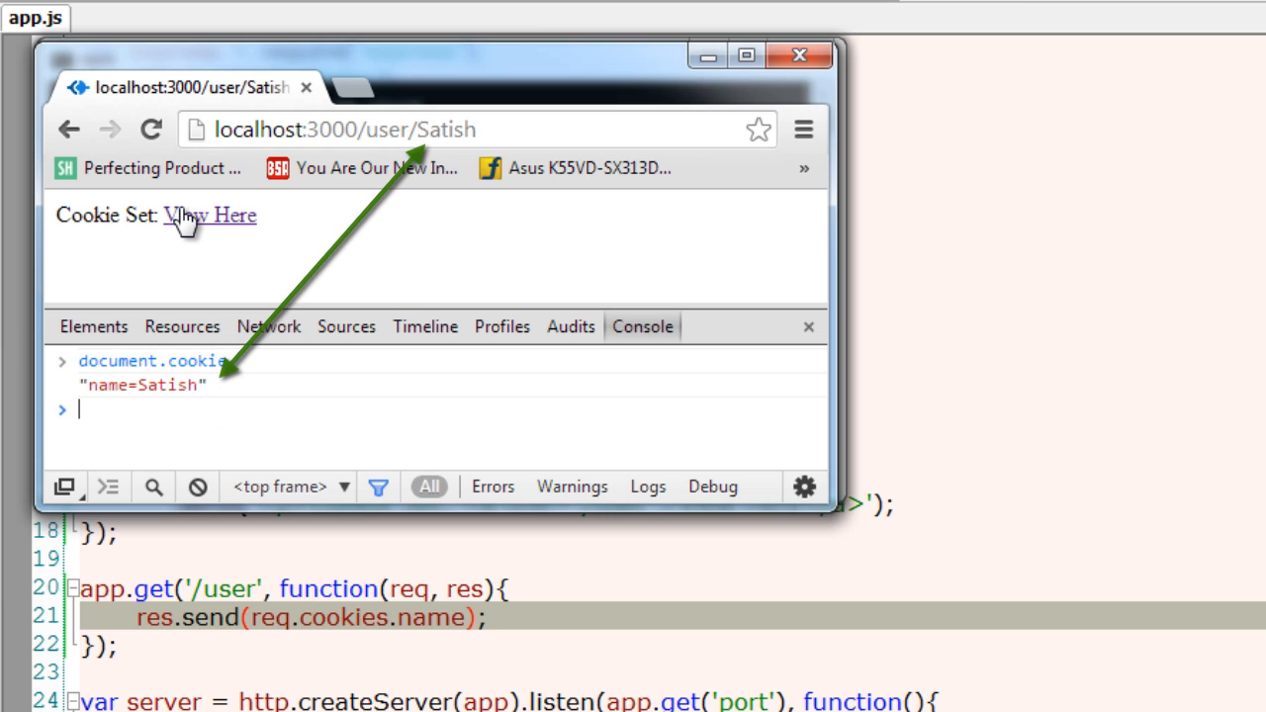
- Follow the View Here link to /user and select the displayed name Satish
{"action": "left_click", "coordinate": [210, 213]}
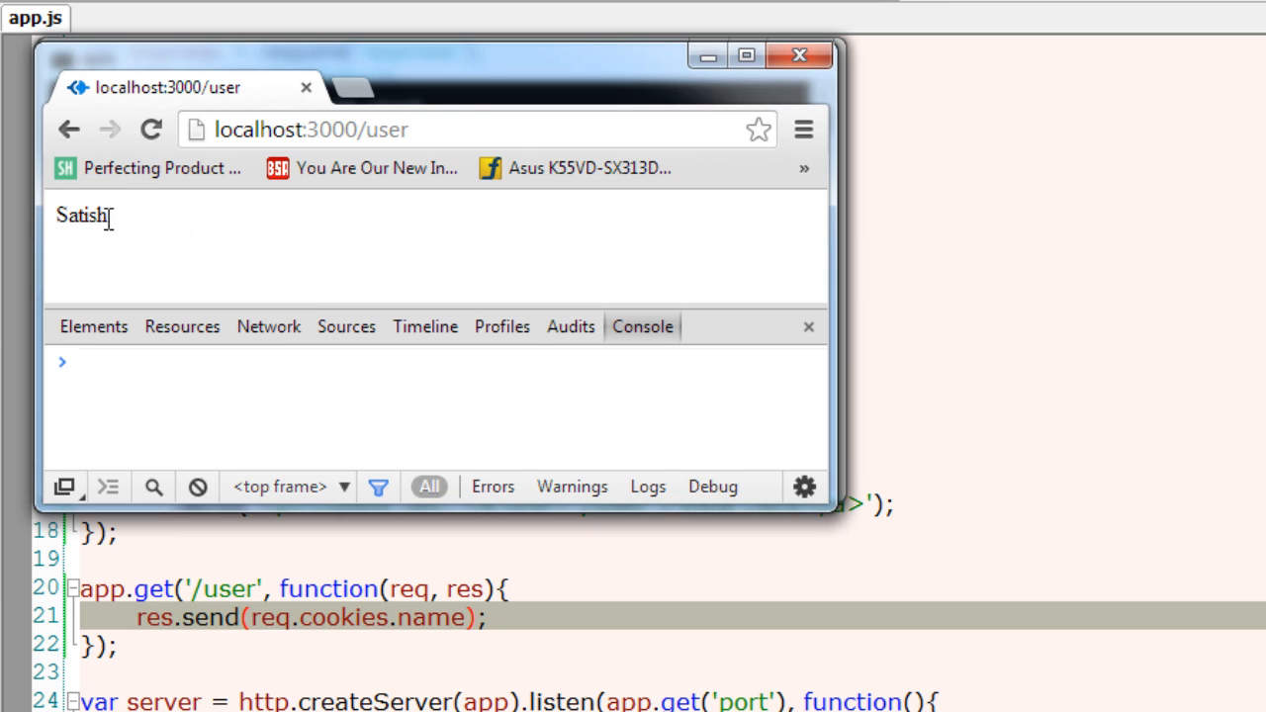
{"action": "double_click", "coordinate": [82, 214]}
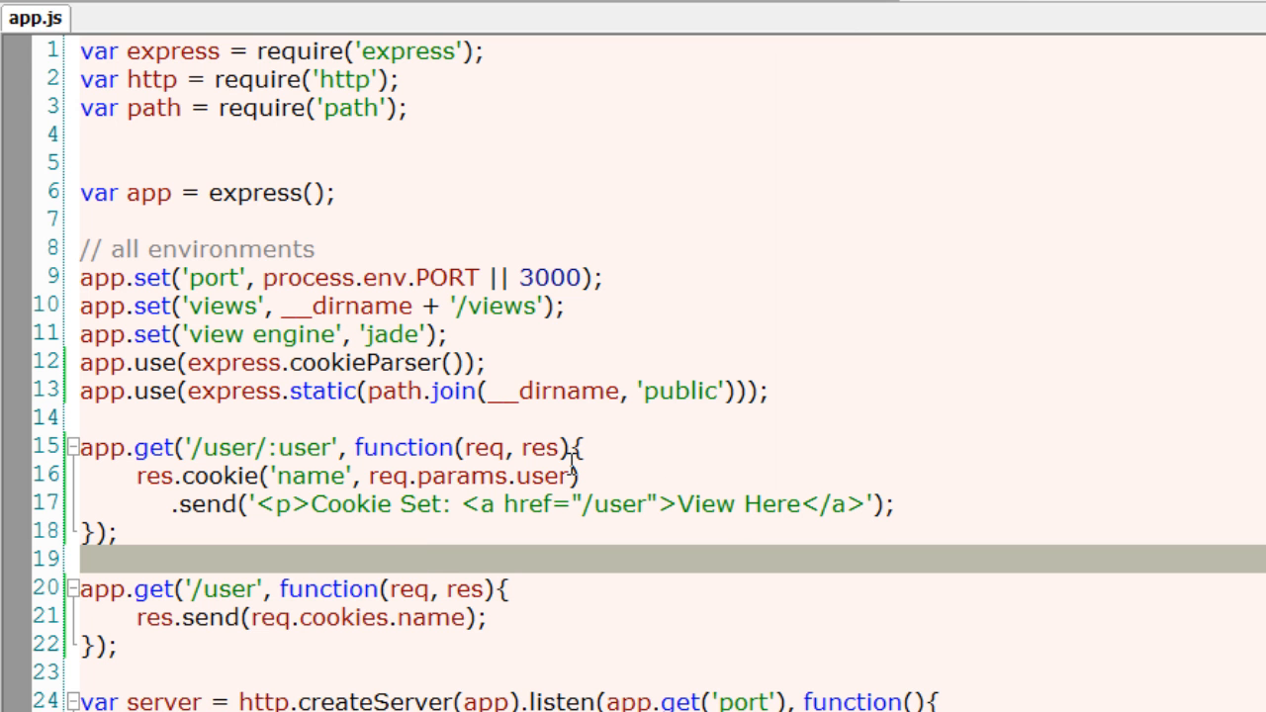
- Change the /user handler to res.clearCookie('name') with .send(req.cookies.name) on the next line
{"action": "left_click", "coordinate": [554, 475]}
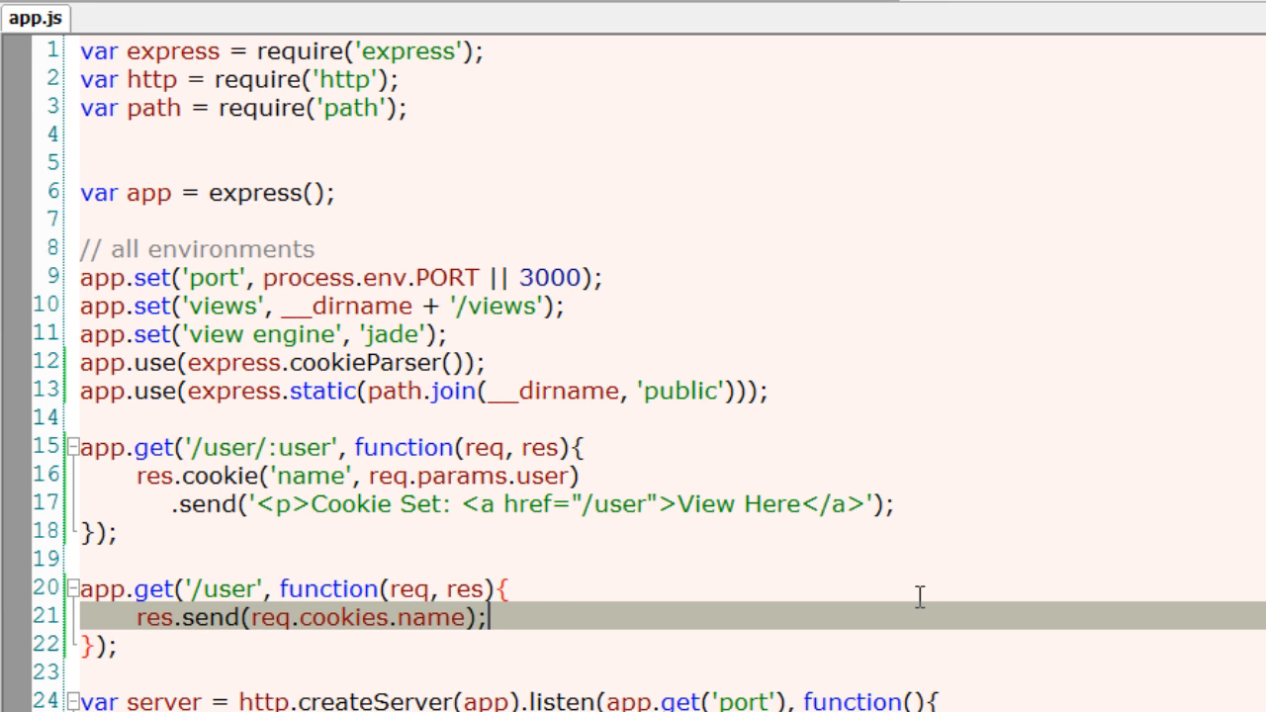
{"action": "key", "text": "Enter"}
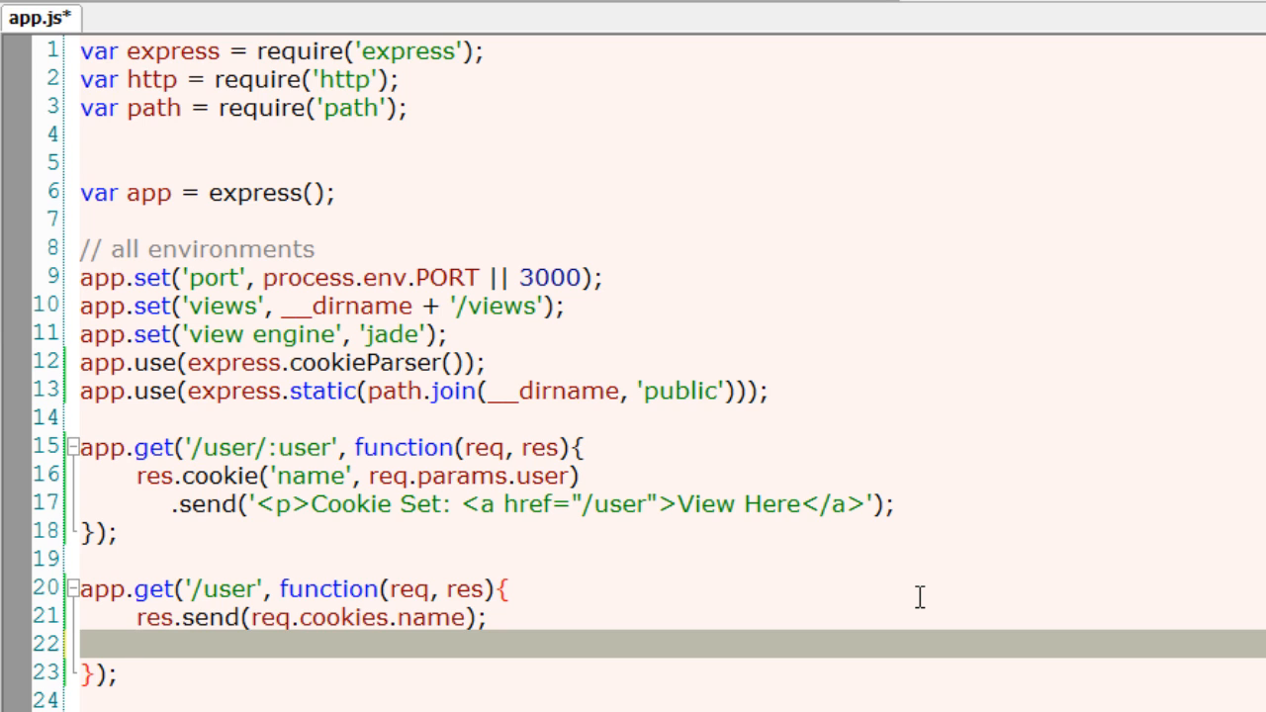
{"action": "type", "text": "res."}
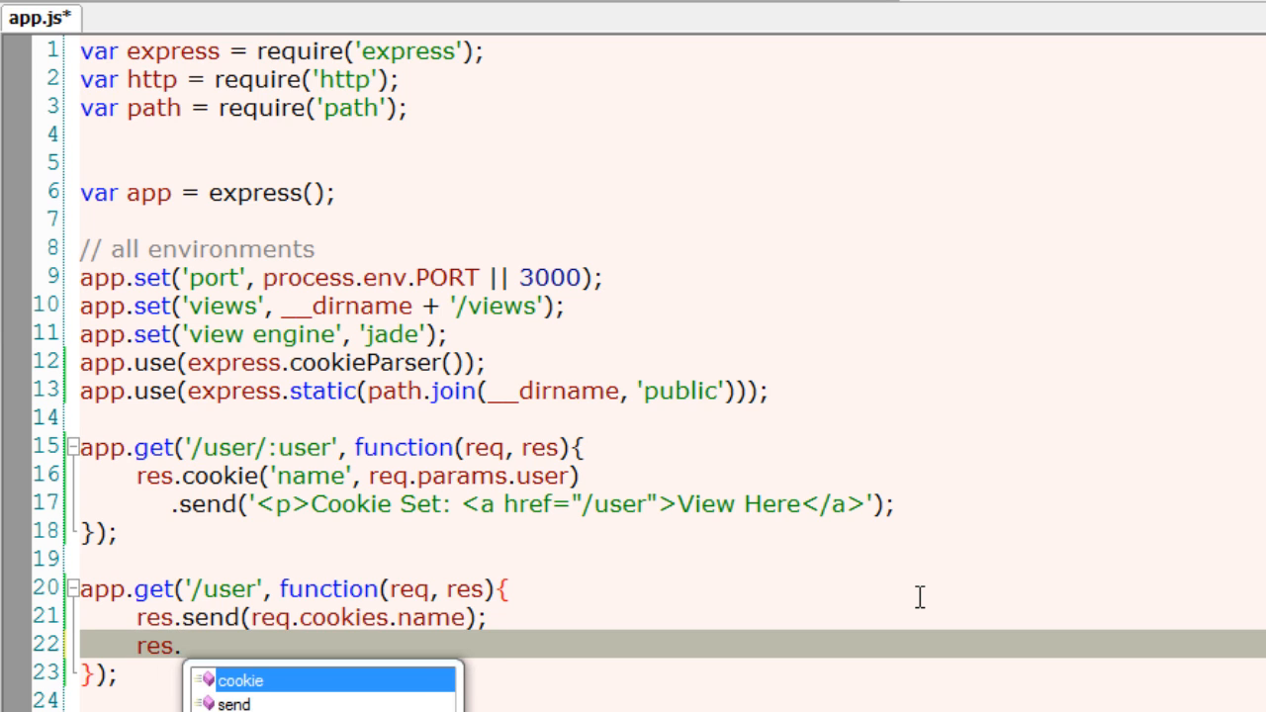
{"action": "type", "text": "clearCoo"}
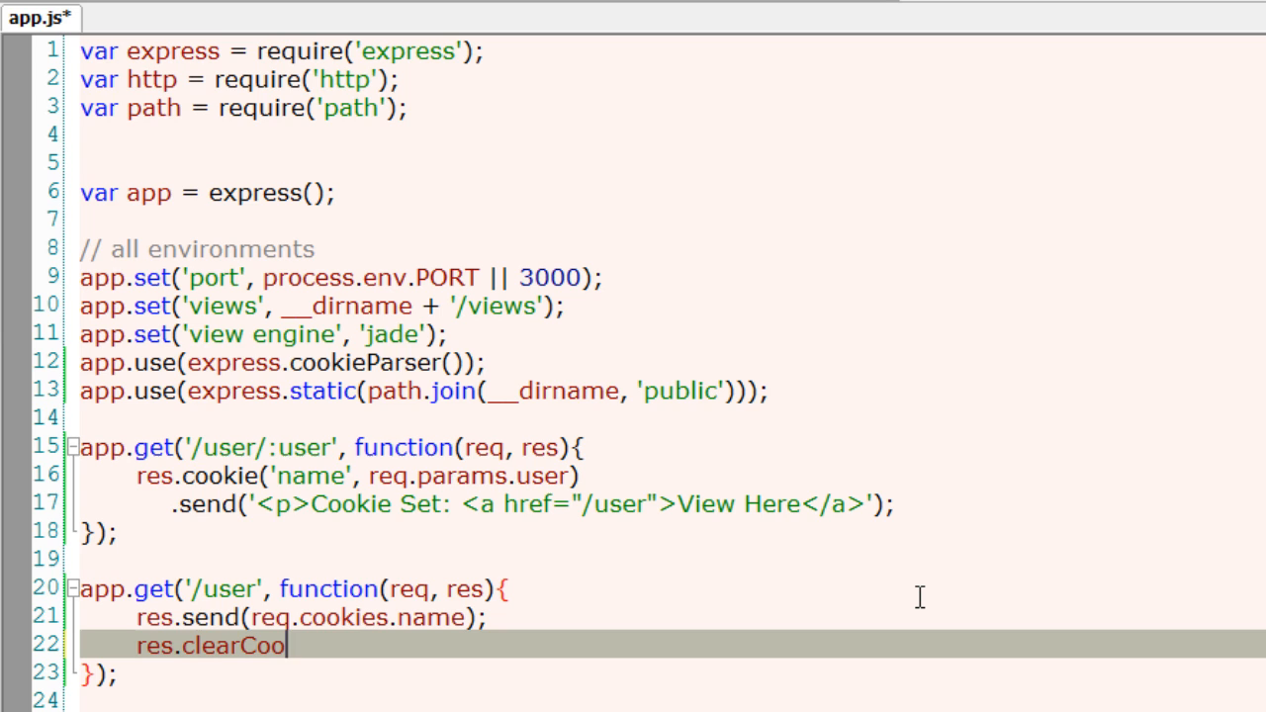
{"action": "type", "text": "kie"}
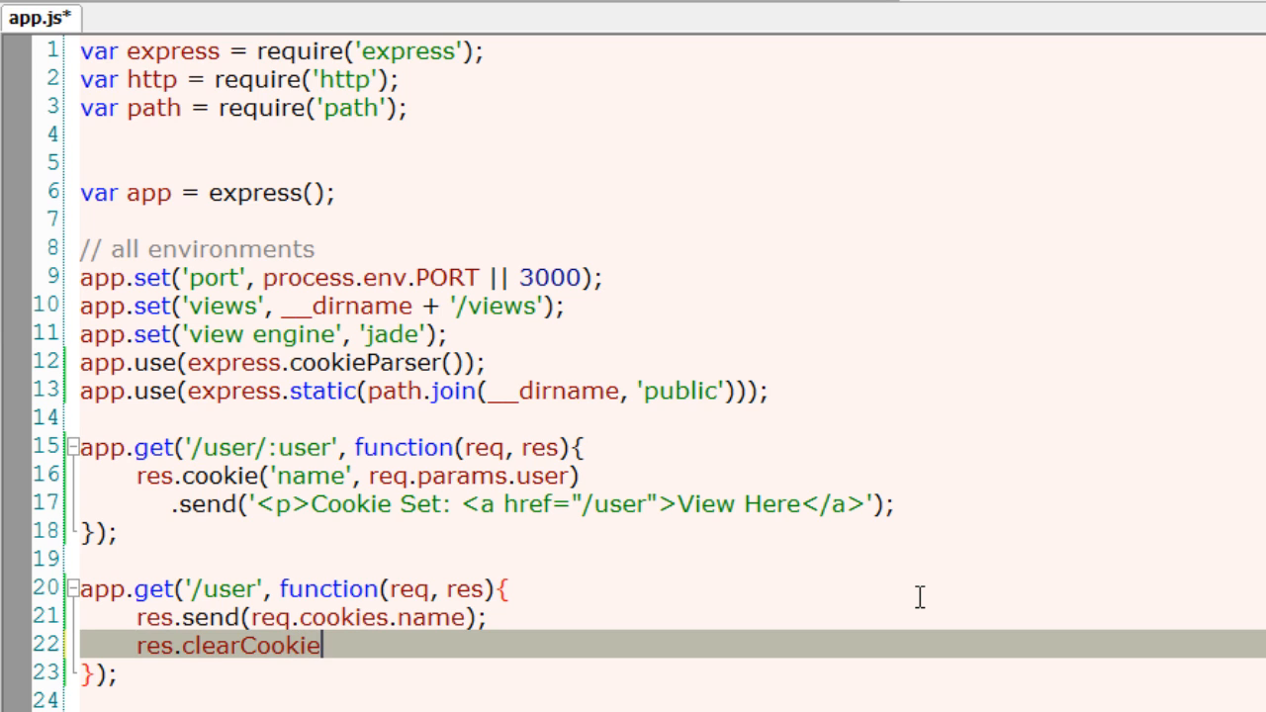
{"action": "type", "text": "('')"}
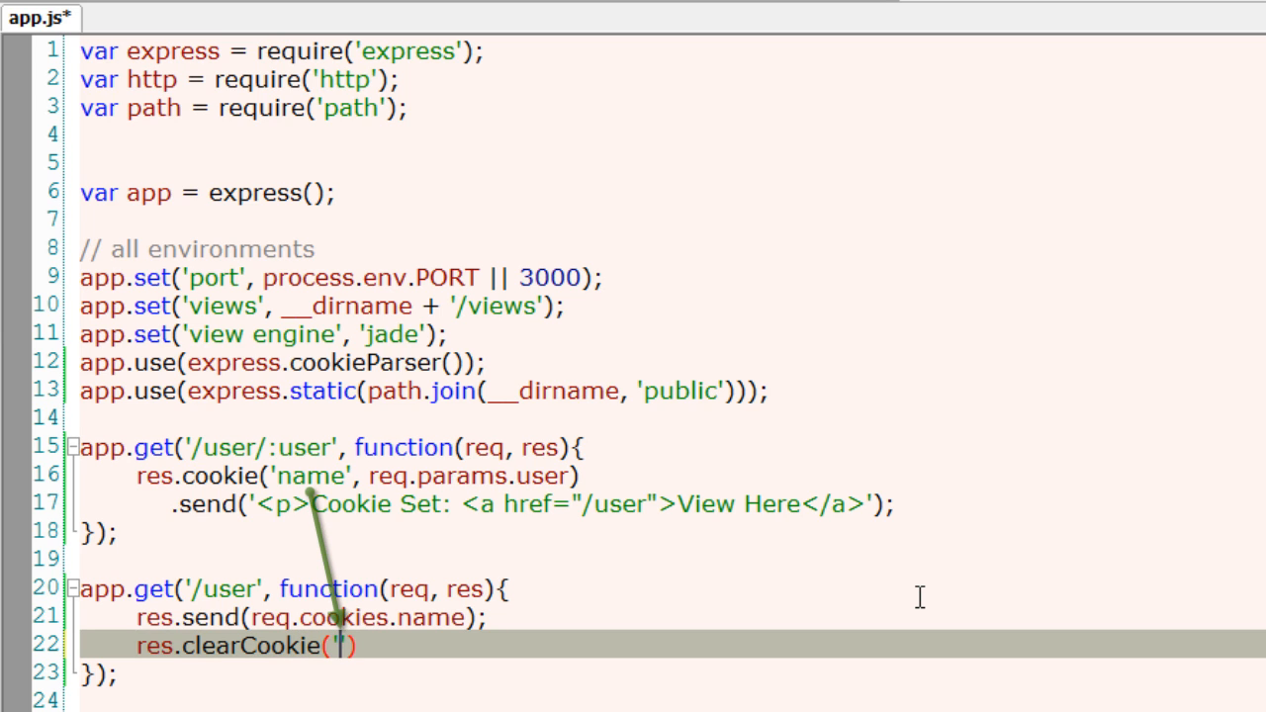
{"action": "type", "text": "name"}
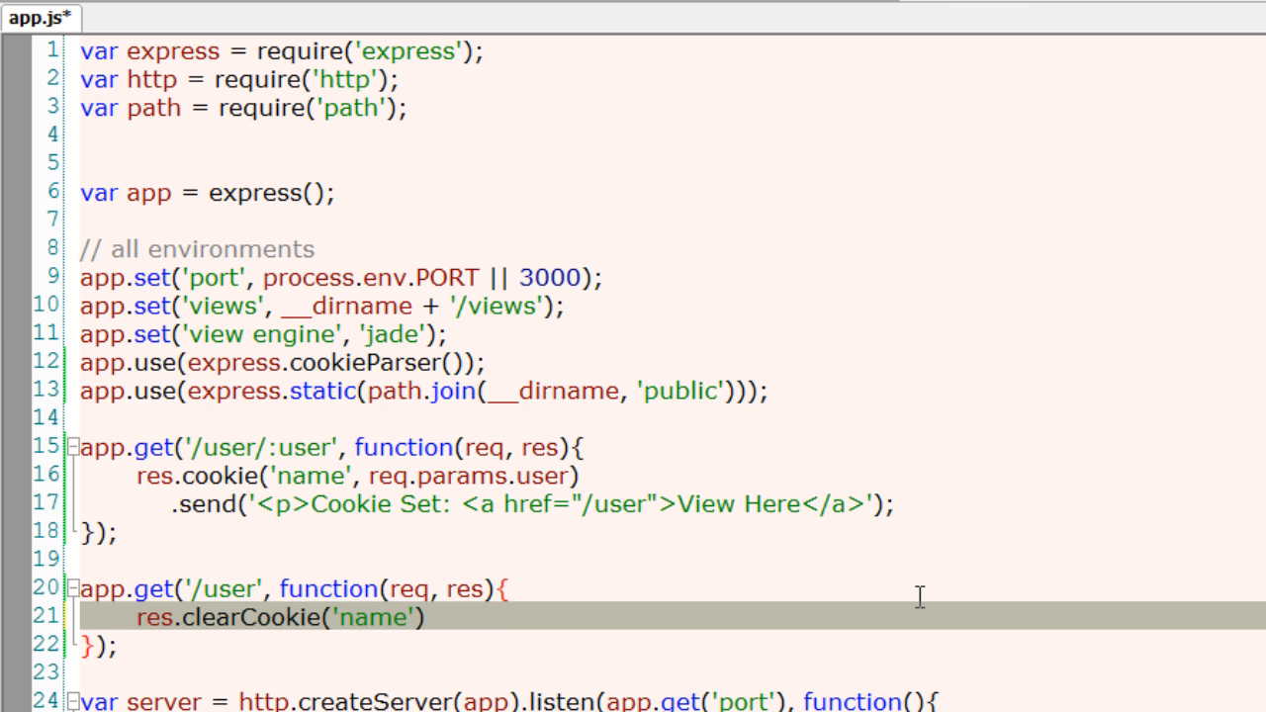
{"action": "key", "text": "Enter"}
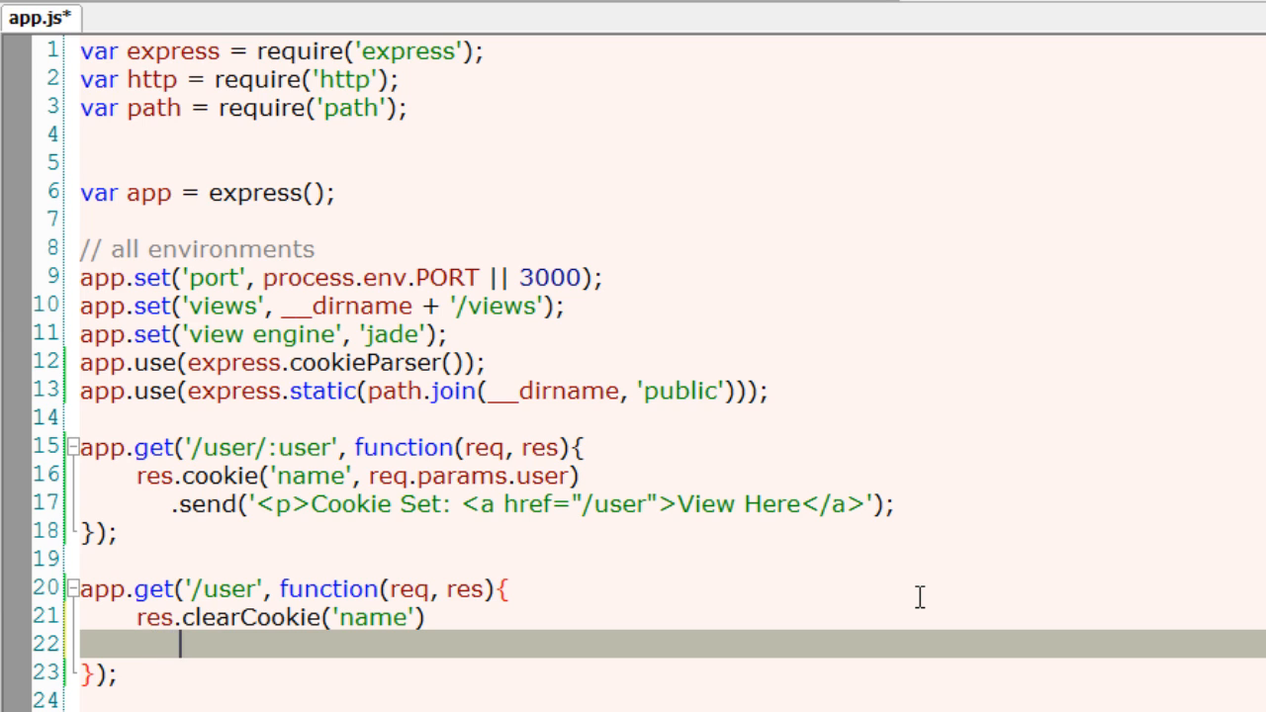
{"action": "type", "text": ".send(req.cookies.name);"}
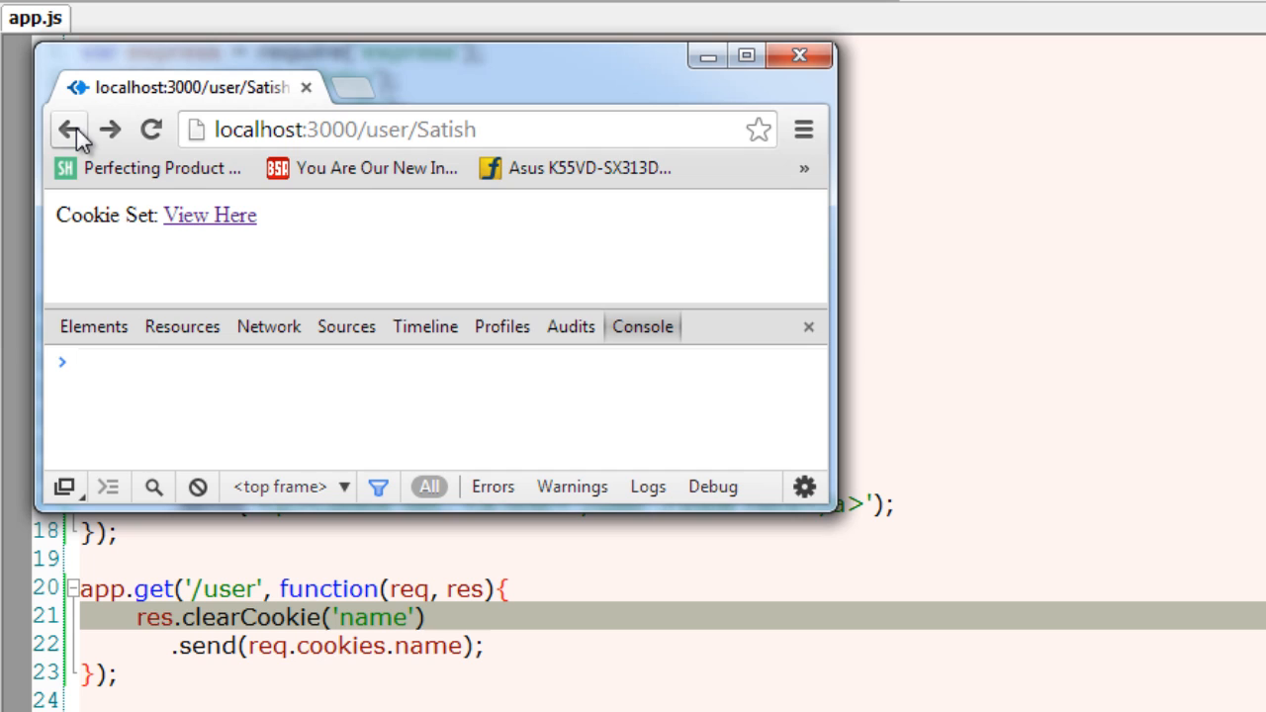
{"action": "mouse_move", "coordinate": [366, 174]}
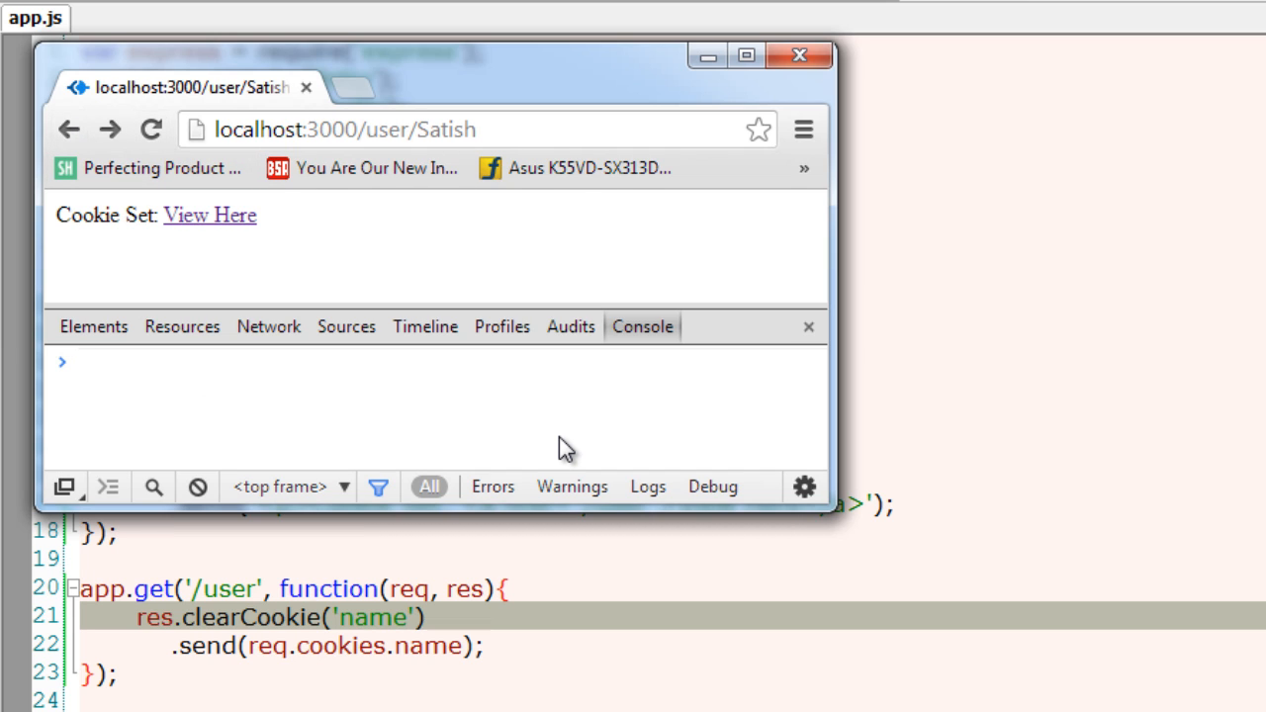
- Run document.cookie in the console, then follow View Here to /user showing Satish
{"action": "type", "text": "document"}
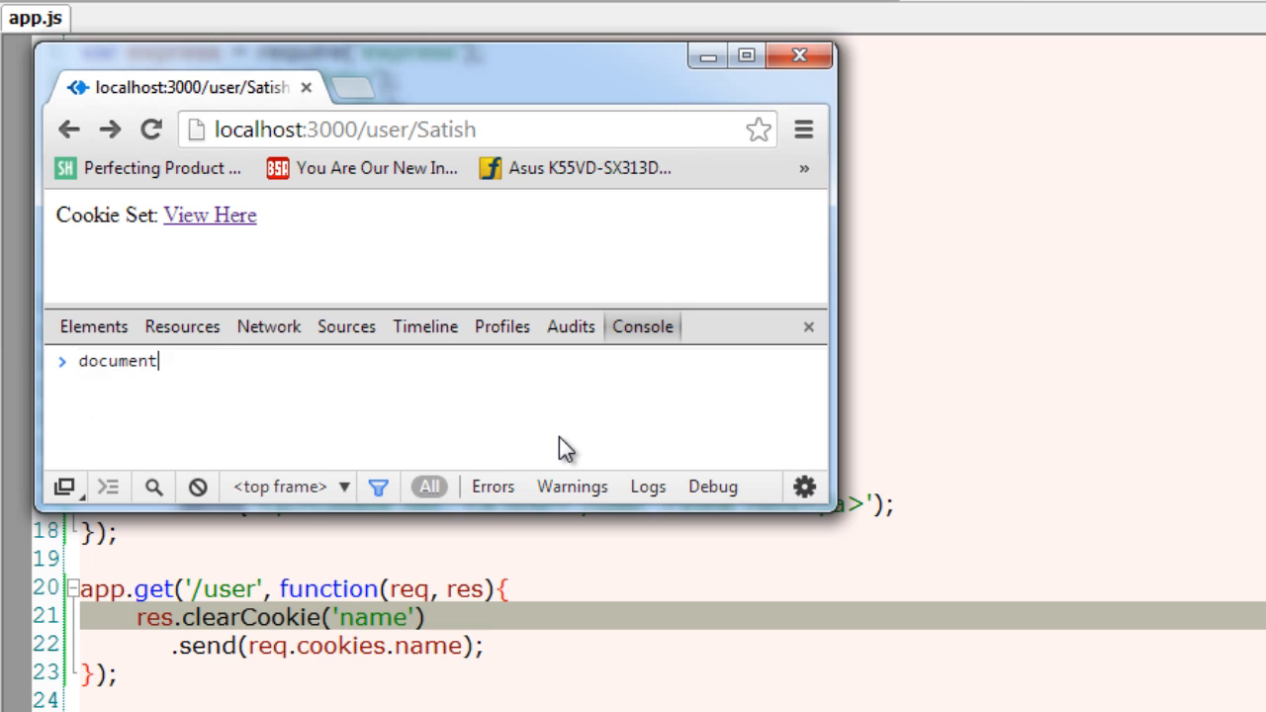
{"action": "type", "text": ".cookie"}
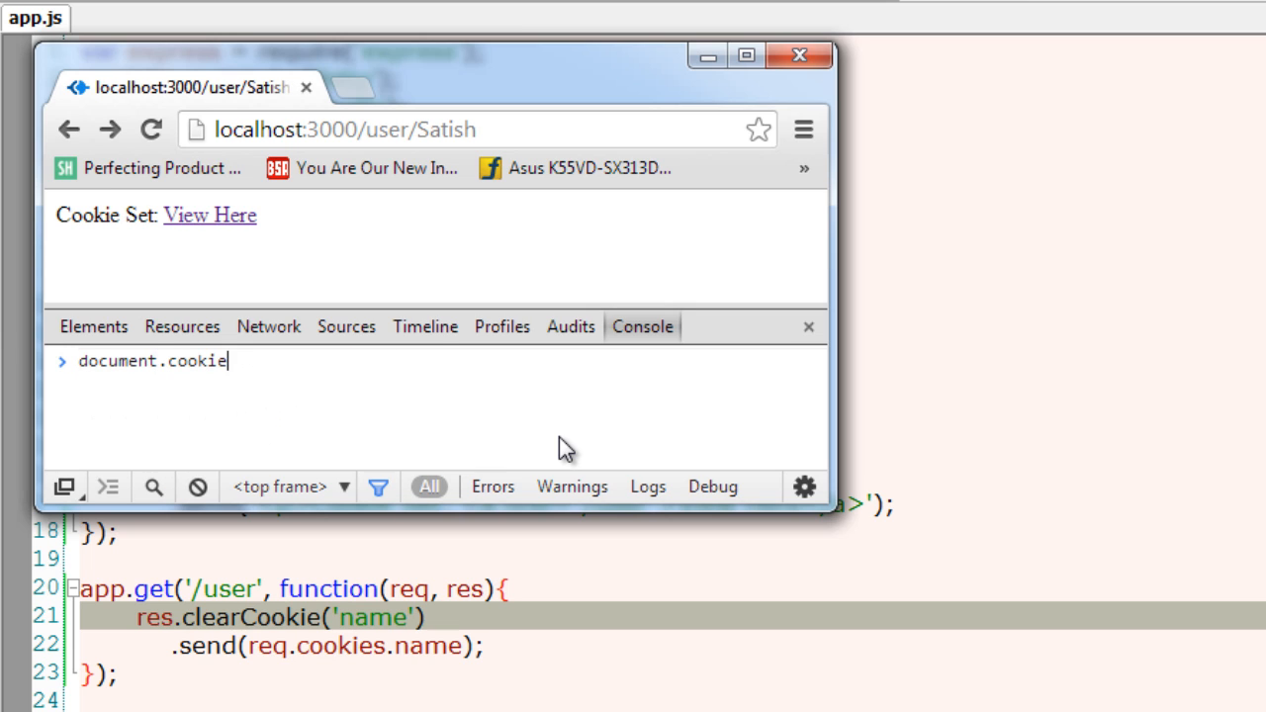
{"action": "key", "text": "Enter"}
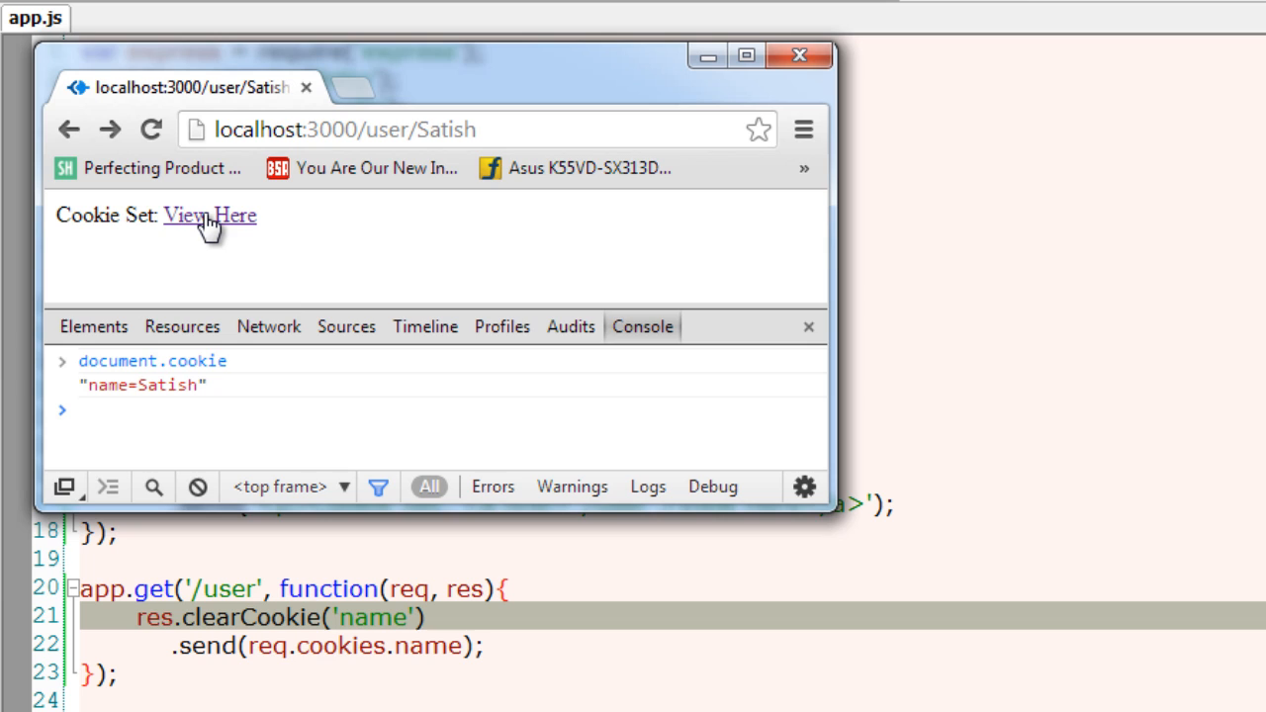
{"action": "left_click", "coordinate": [209, 216]}
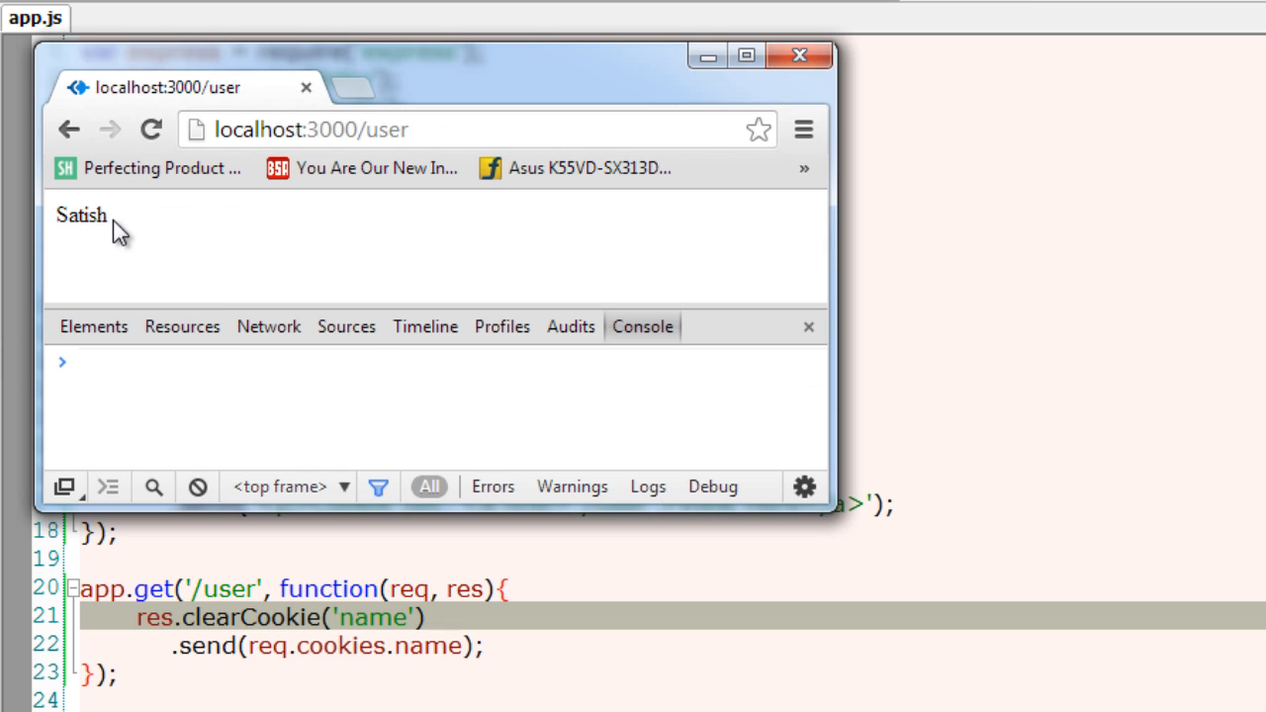
{"action": "double_click", "coordinate": [81, 214]}
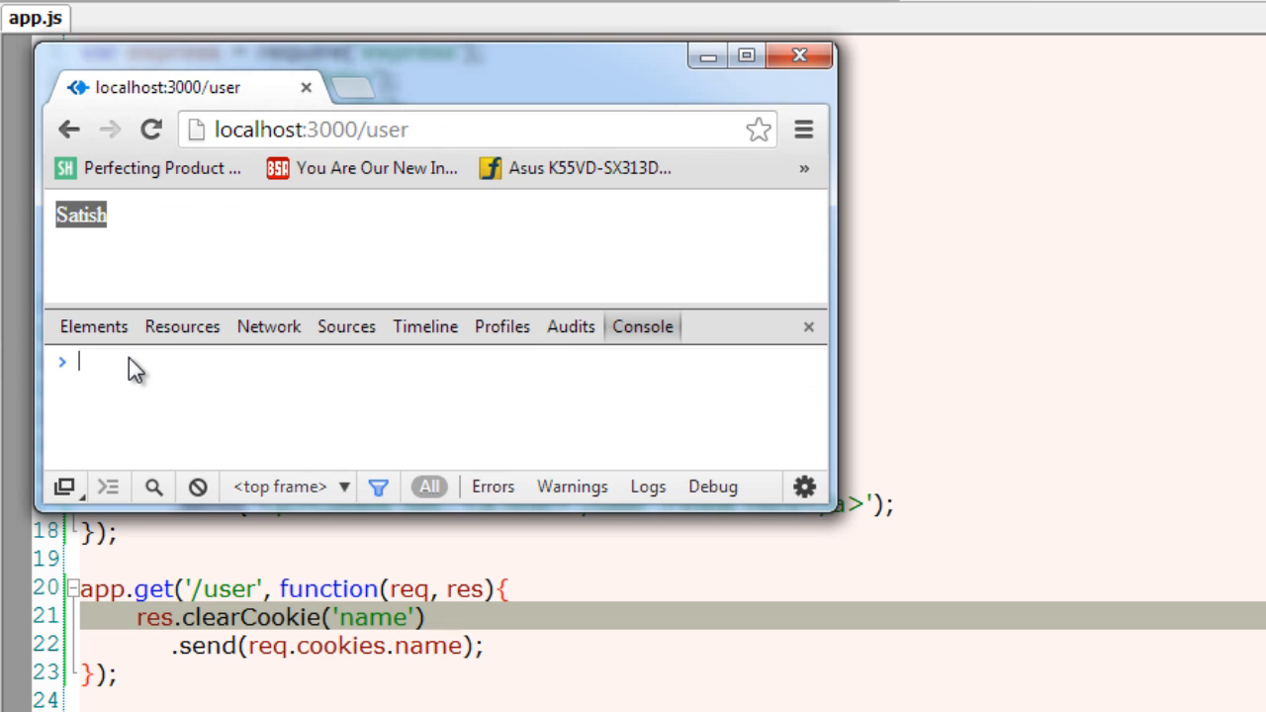
- Confirm document.cookie is now empty, reload /user to a blank page, and start typing a cookie assignment
{"action": "type", "text": "document.c"}
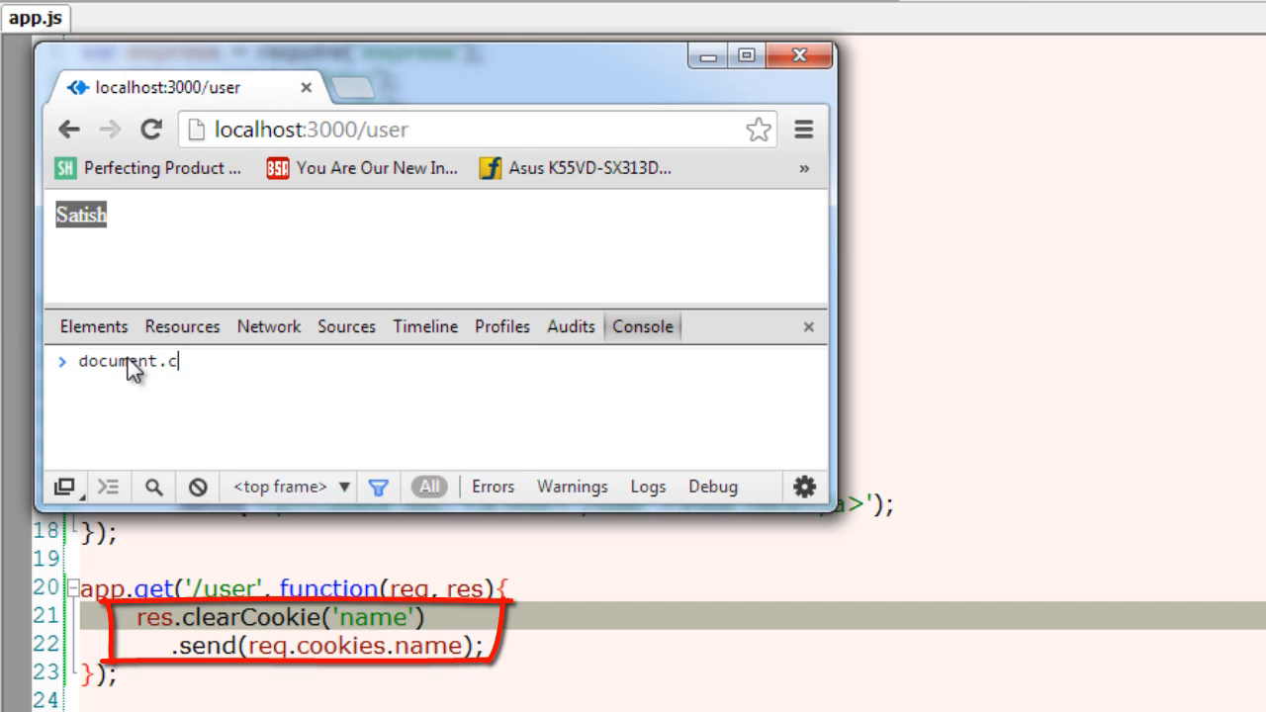
{"action": "type", "text": "ookie"}
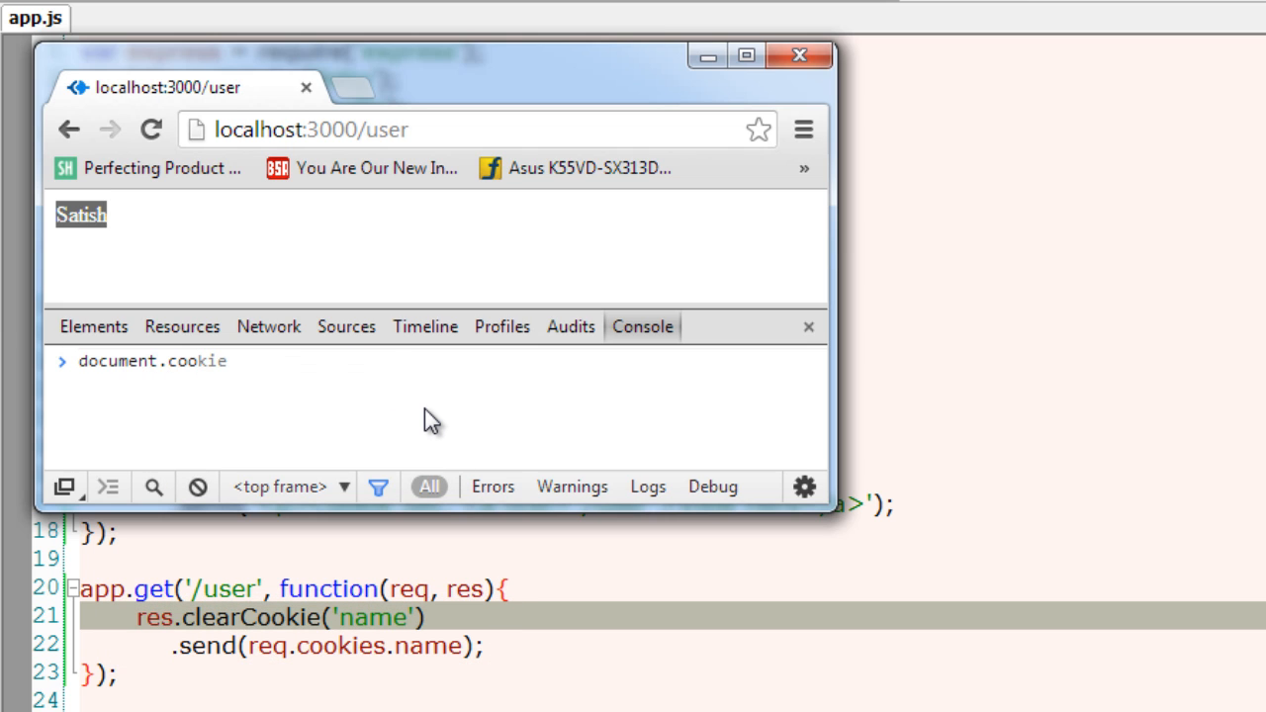
{"action": "key", "text": "Enter"}
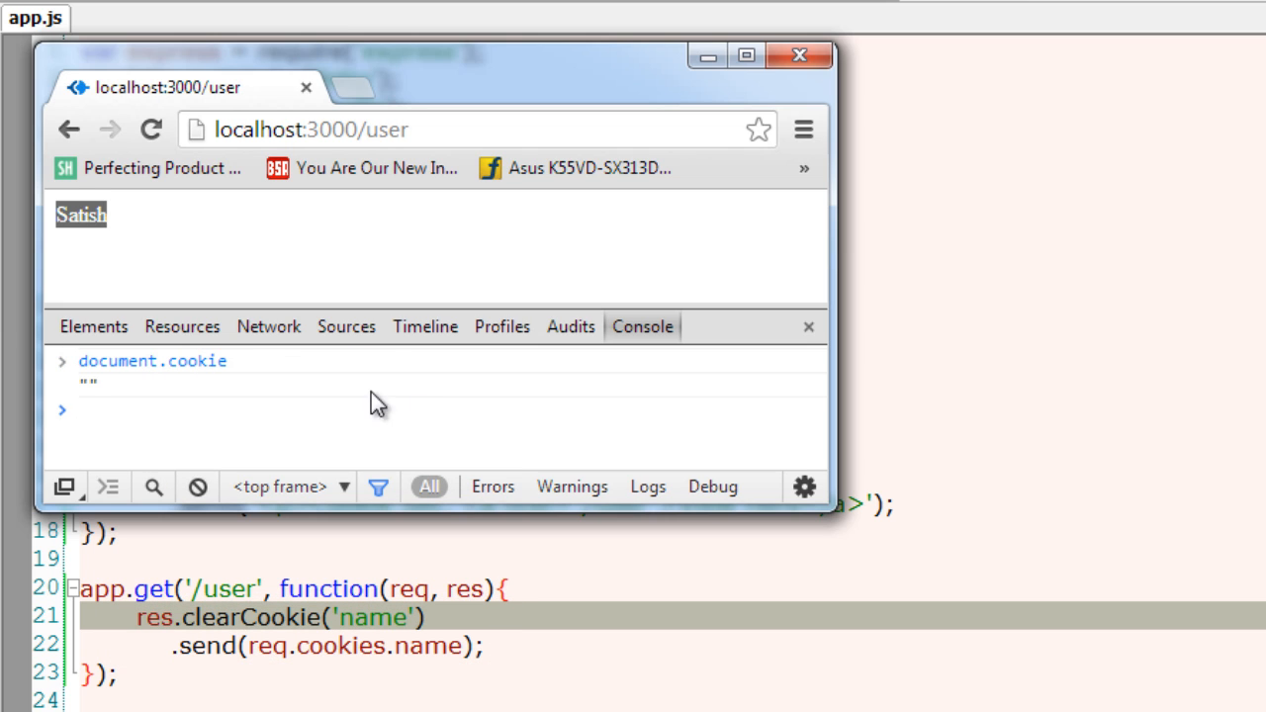
{"action": "left_click", "coordinate": [150, 130]}
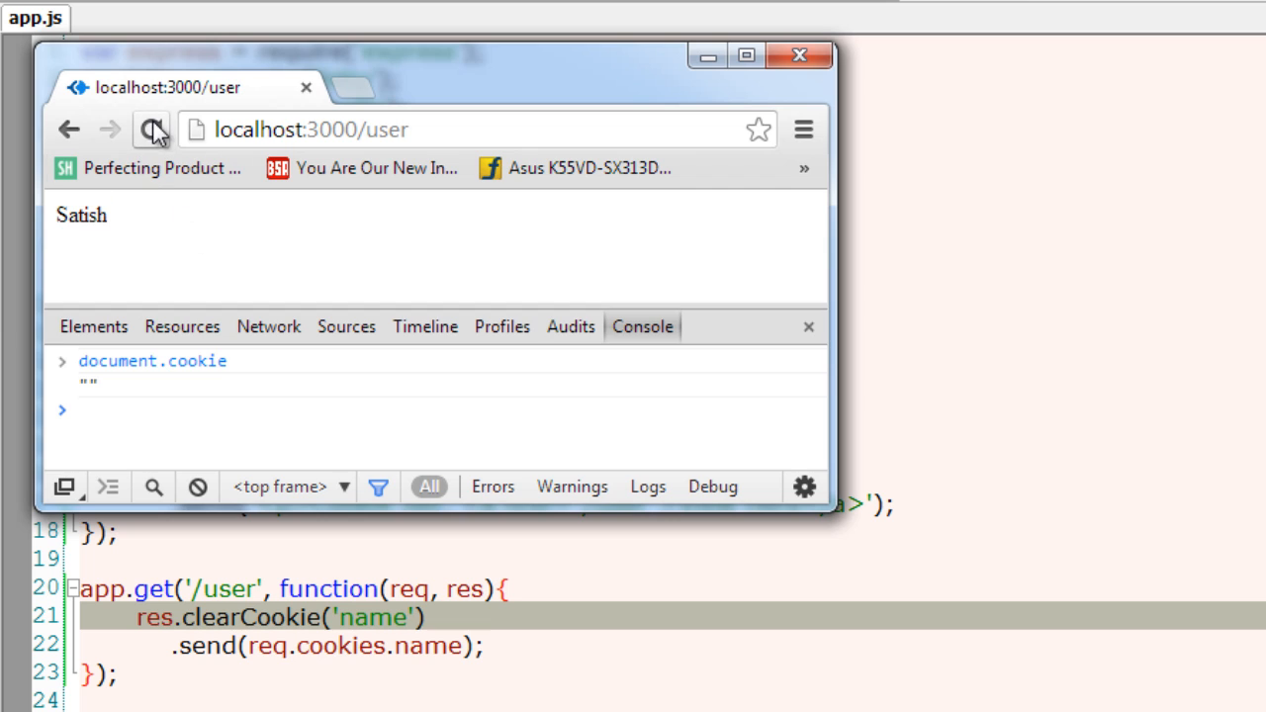
{"action": "left_click", "coordinate": [154, 130]}
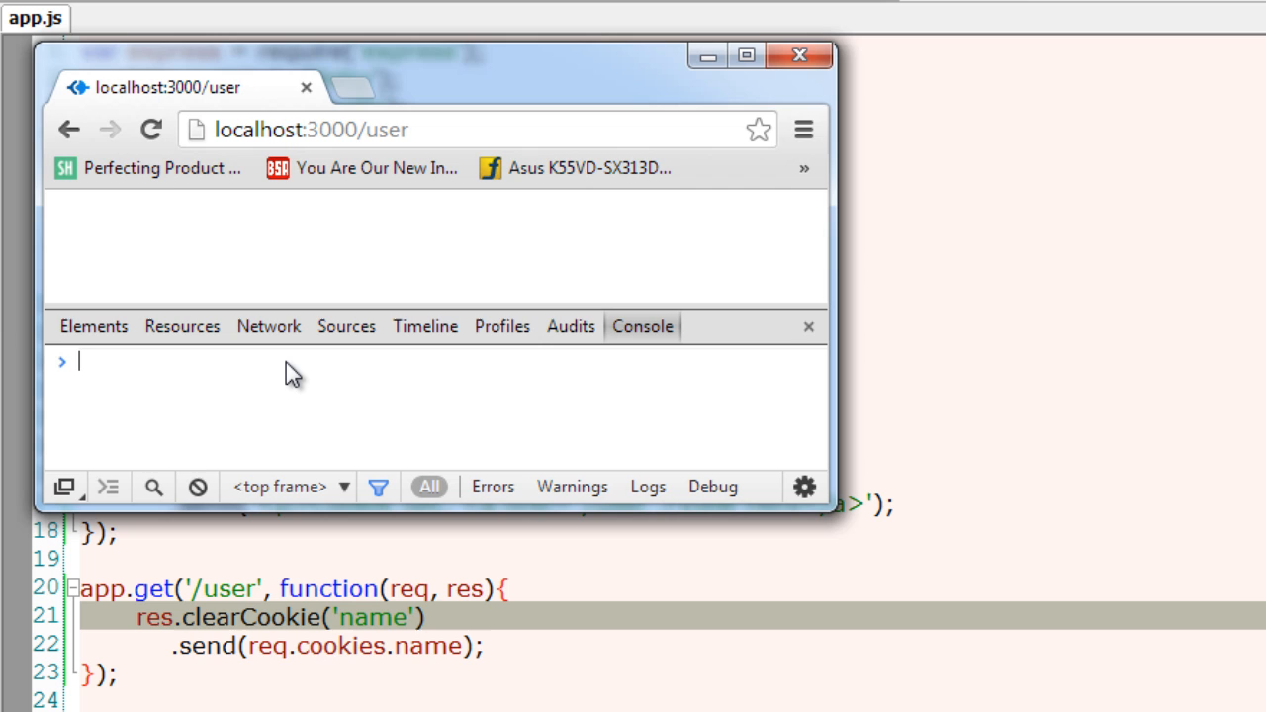
{"action": "type", "text": "document.cookie = \""}
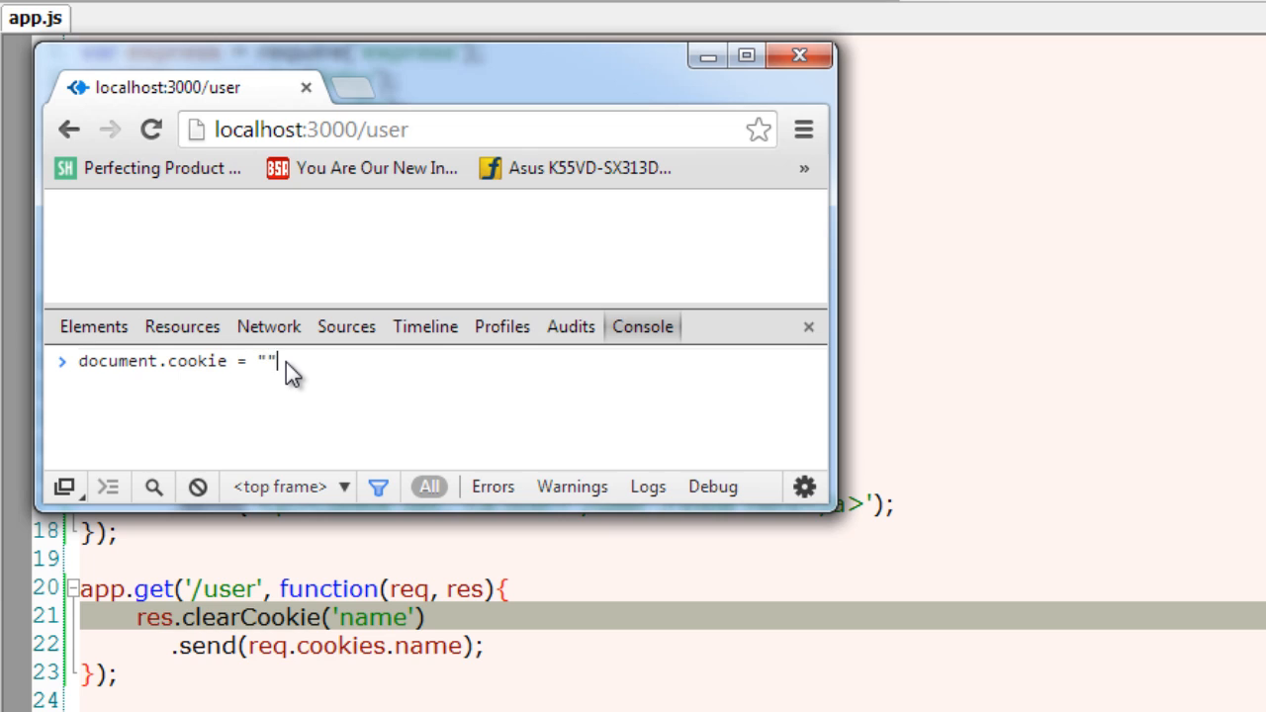
{"action": "type", "text": "name"}
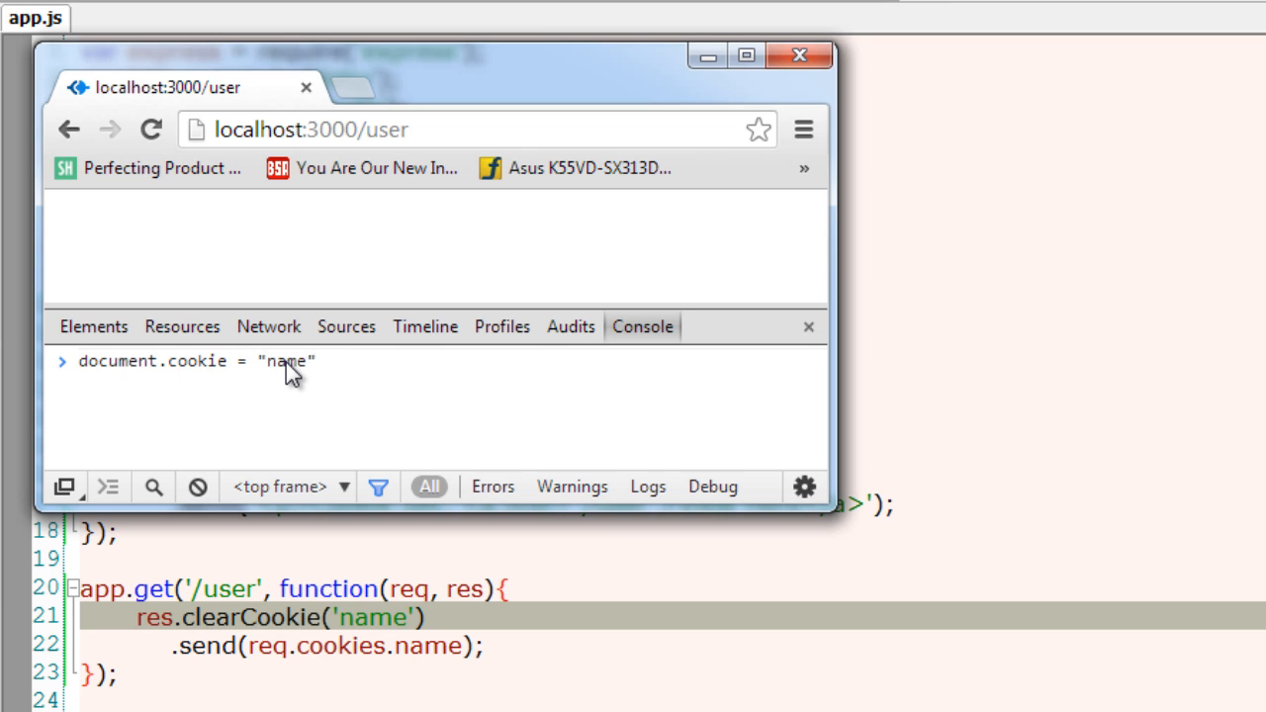